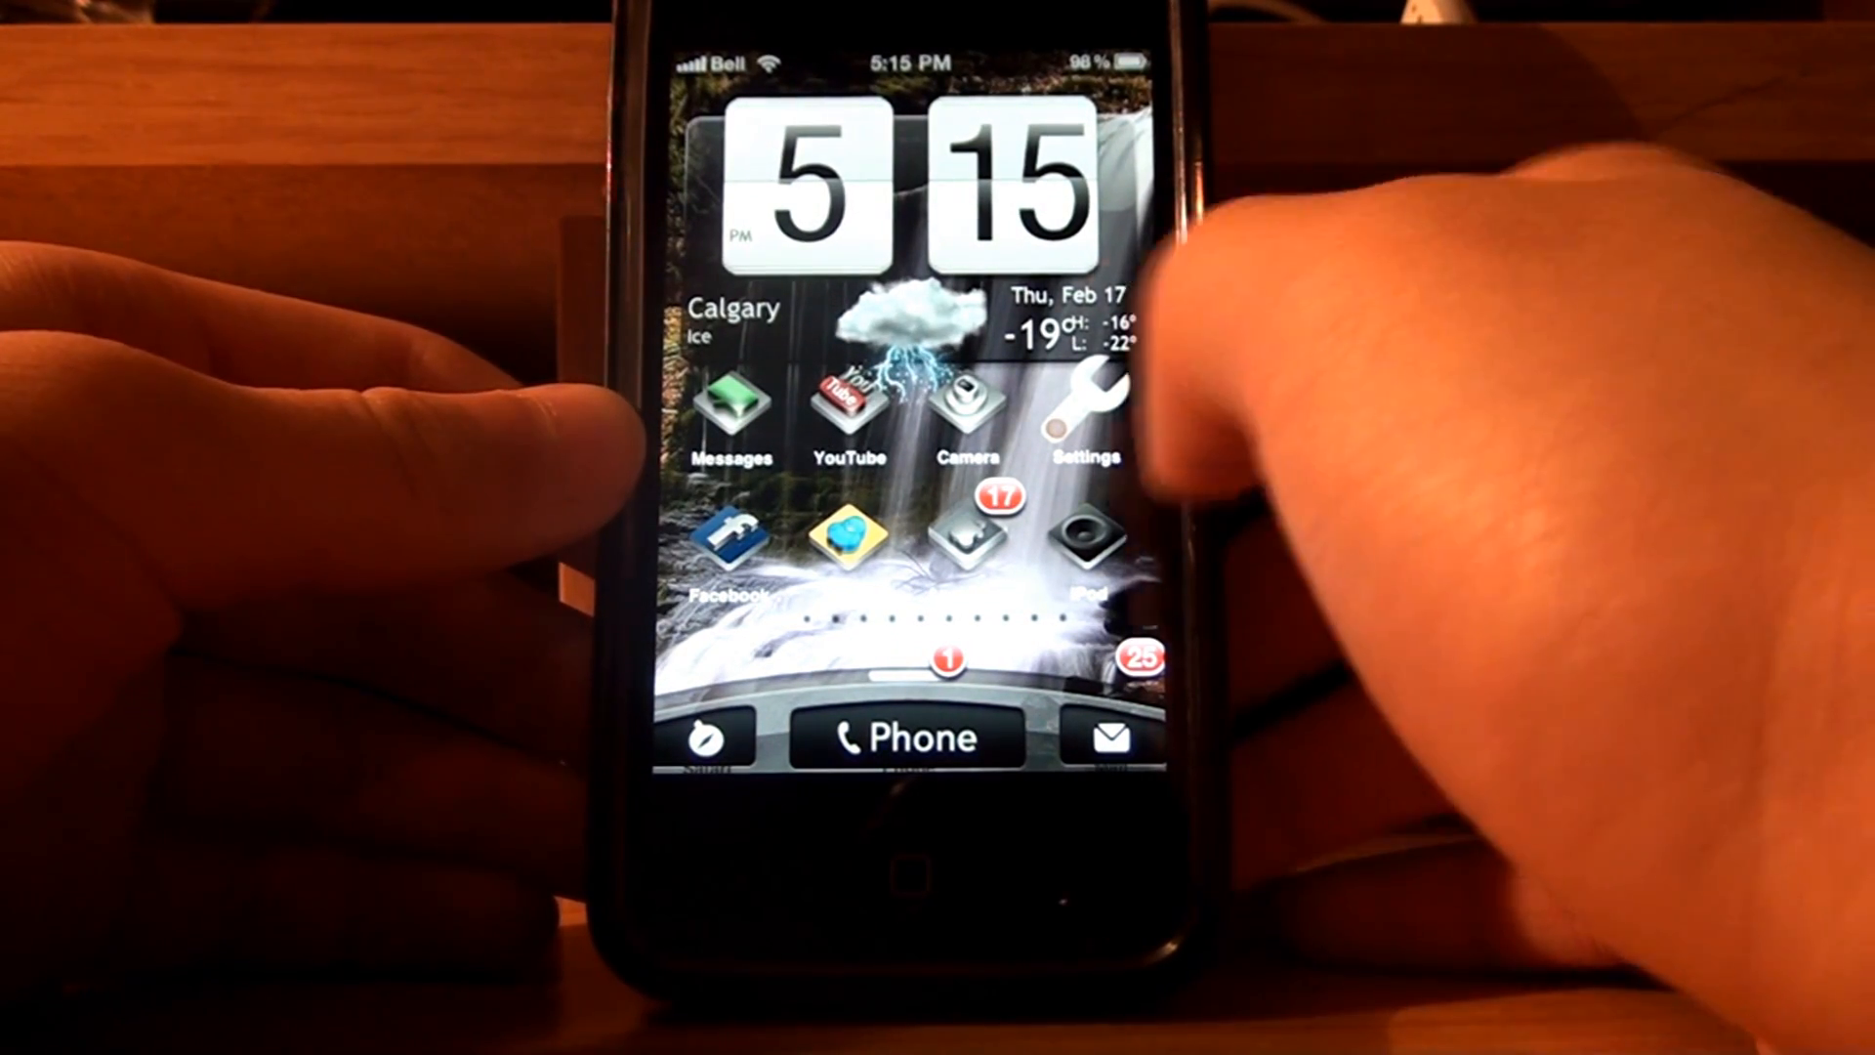
Swipe the HTC FX home screen sideways to reach the Cydia icon
{"action": "scroll", "scroll_direction": "left", "scroll_amount": 3}
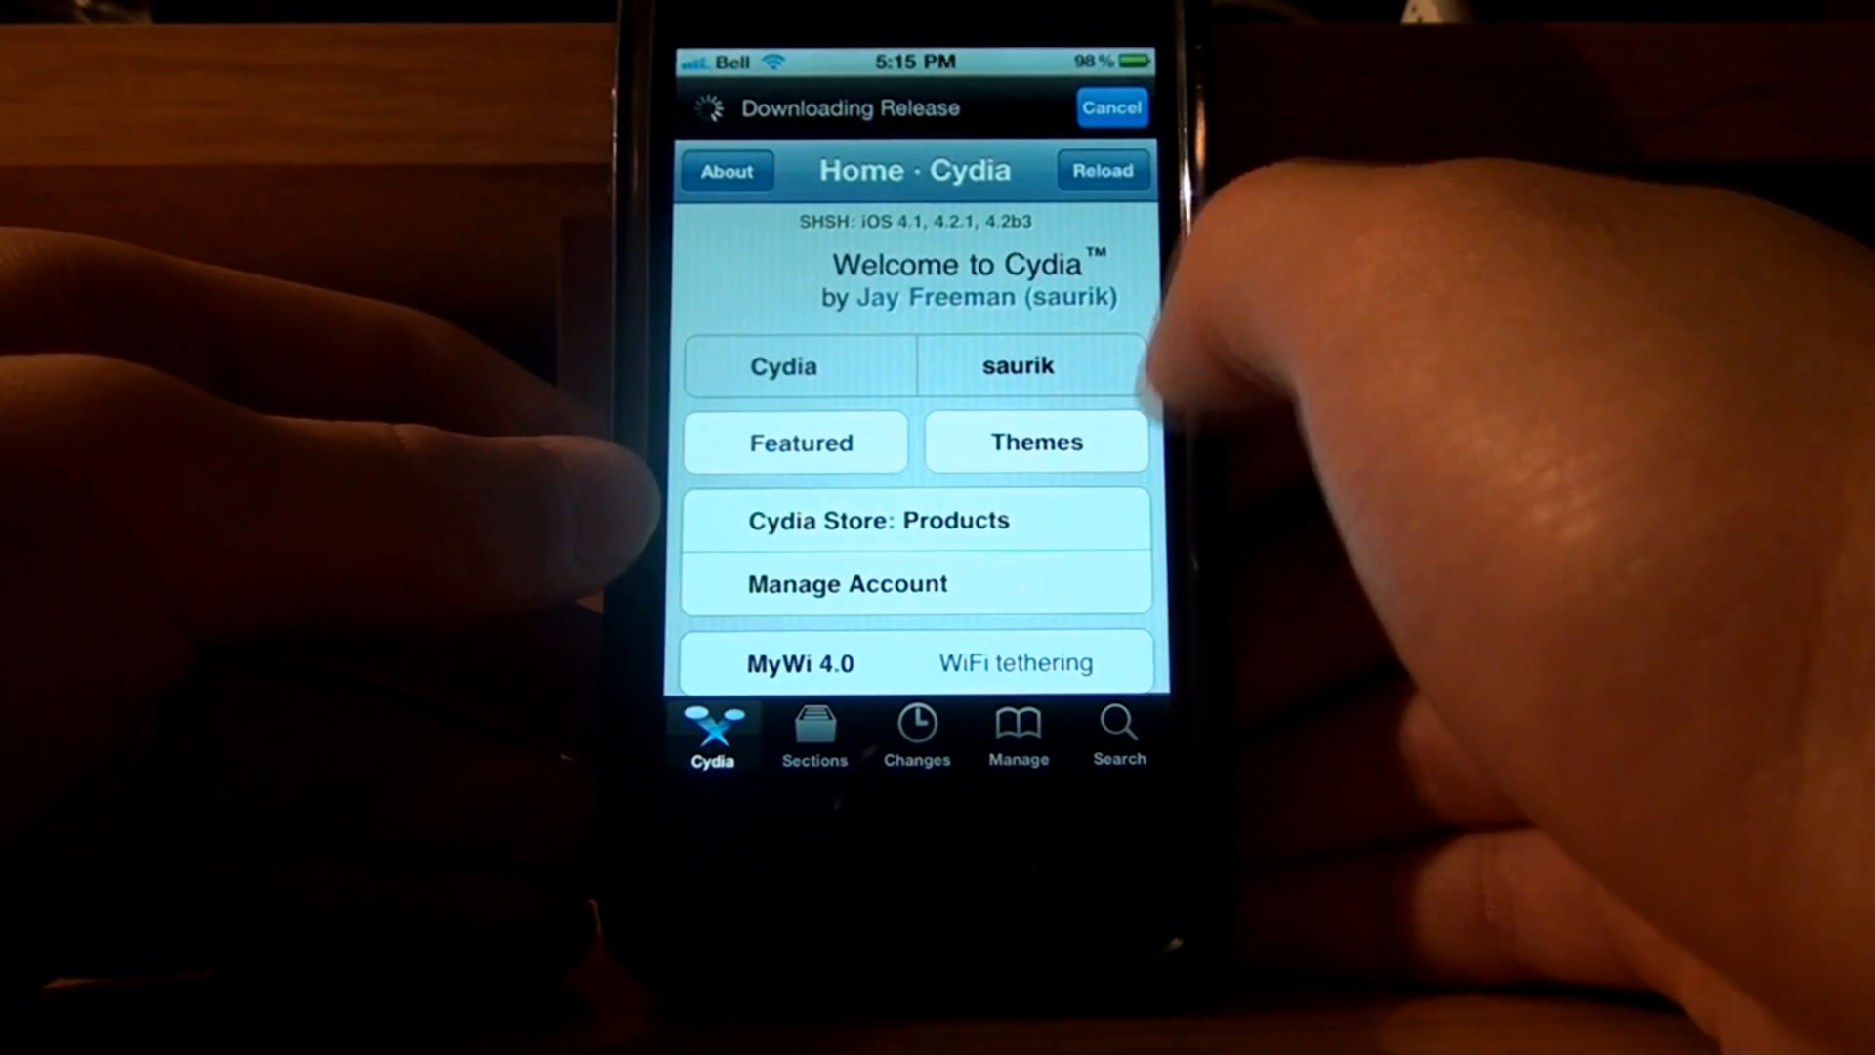
Search Cydia packages for 'htc', then trim the term to broaden results
{"action": "left_click", "coordinate": [1117, 730]}
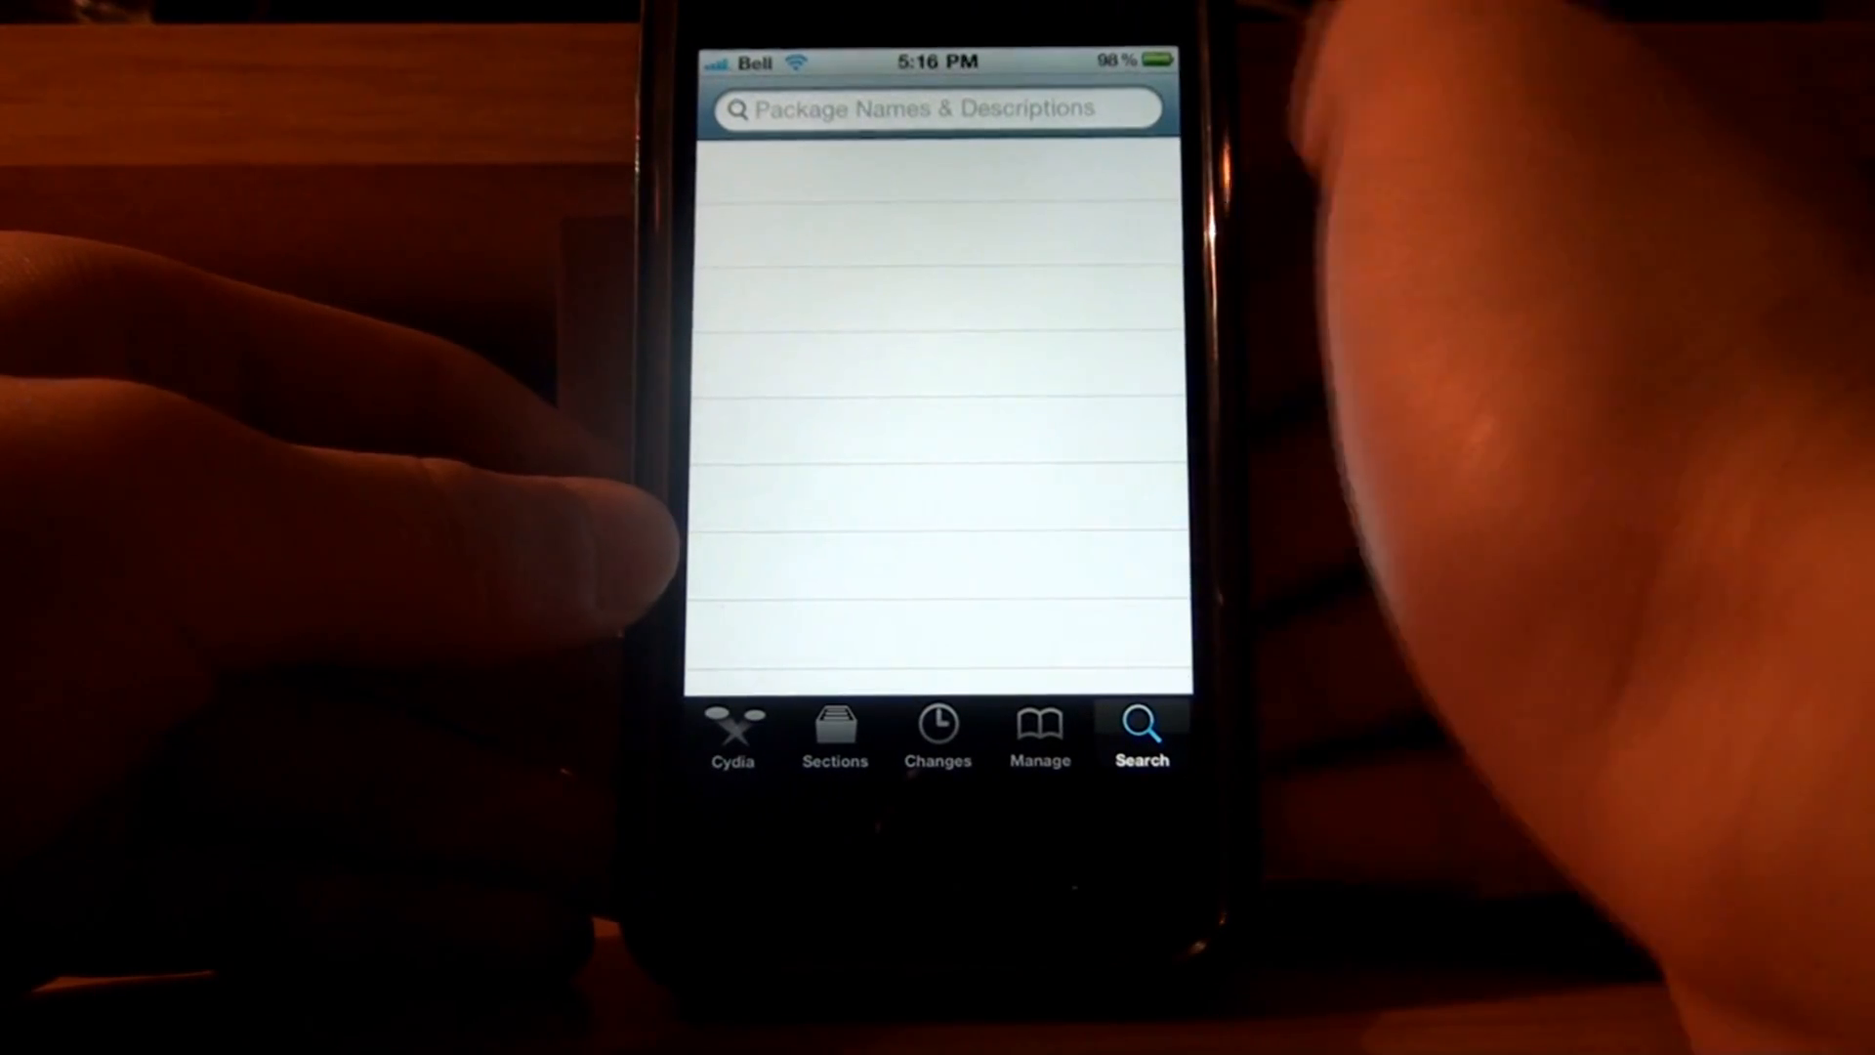
{"action": "left_click", "coordinate": [939, 108]}
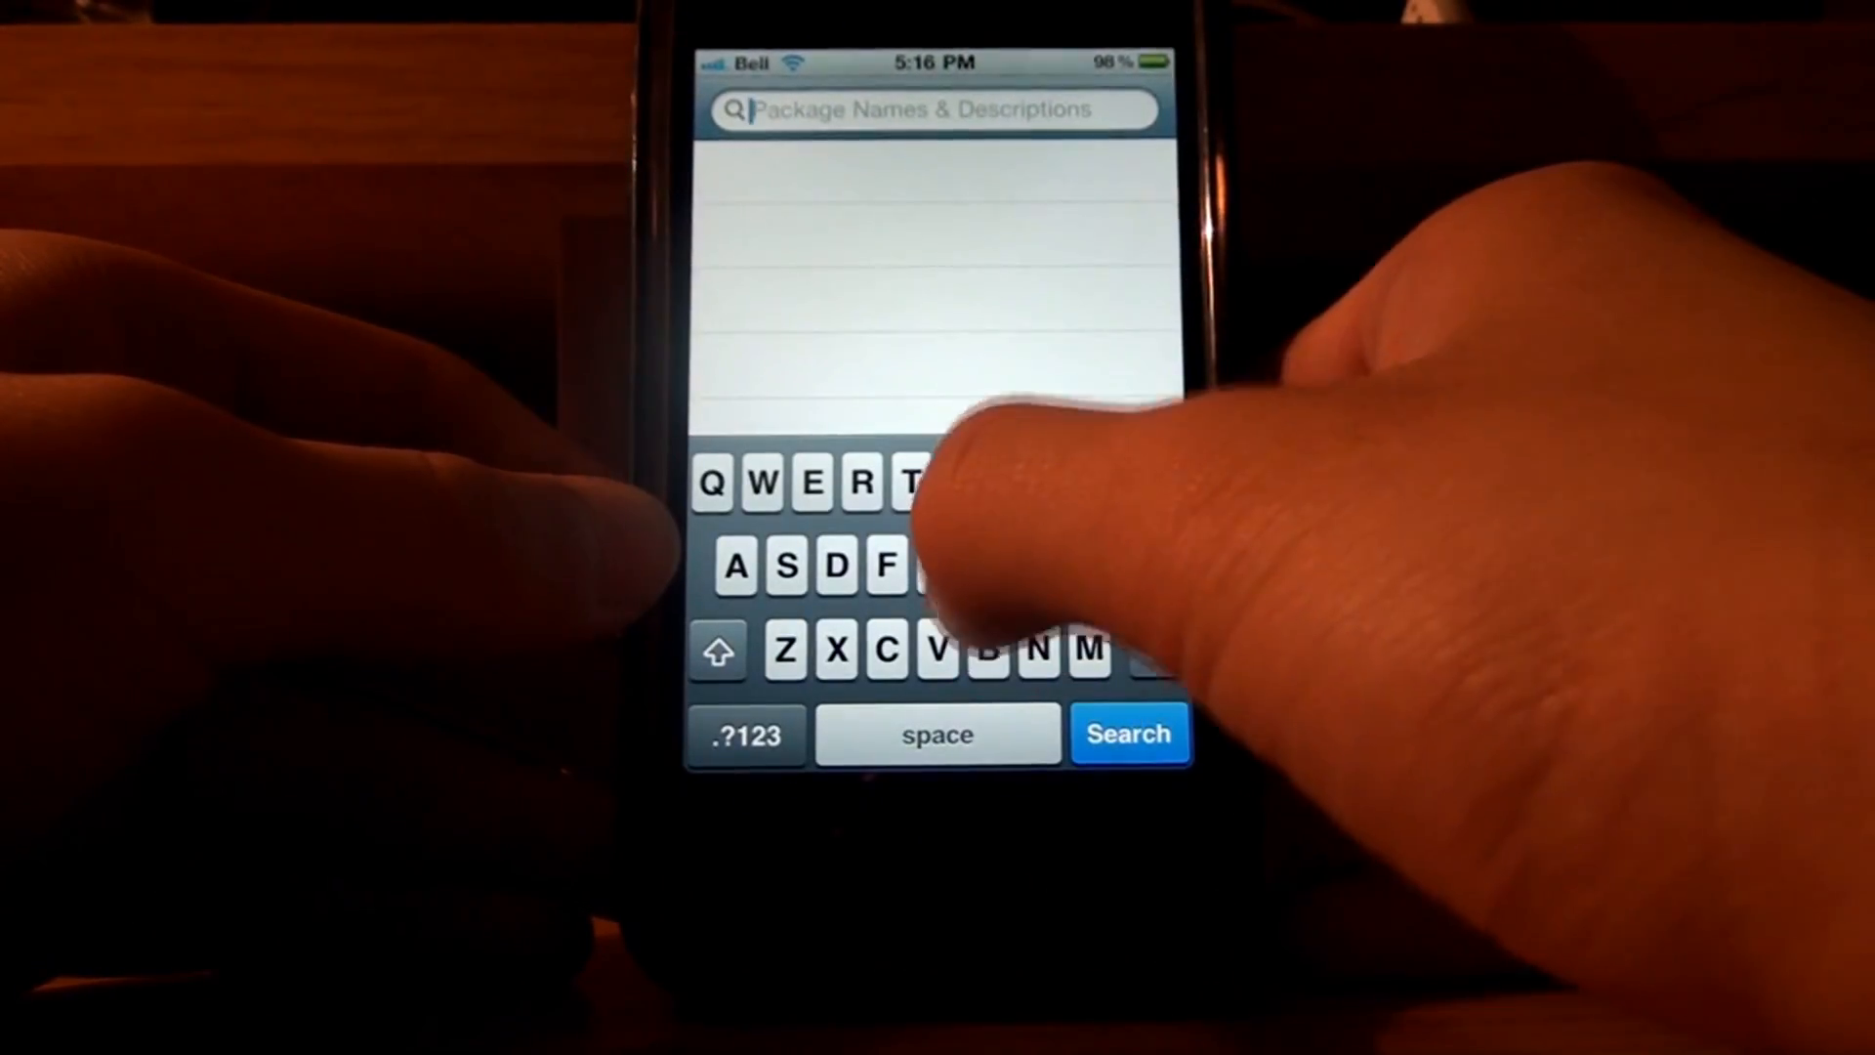
{"action": "type", "text": "htc fx"}
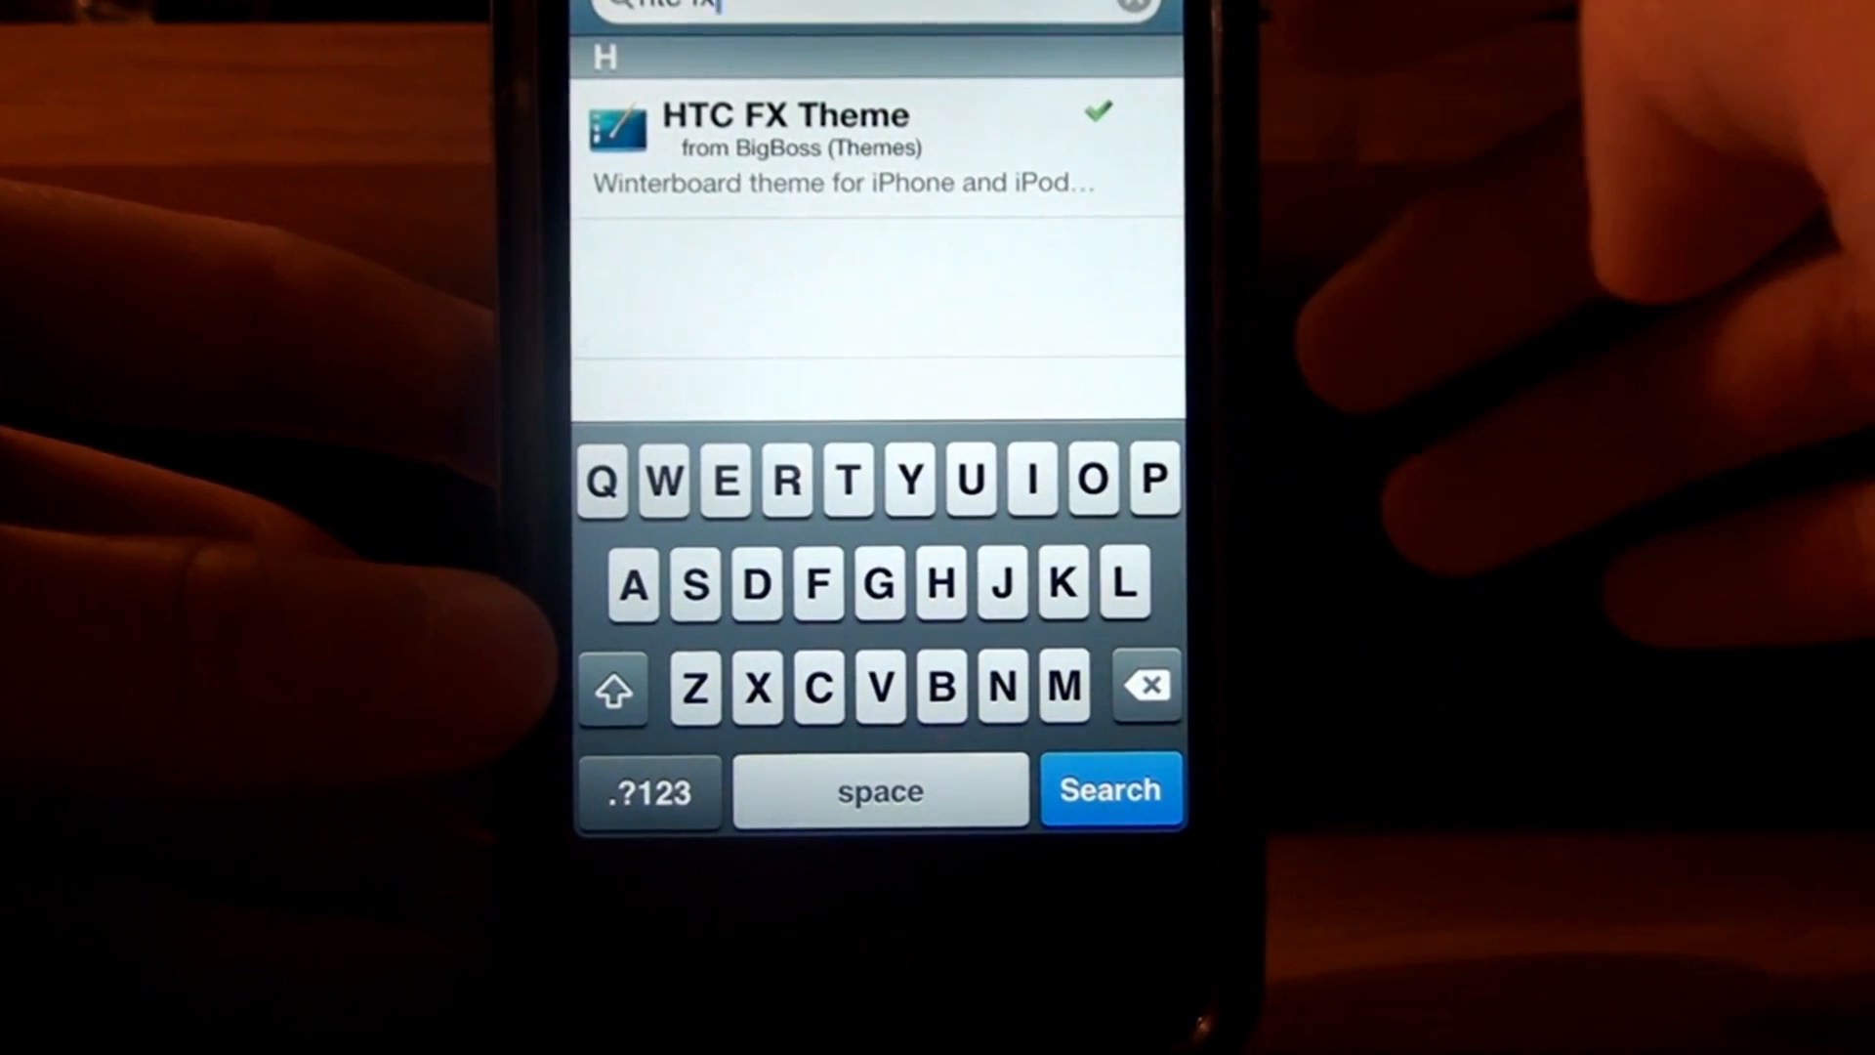
{"action": "left_click", "coordinate": [1144, 686]}
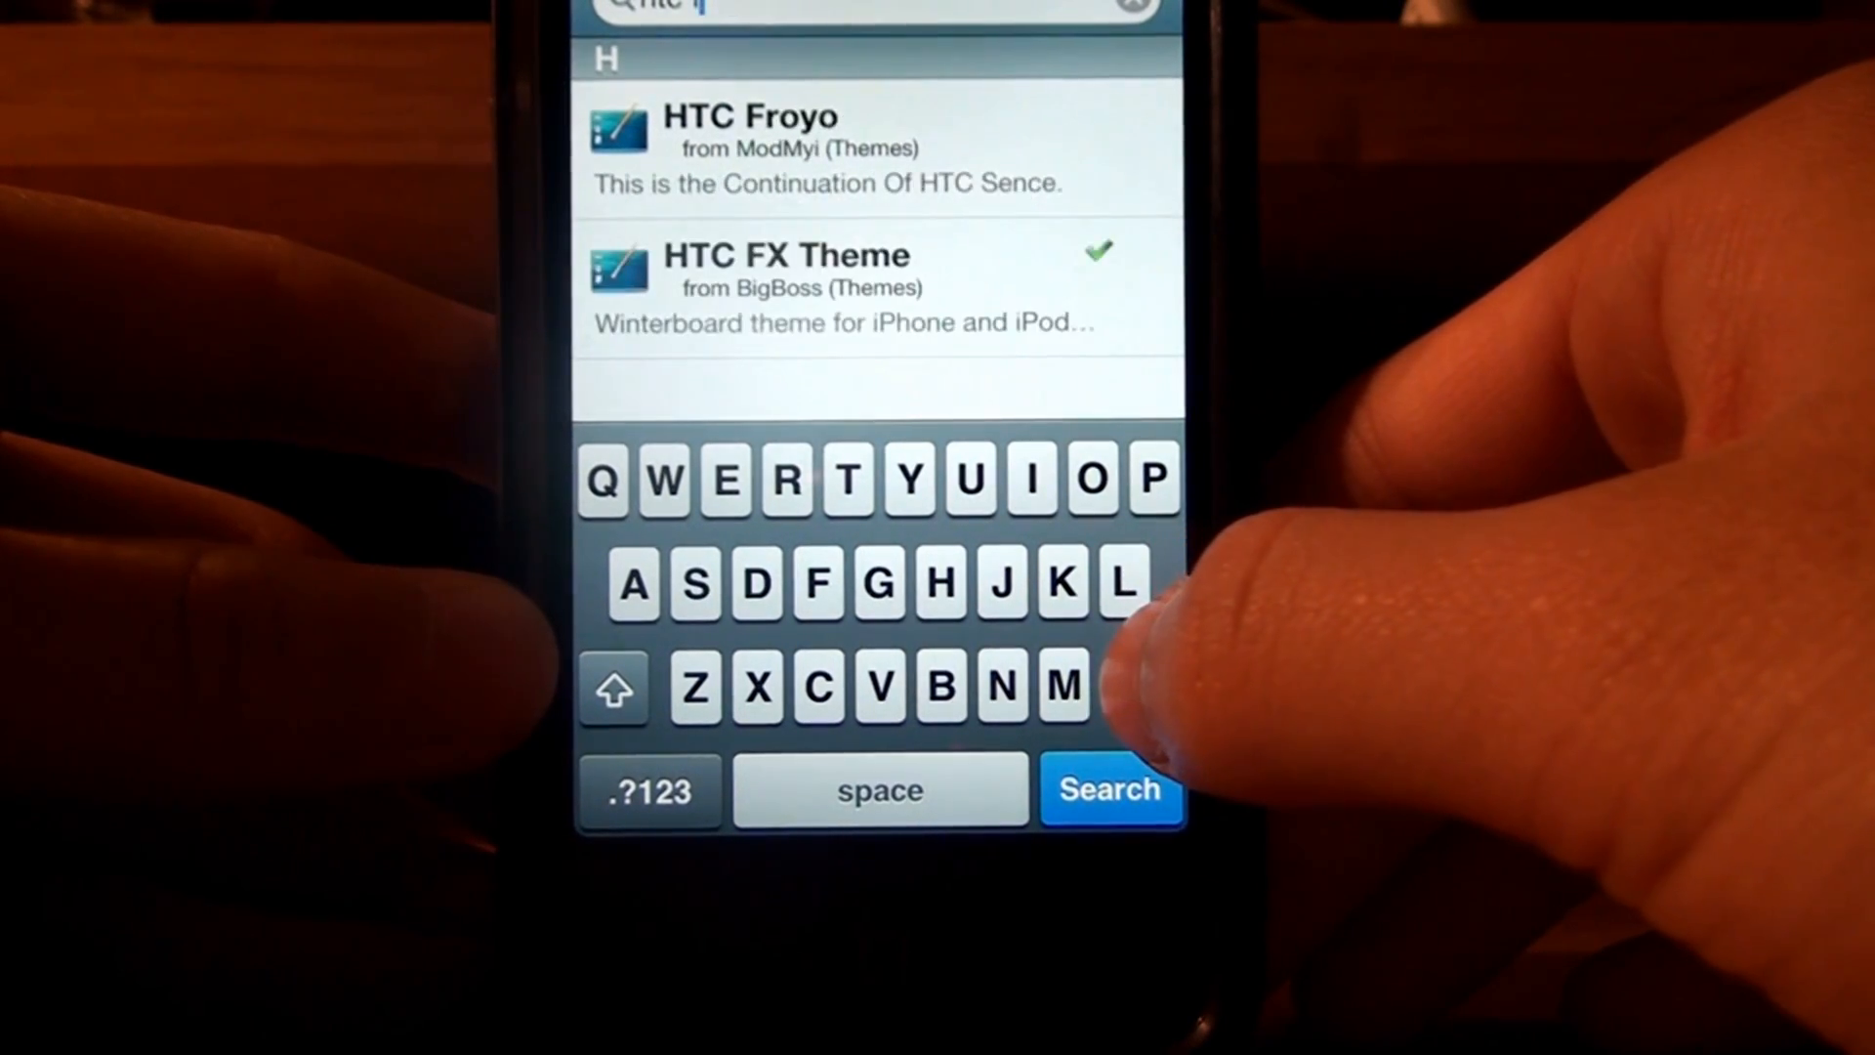
{"action": "left_click", "coordinate": [1146, 688]}
{"action": "type", "text": "iblank"}
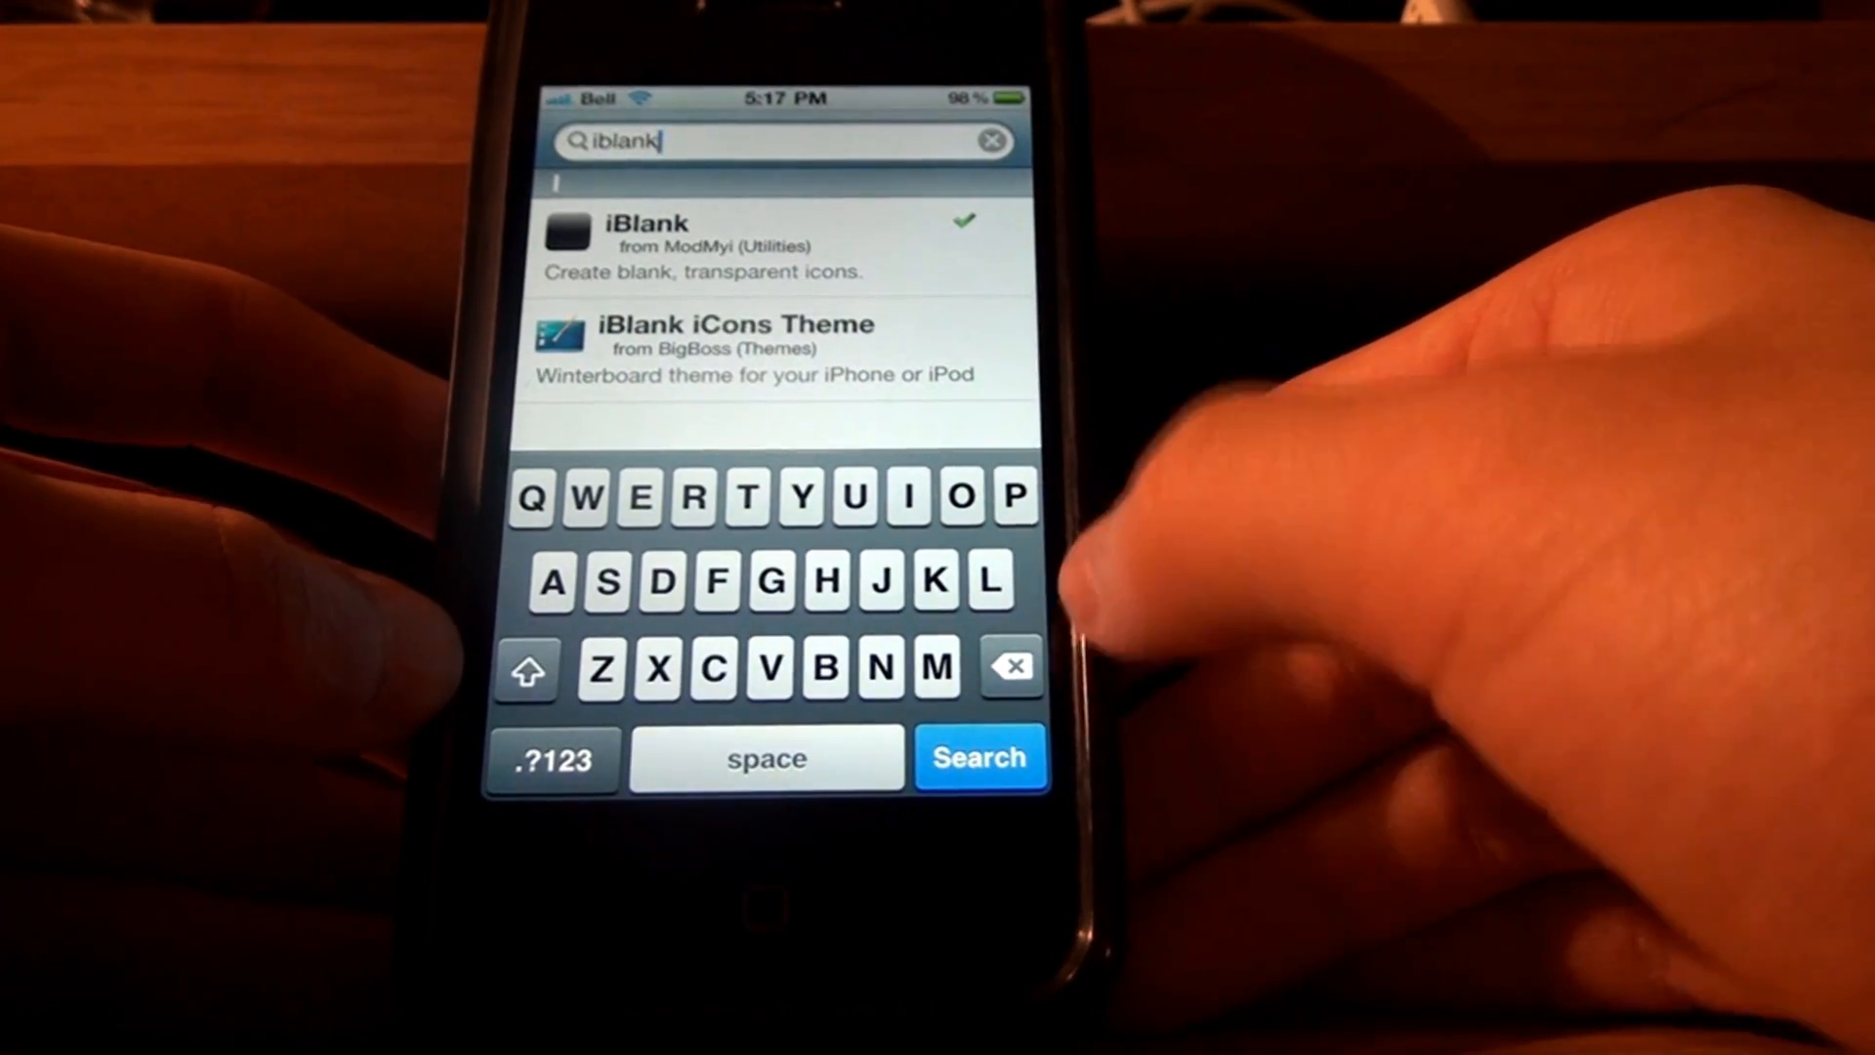
Erase the 'iblank' search term until the search box is empty
{"action": "left_click", "coordinate": [1011, 666]}
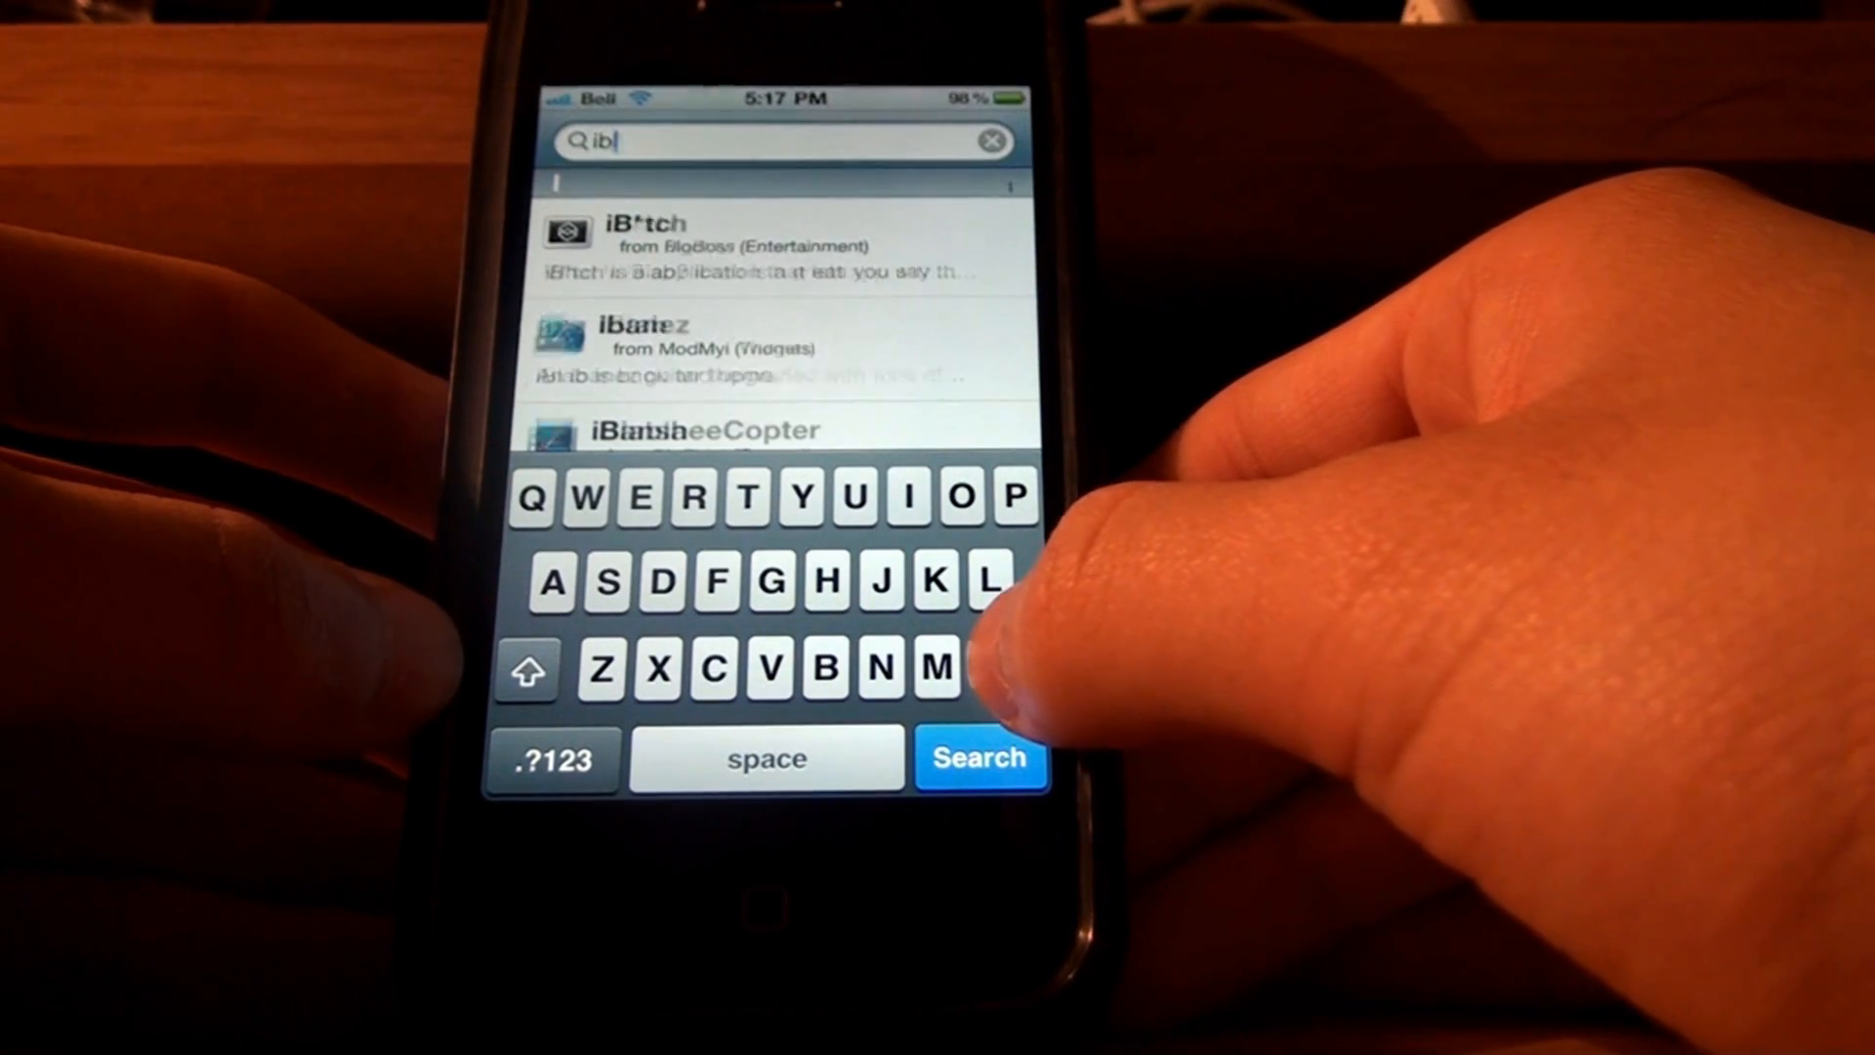
{"action": "left_click", "coordinate": [991, 141]}
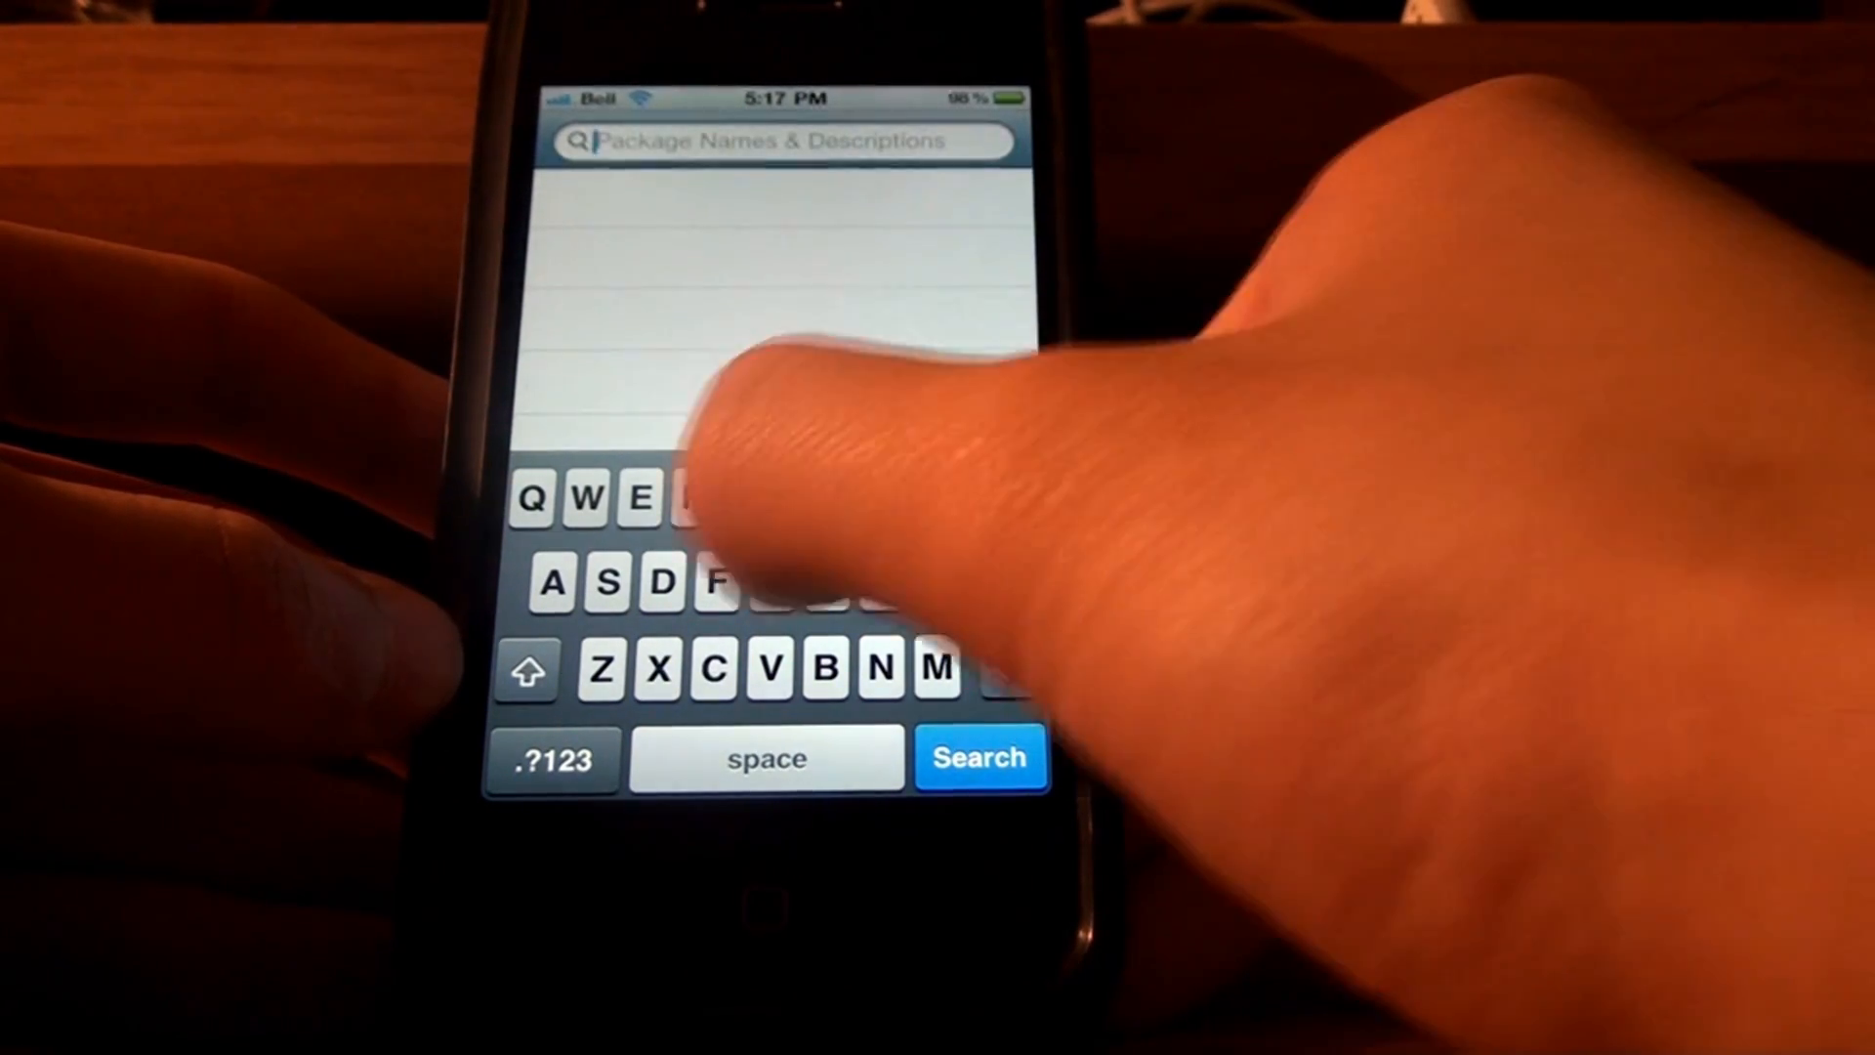
{"action": "type", "text": "if"}
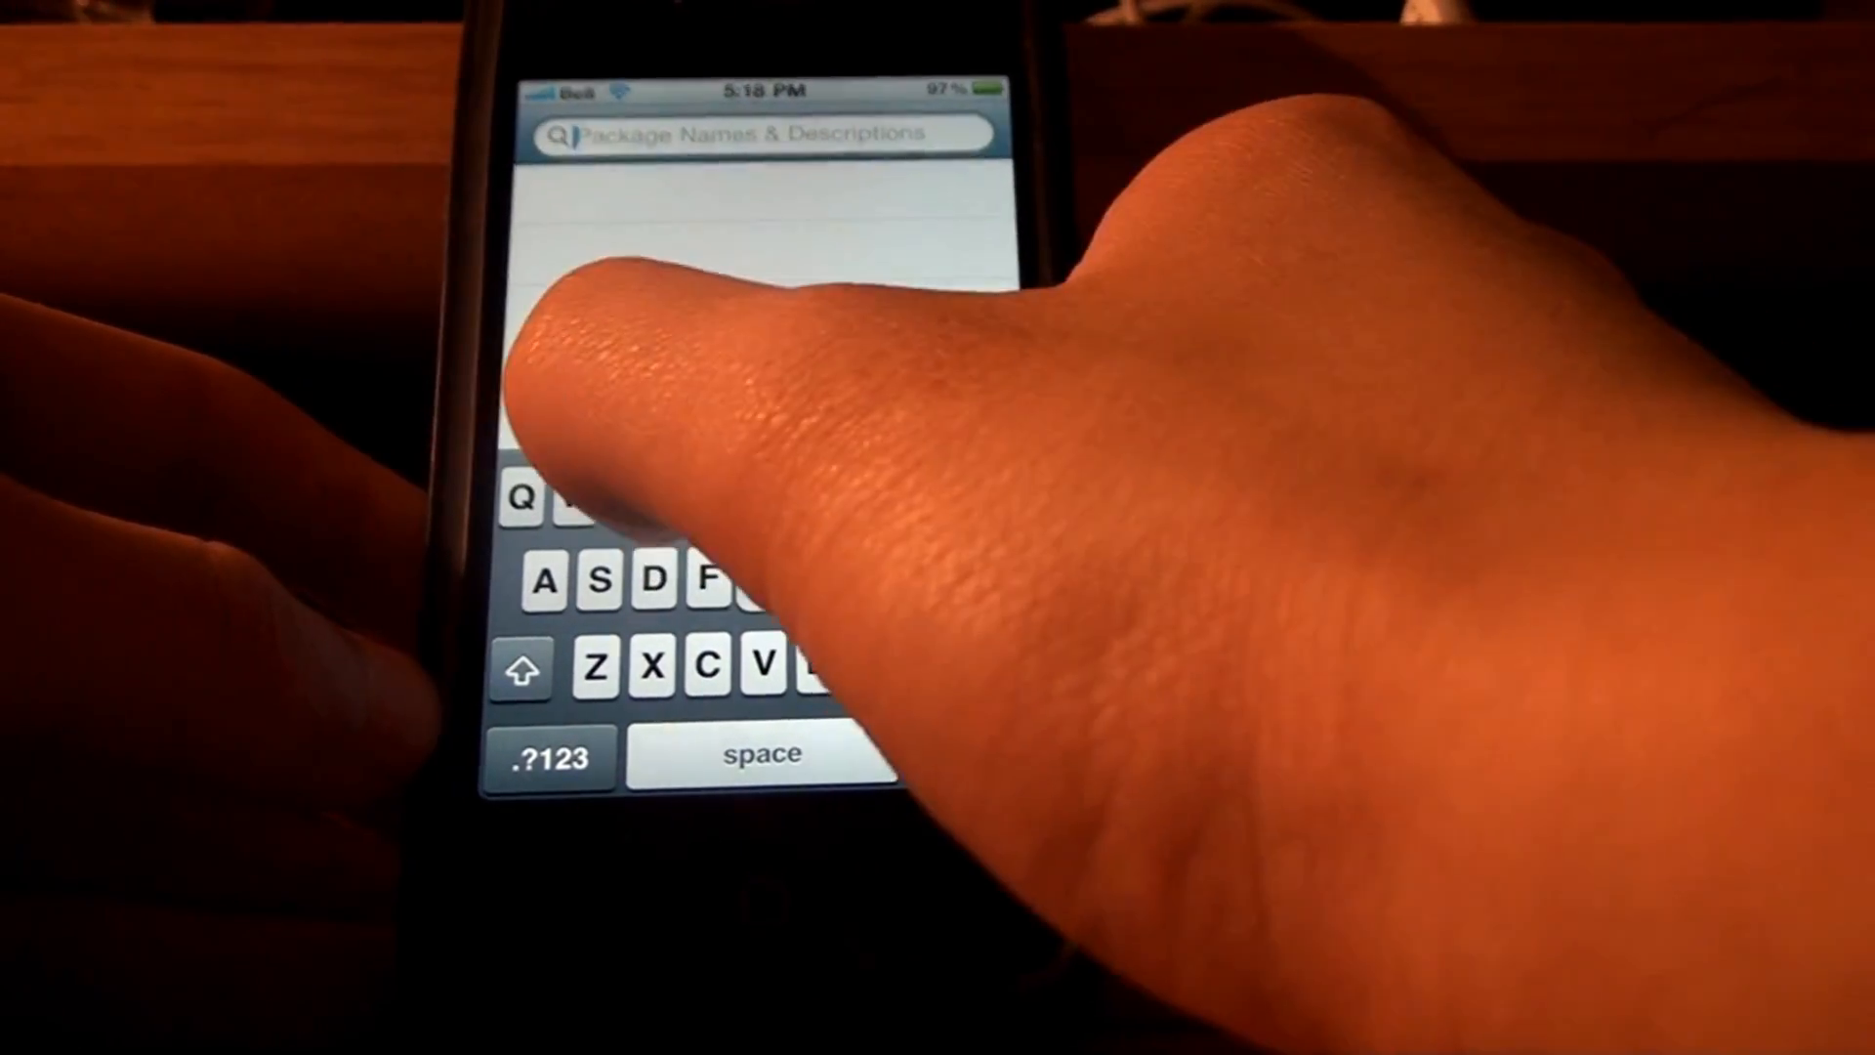
Search Cydia for 'grey' themes and view the Gre3n result
{"action": "type", "text": "grey"}
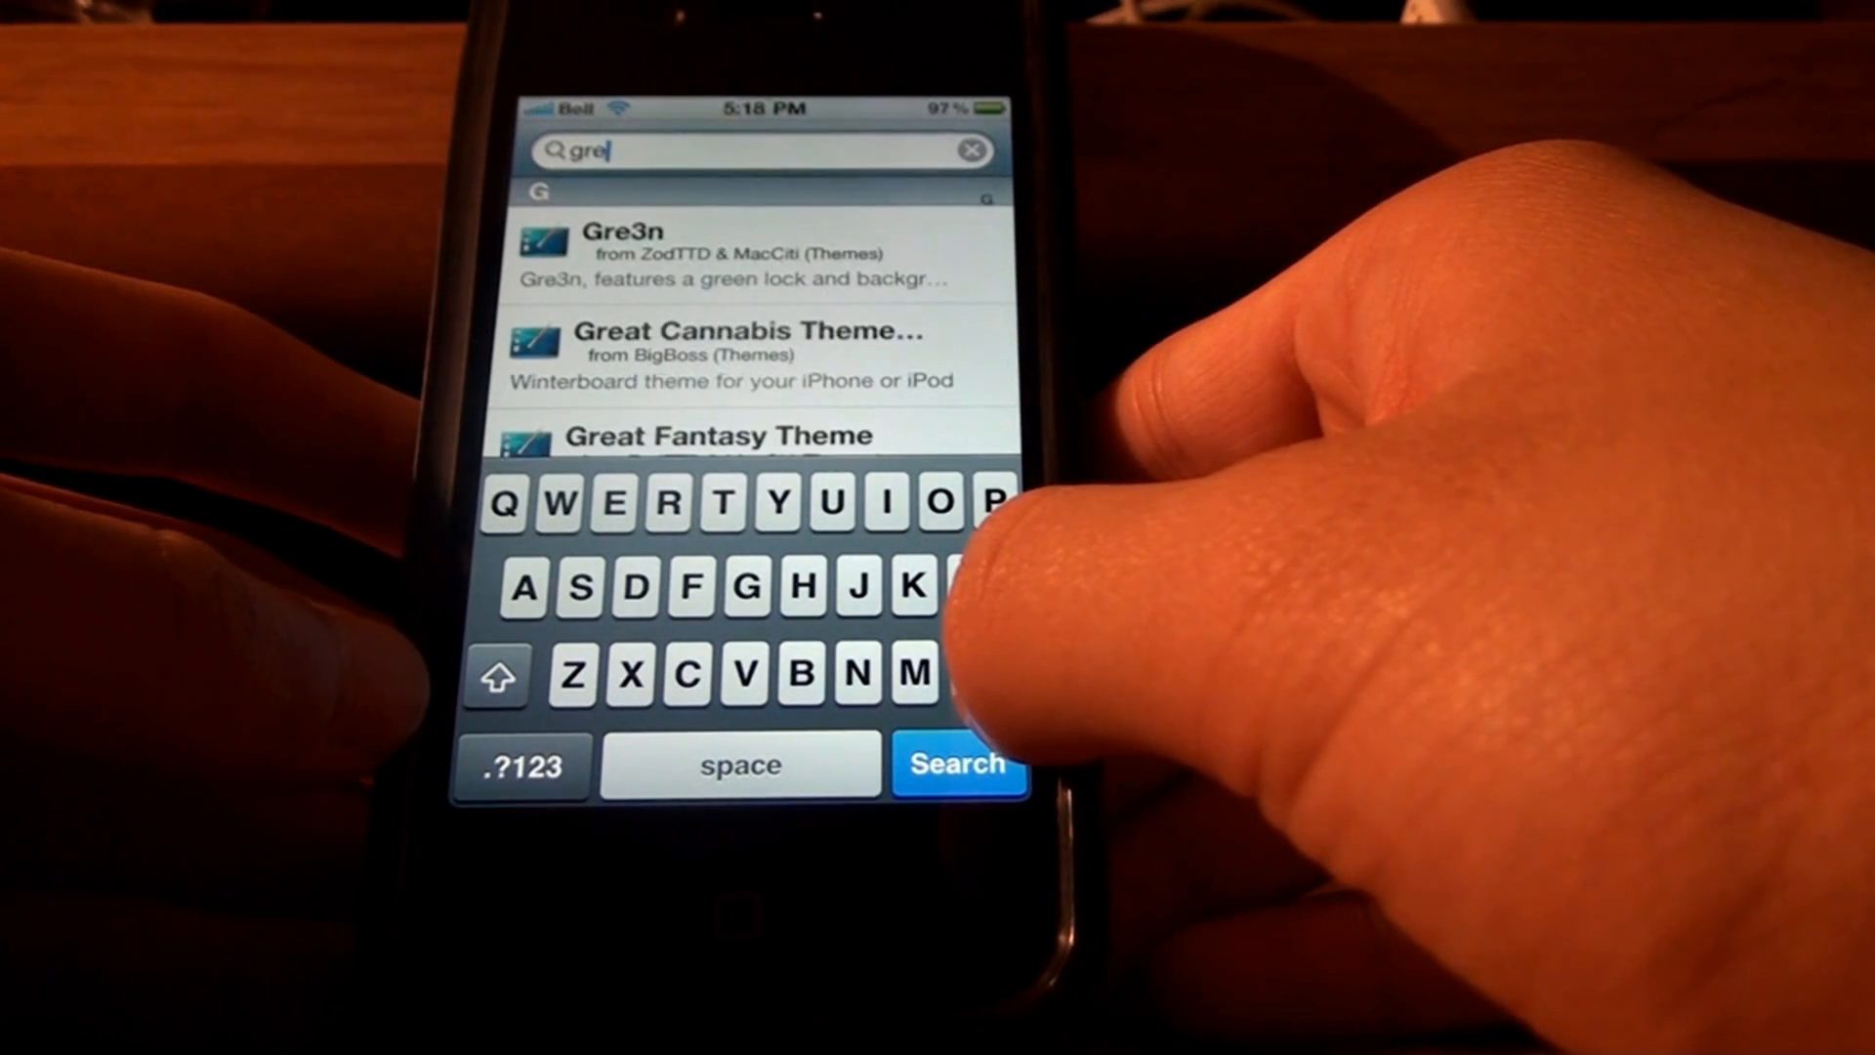
{"action": "left_click", "coordinate": [969, 151]}
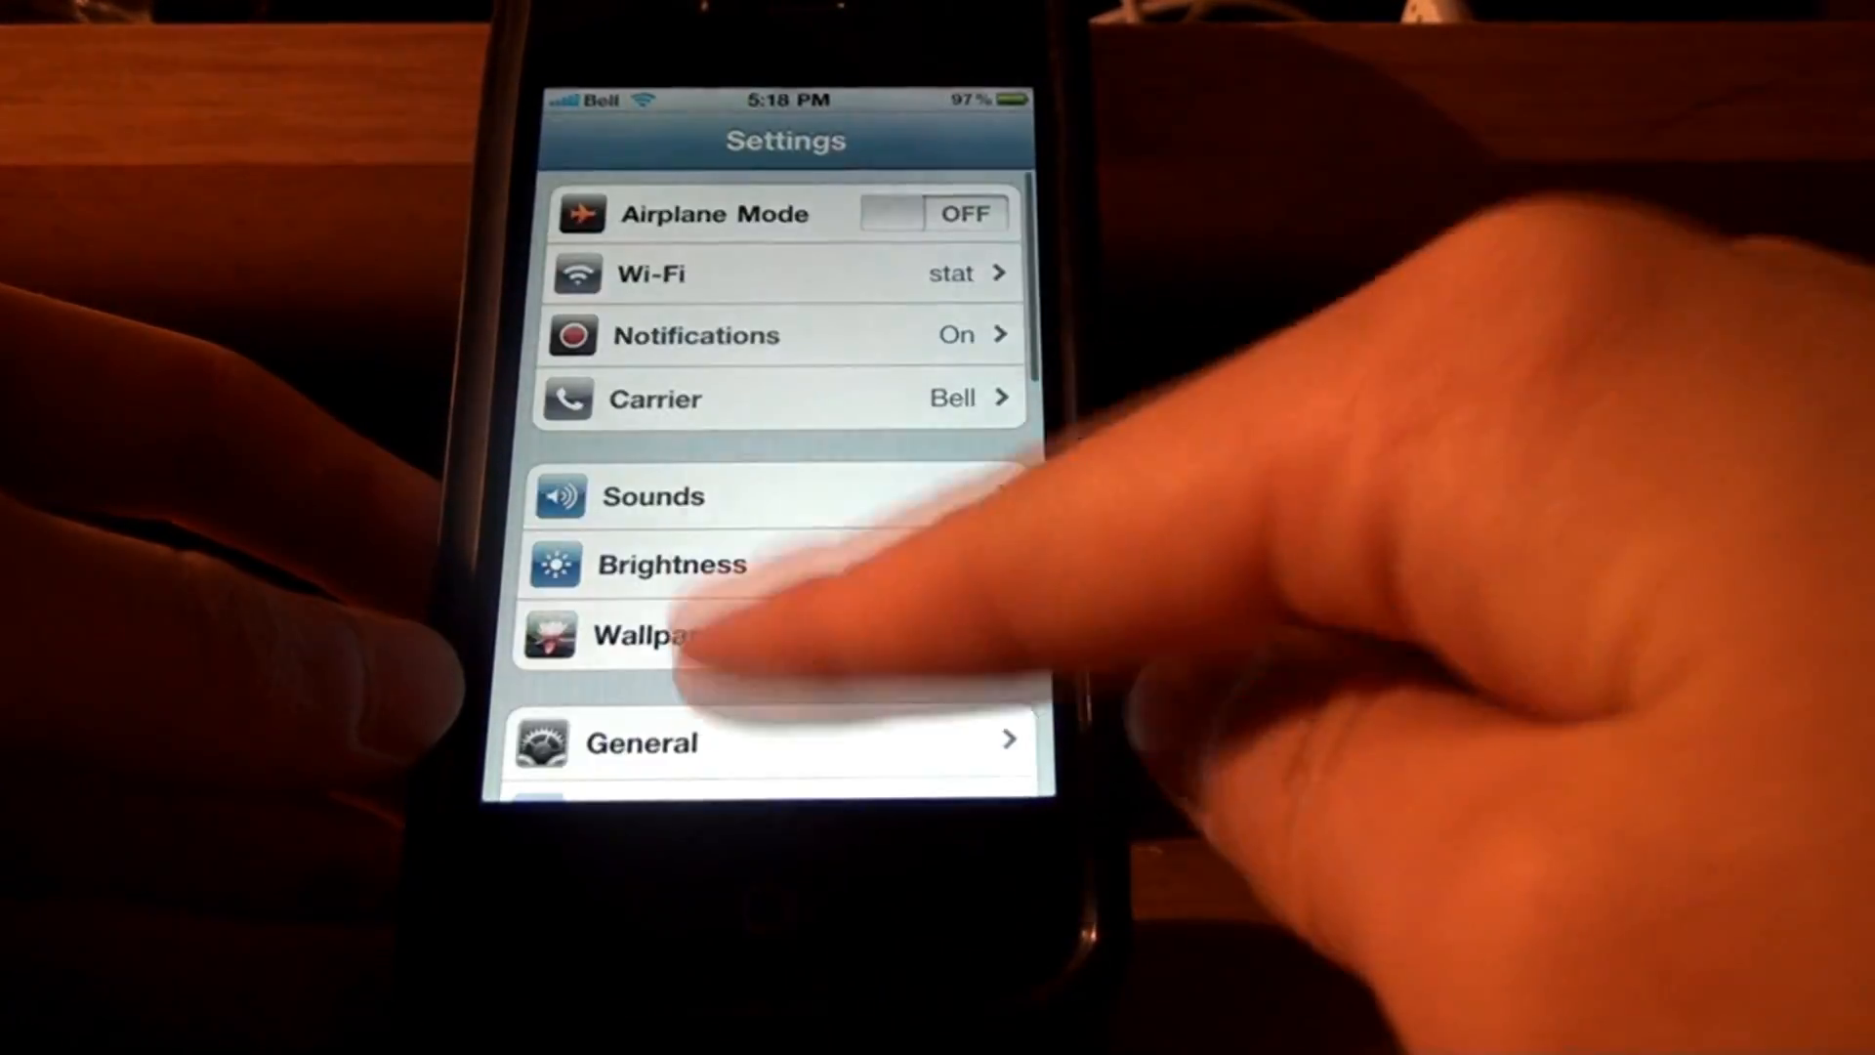
Scroll WinterBoard's Select Themes list to check which themes are enabled, including HTC FX
{"action": "left_click", "coordinate": [669, 634]}
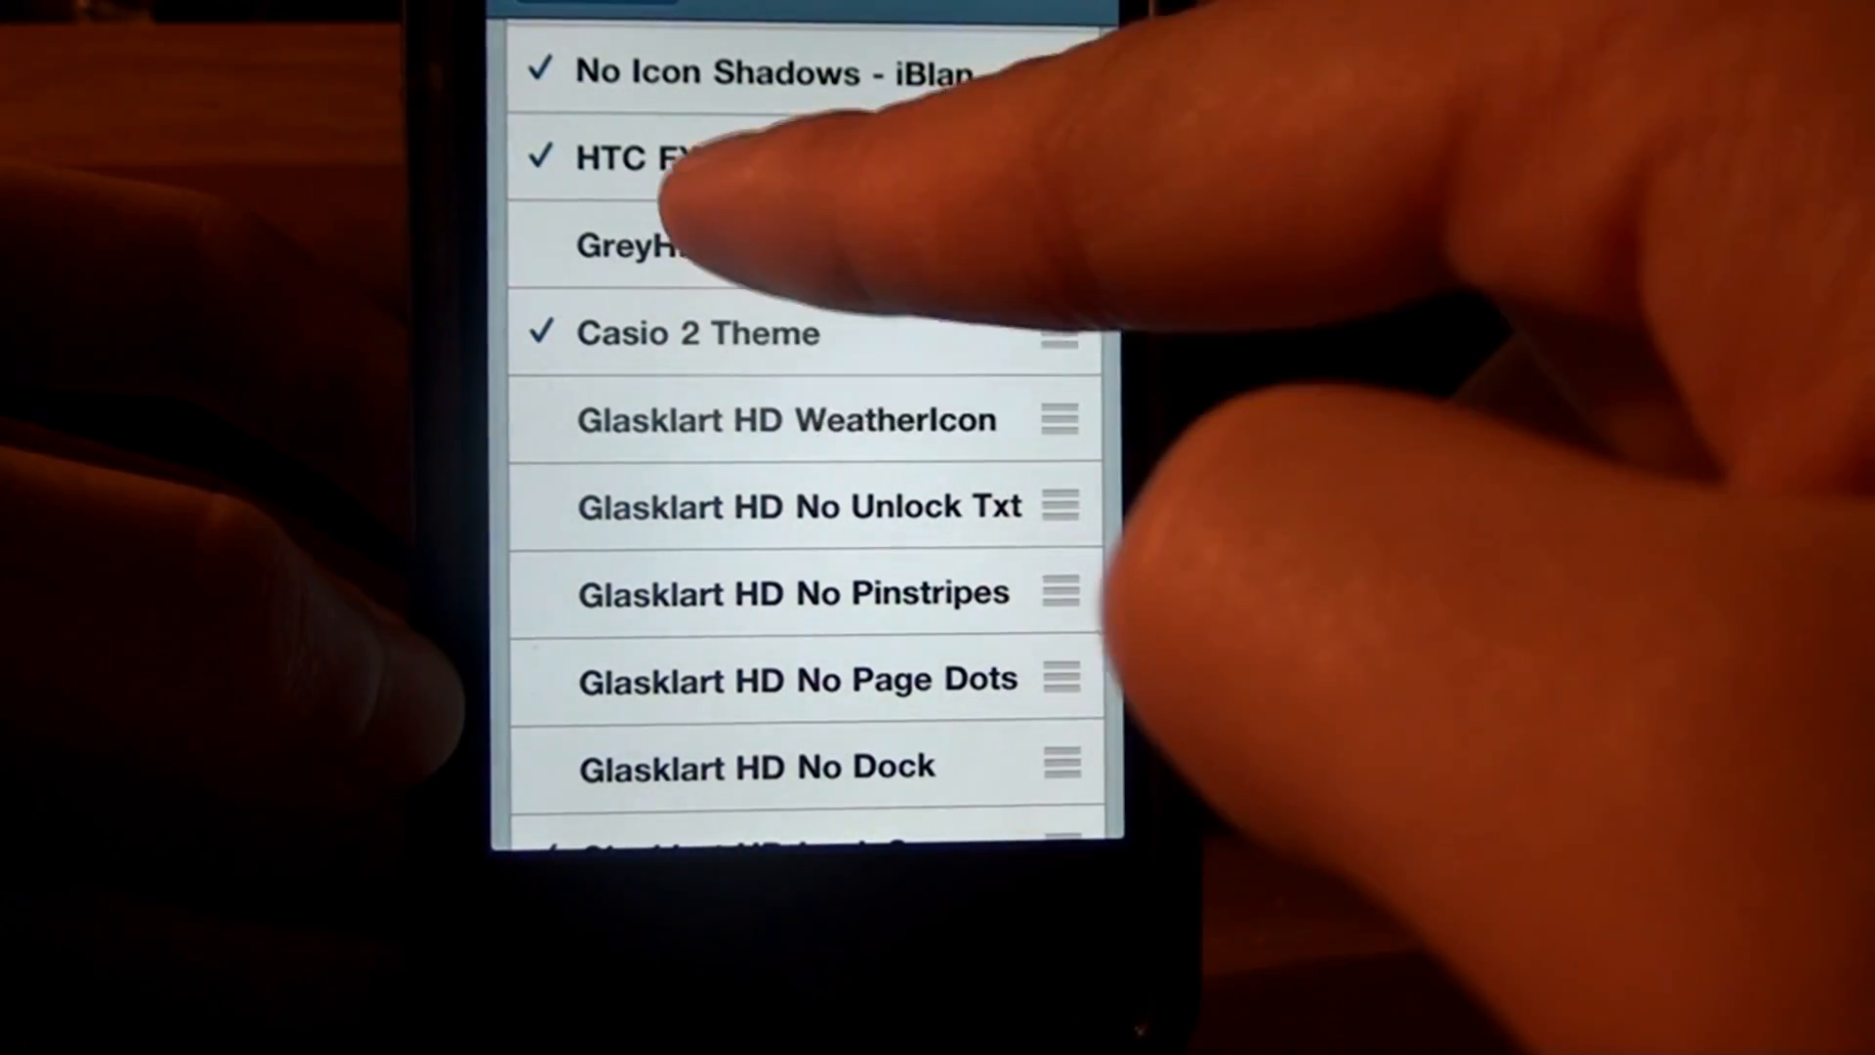
{"action": "scroll", "scroll_direction": "down", "scroll_amount": 3}
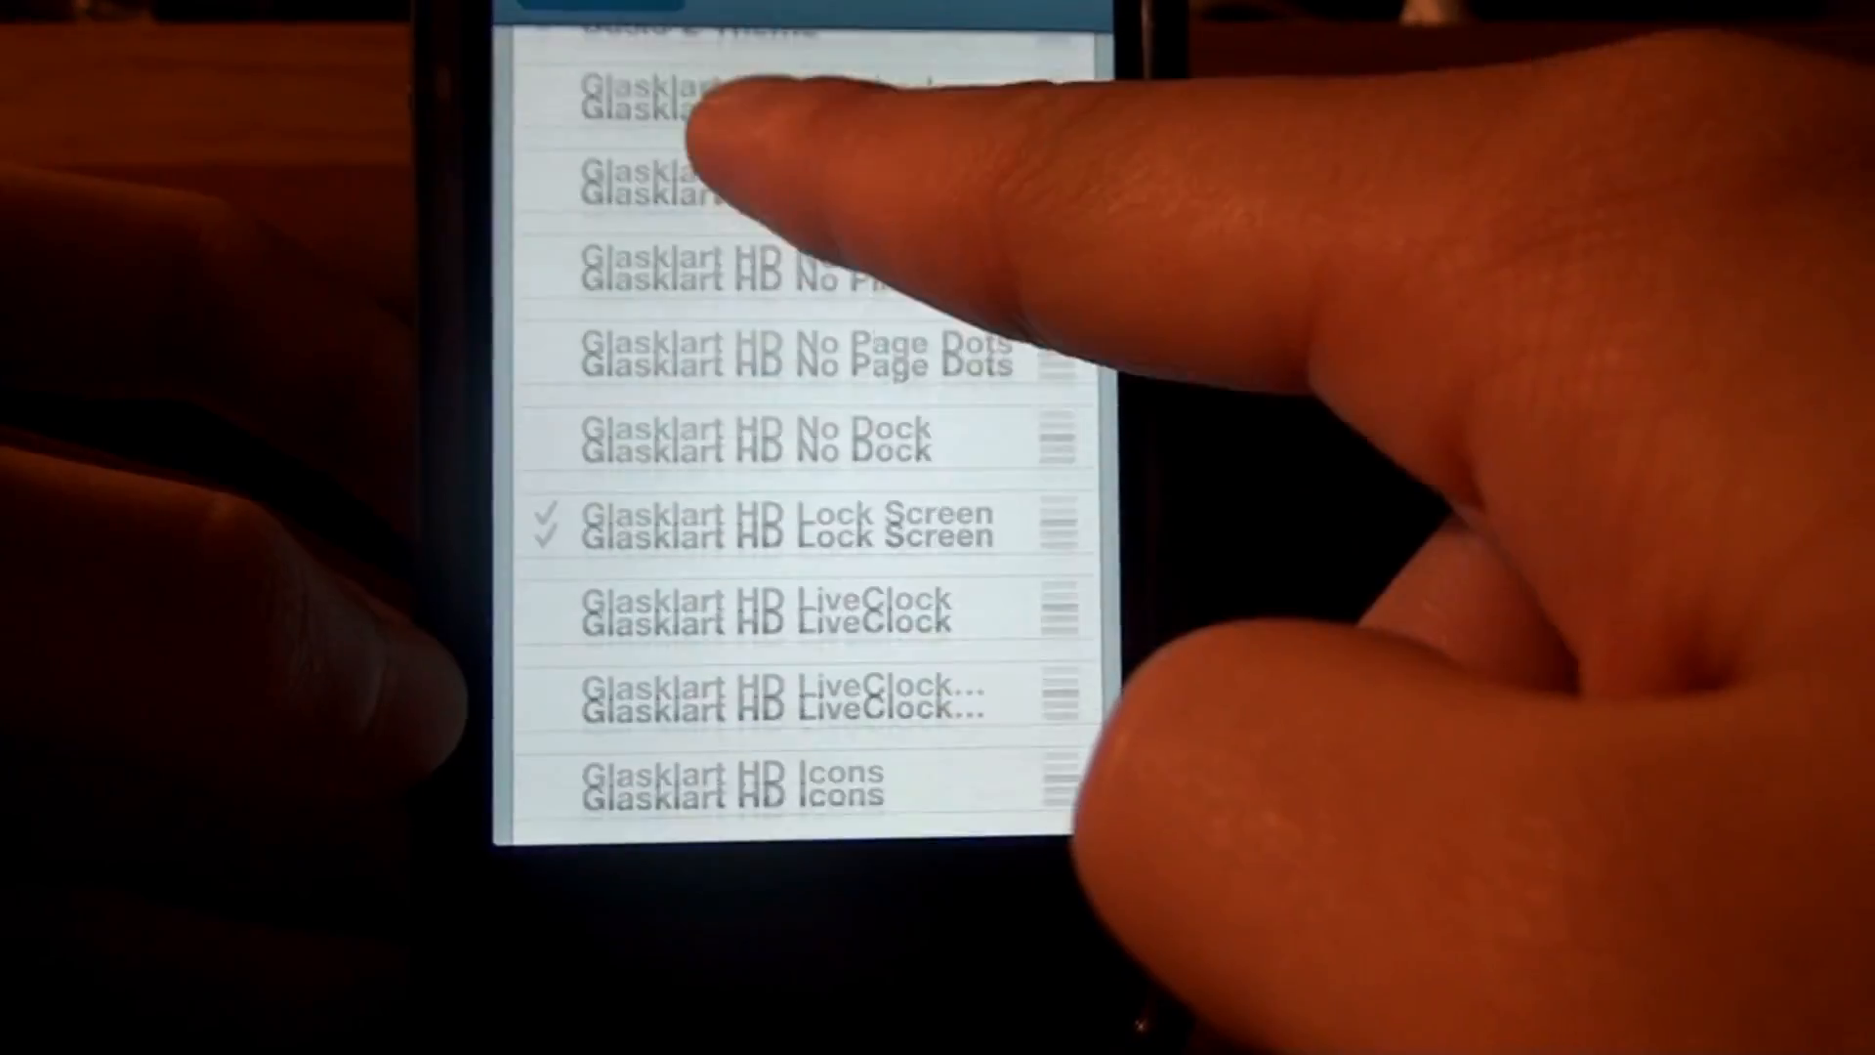
{"action": "scroll", "scroll_direction": "down", "scroll_amount": 3}
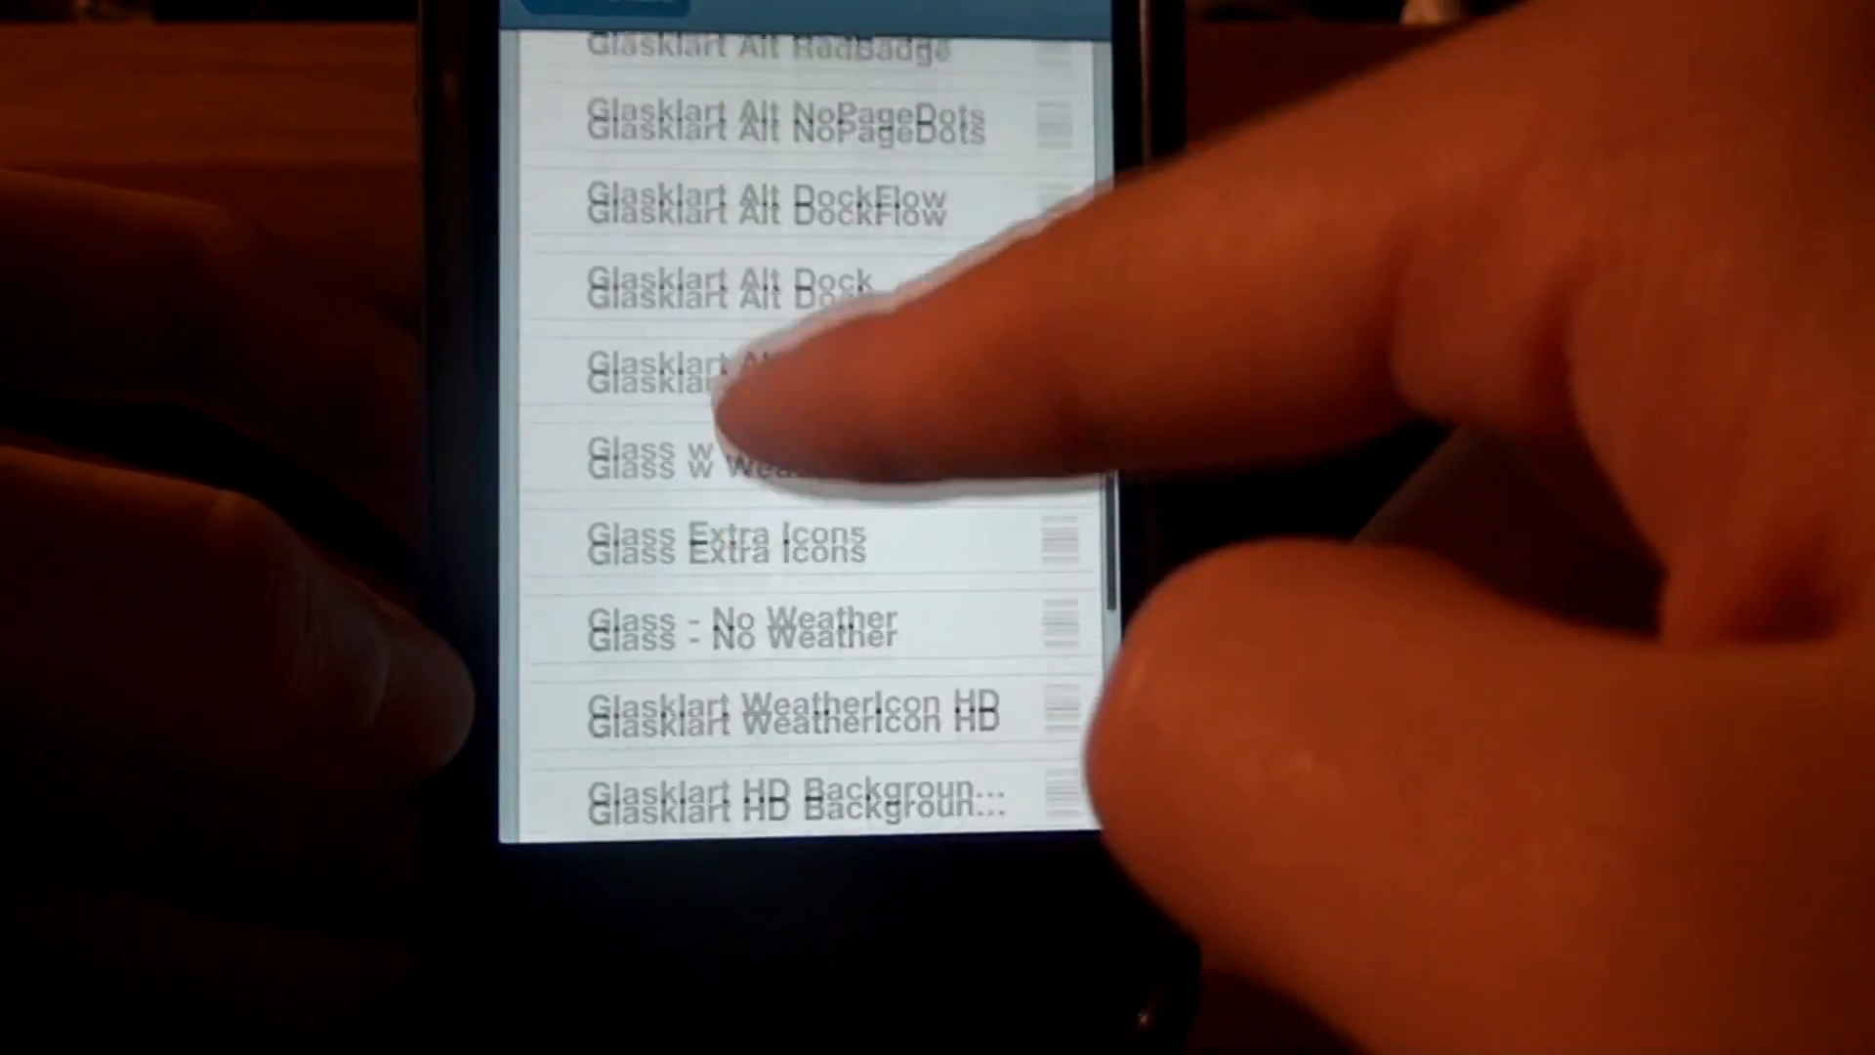
{"action": "scroll", "scroll_direction": "down", "scroll_amount": 3}
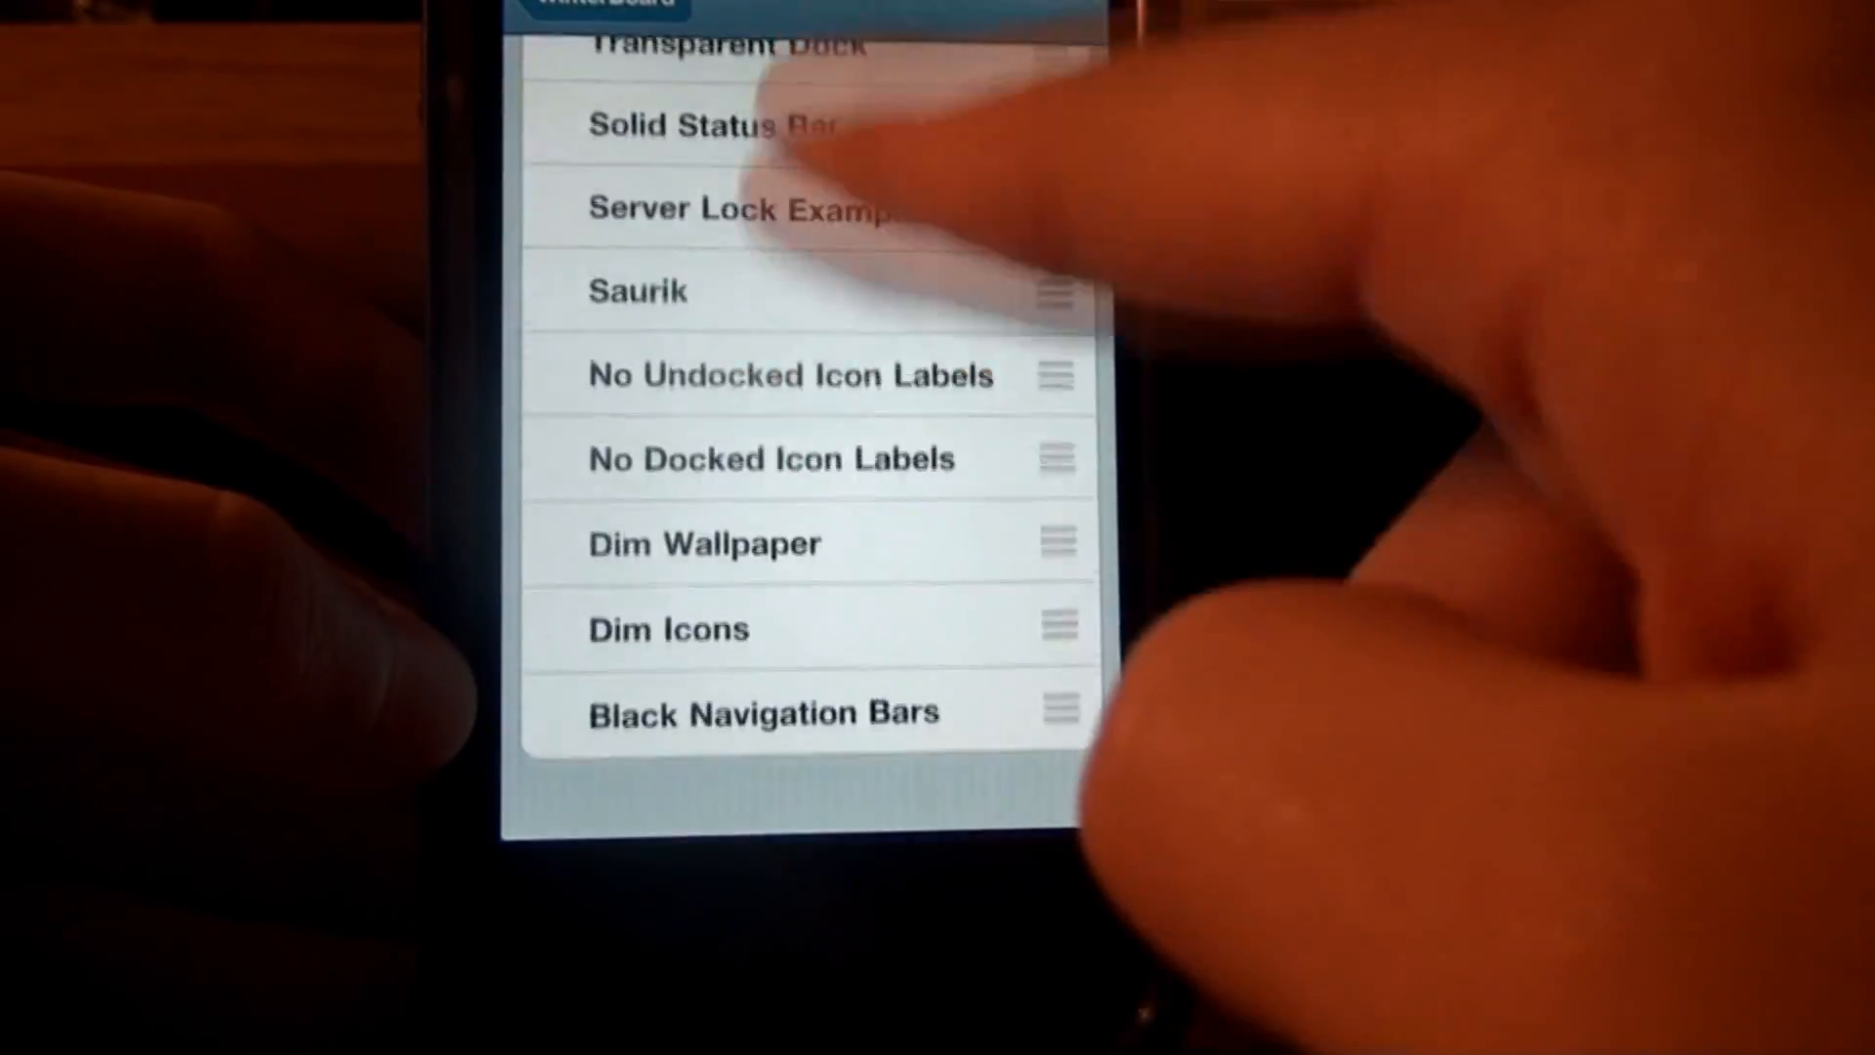
{"action": "scroll", "scroll_direction": "down", "scroll_amount": 3}
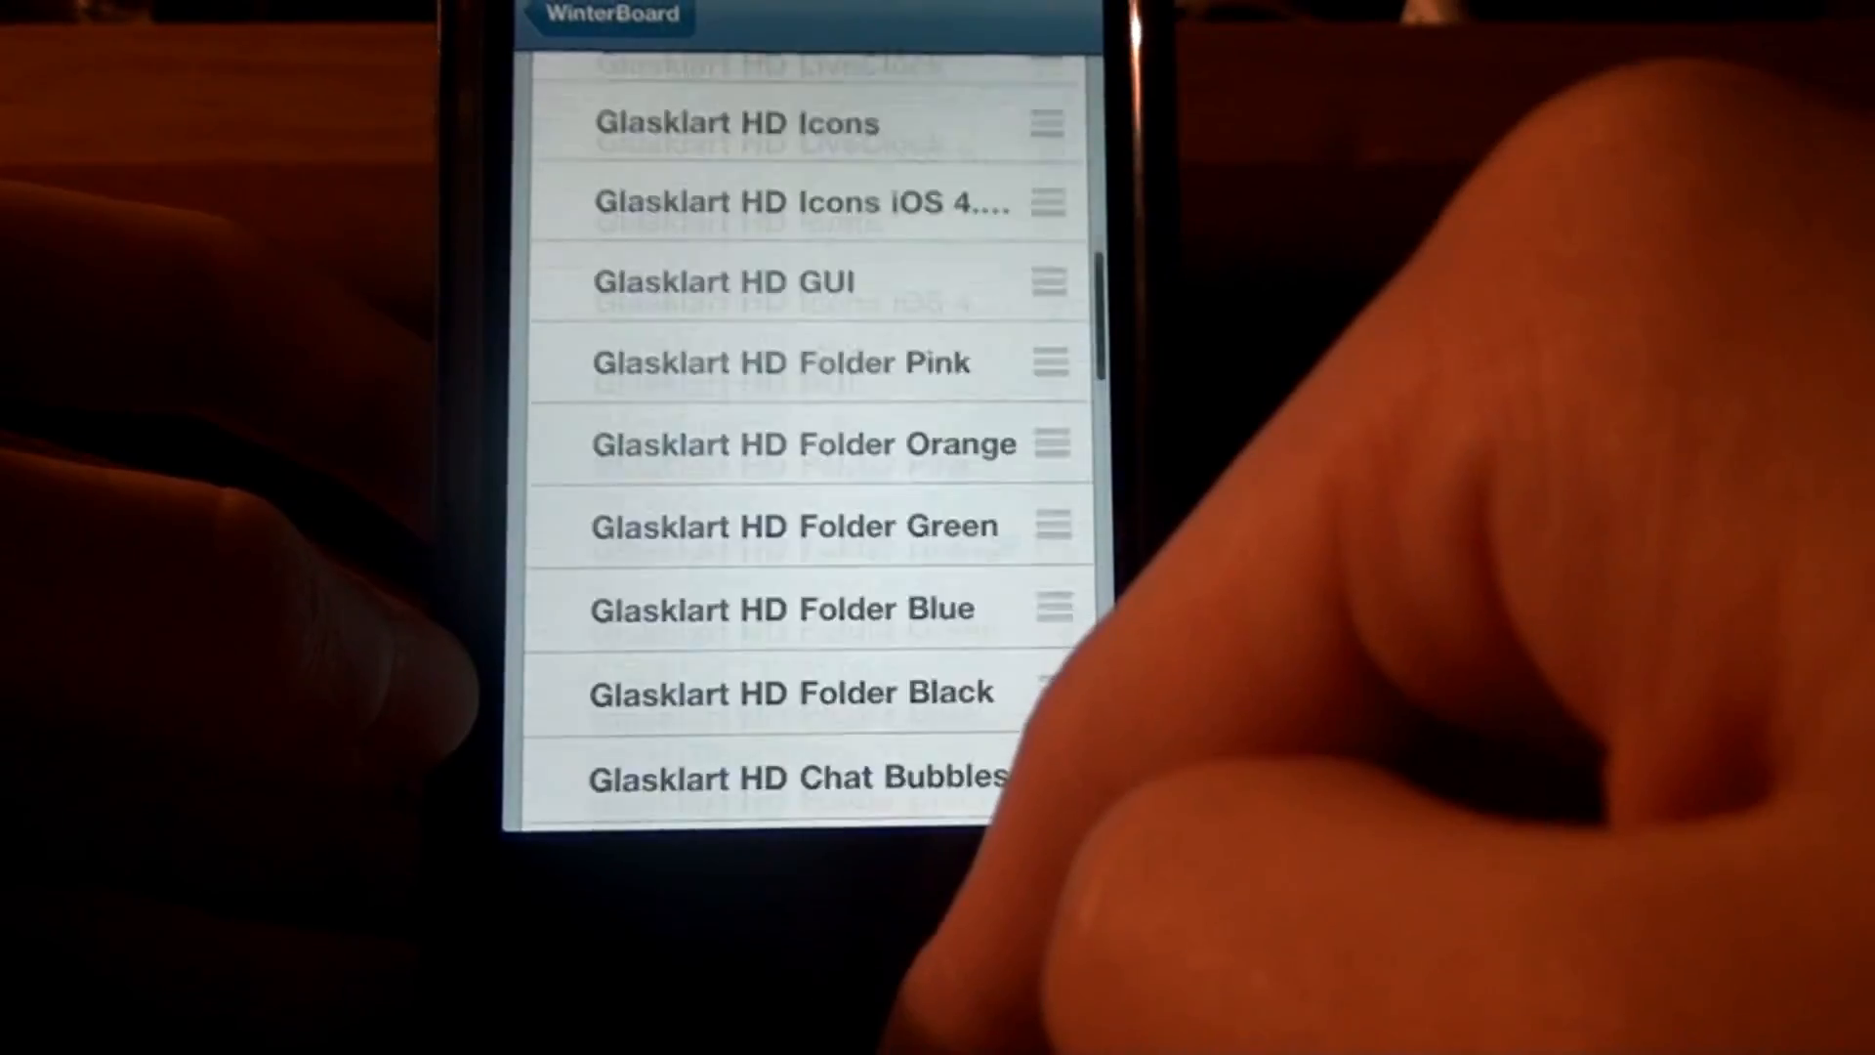
{"action": "scroll", "scroll_direction": "down", "scroll_amount": 3}
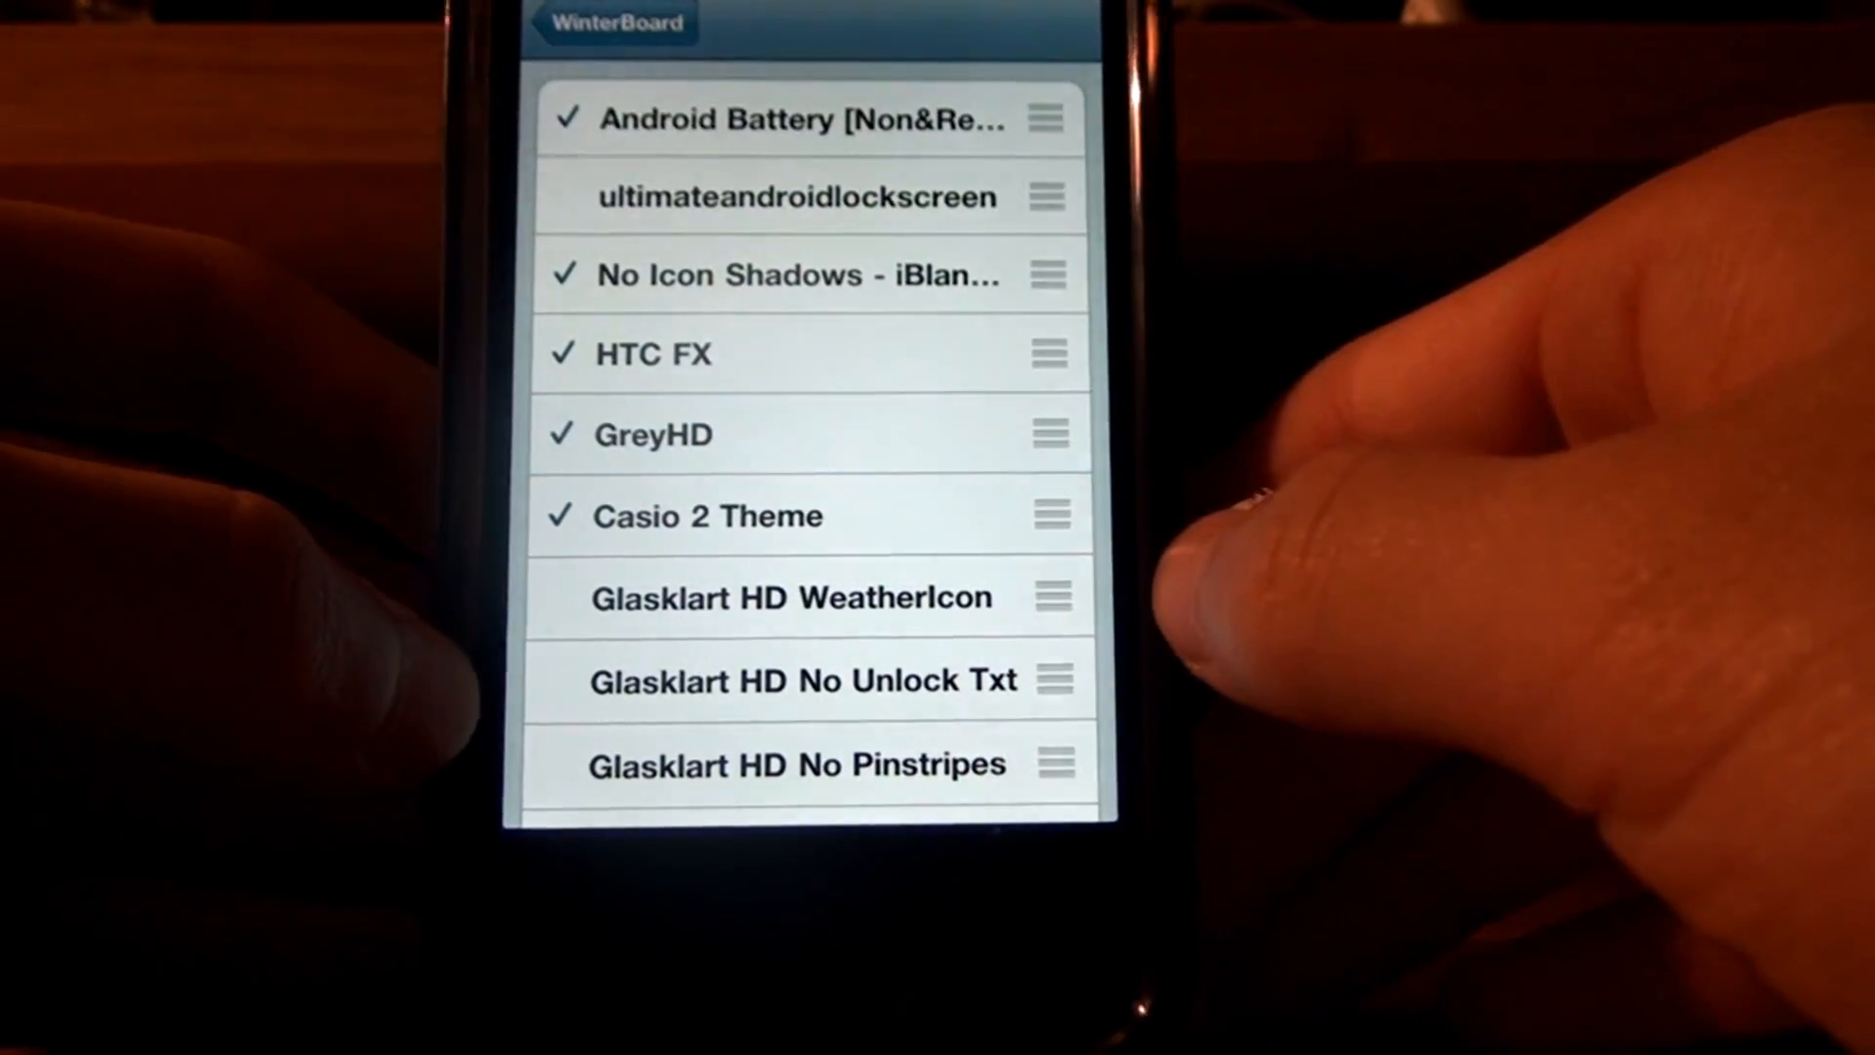
{"action": "scroll", "scroll_direction": "down", "scroll_amount": 3}
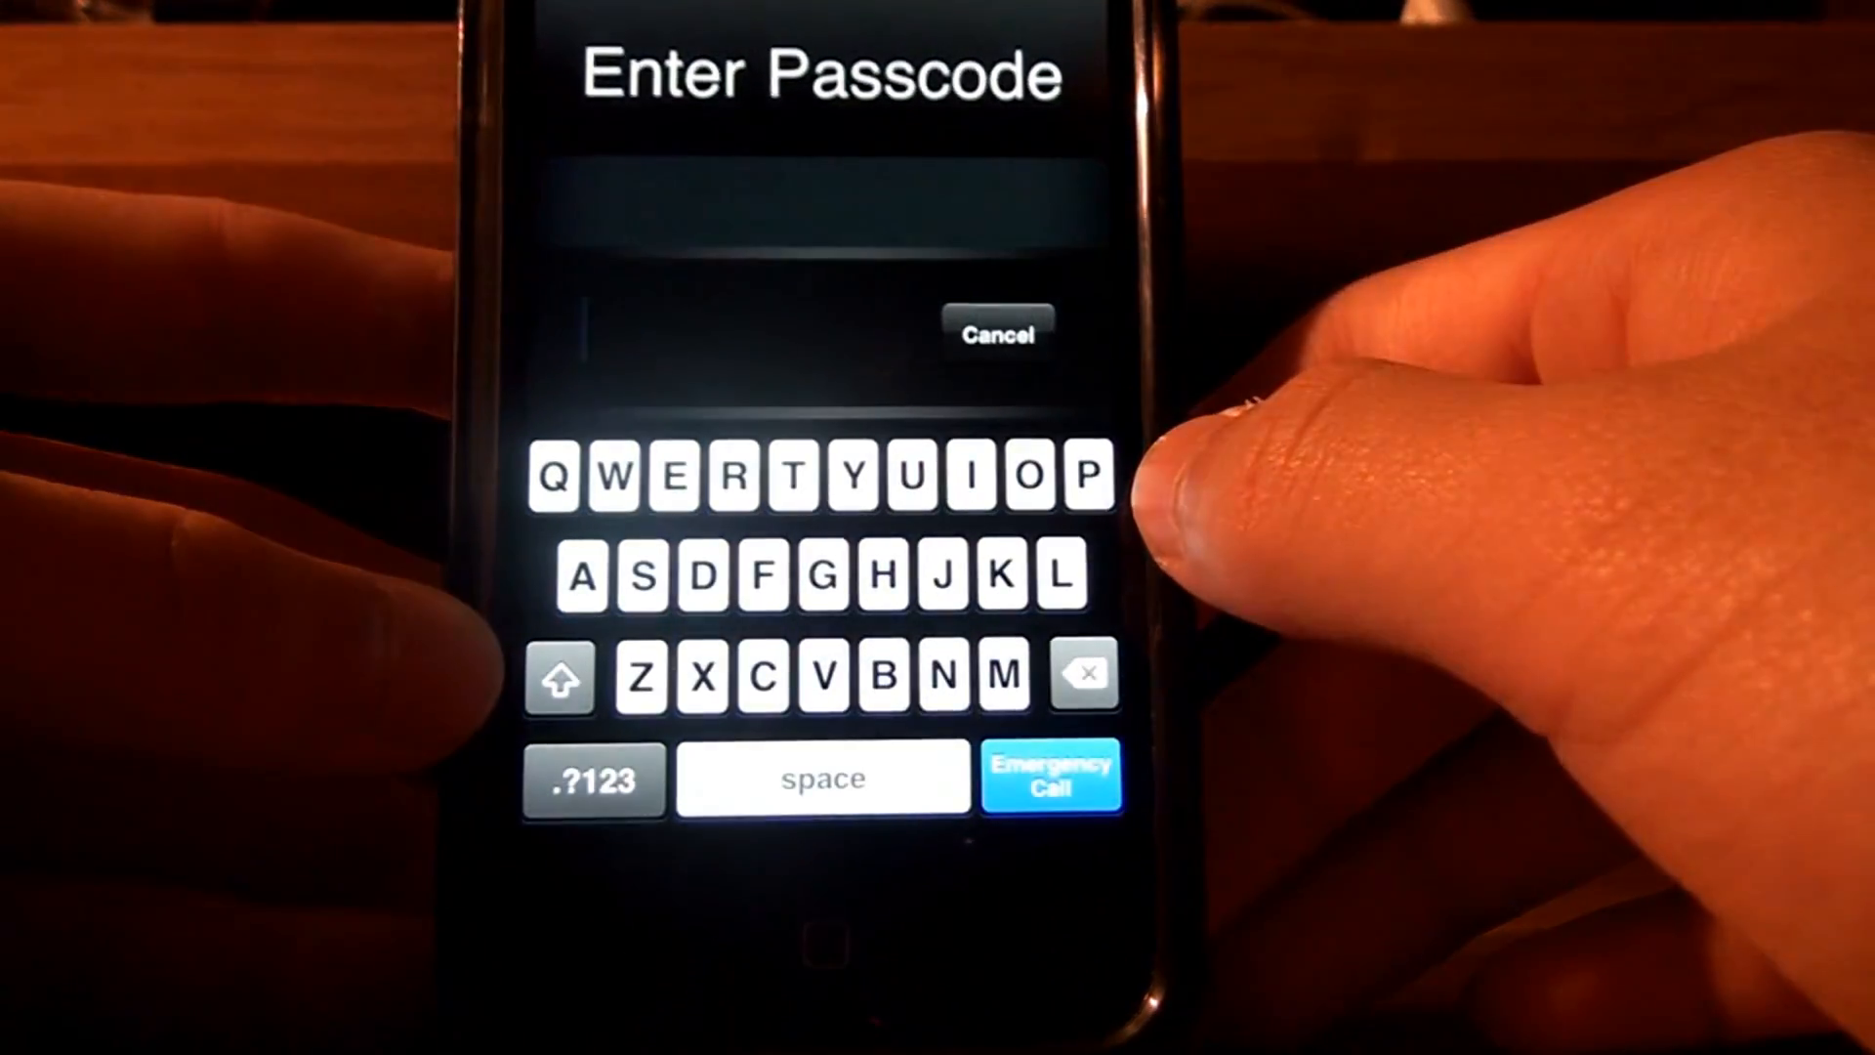
Cancel the passcode prompt and slide to unlock the iPhone
{"action": "left_click", "coordinate": [998, 332]}
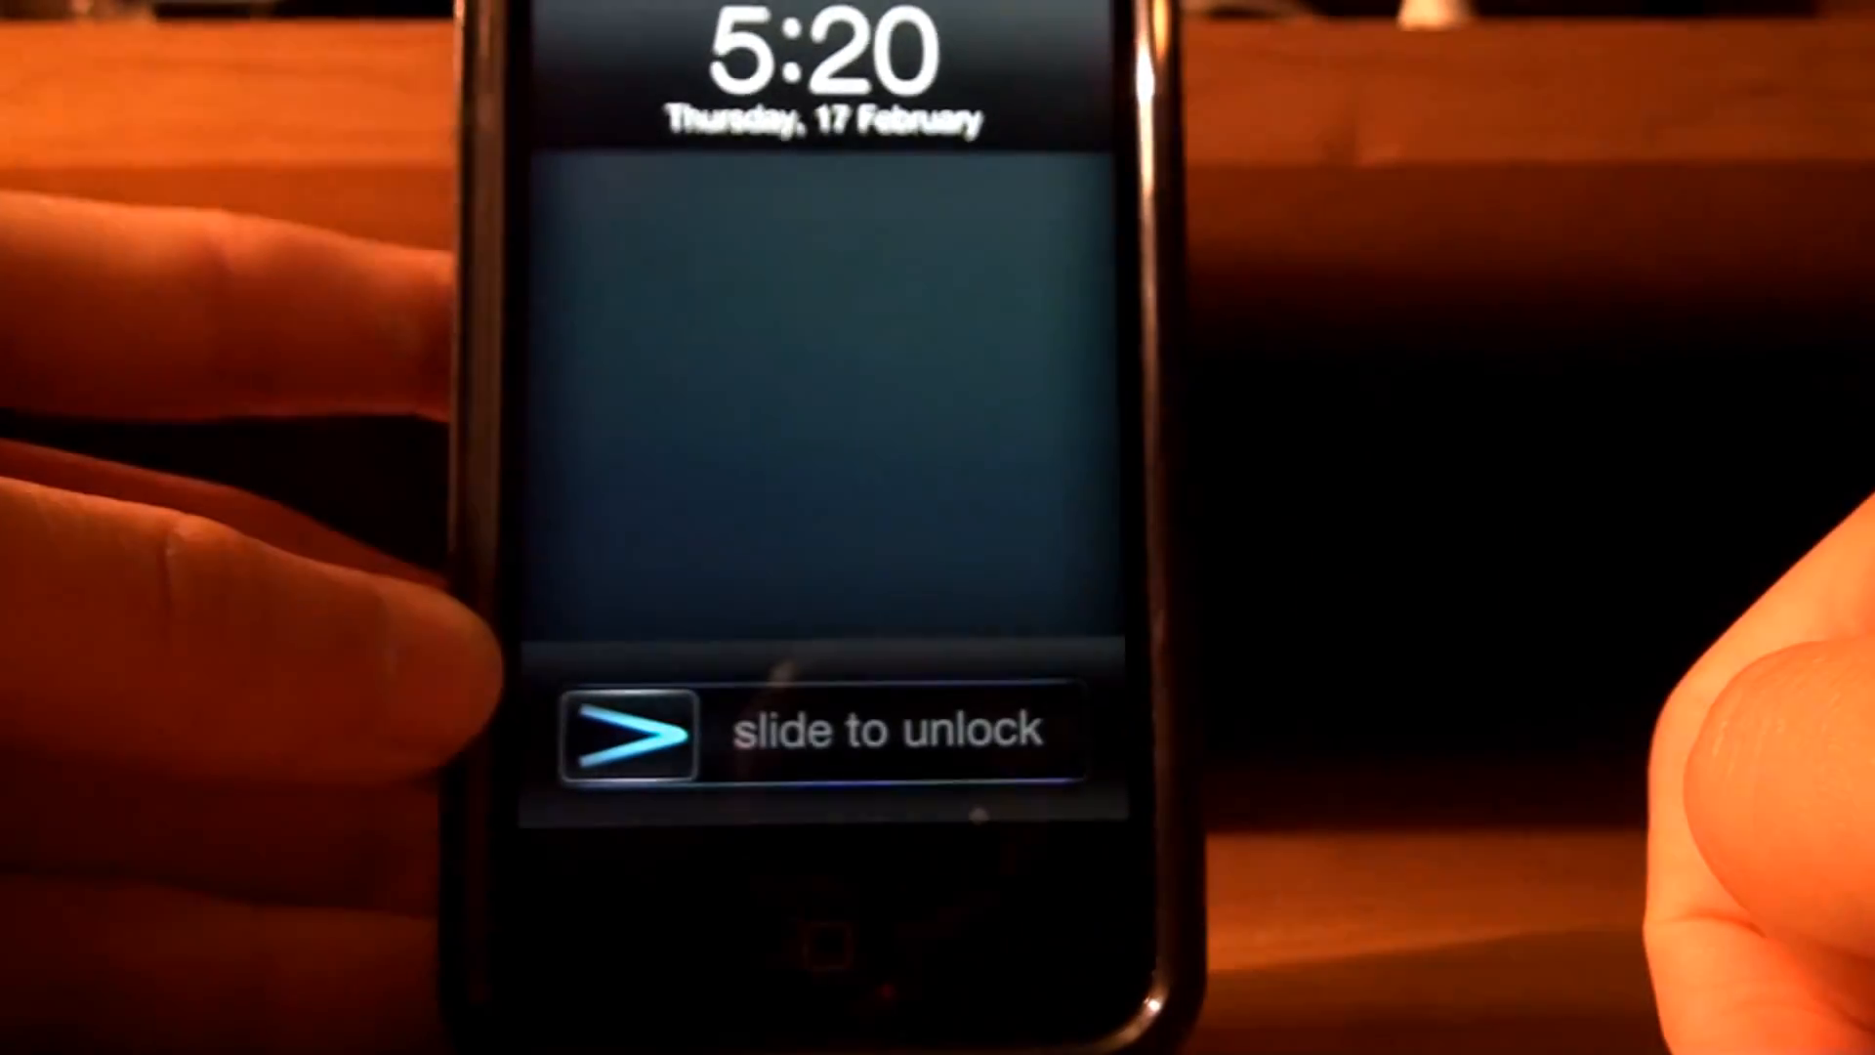
{"action": "left_click_drag", "start_coordinate": [628, 730], "coordinate": [884, 730]}
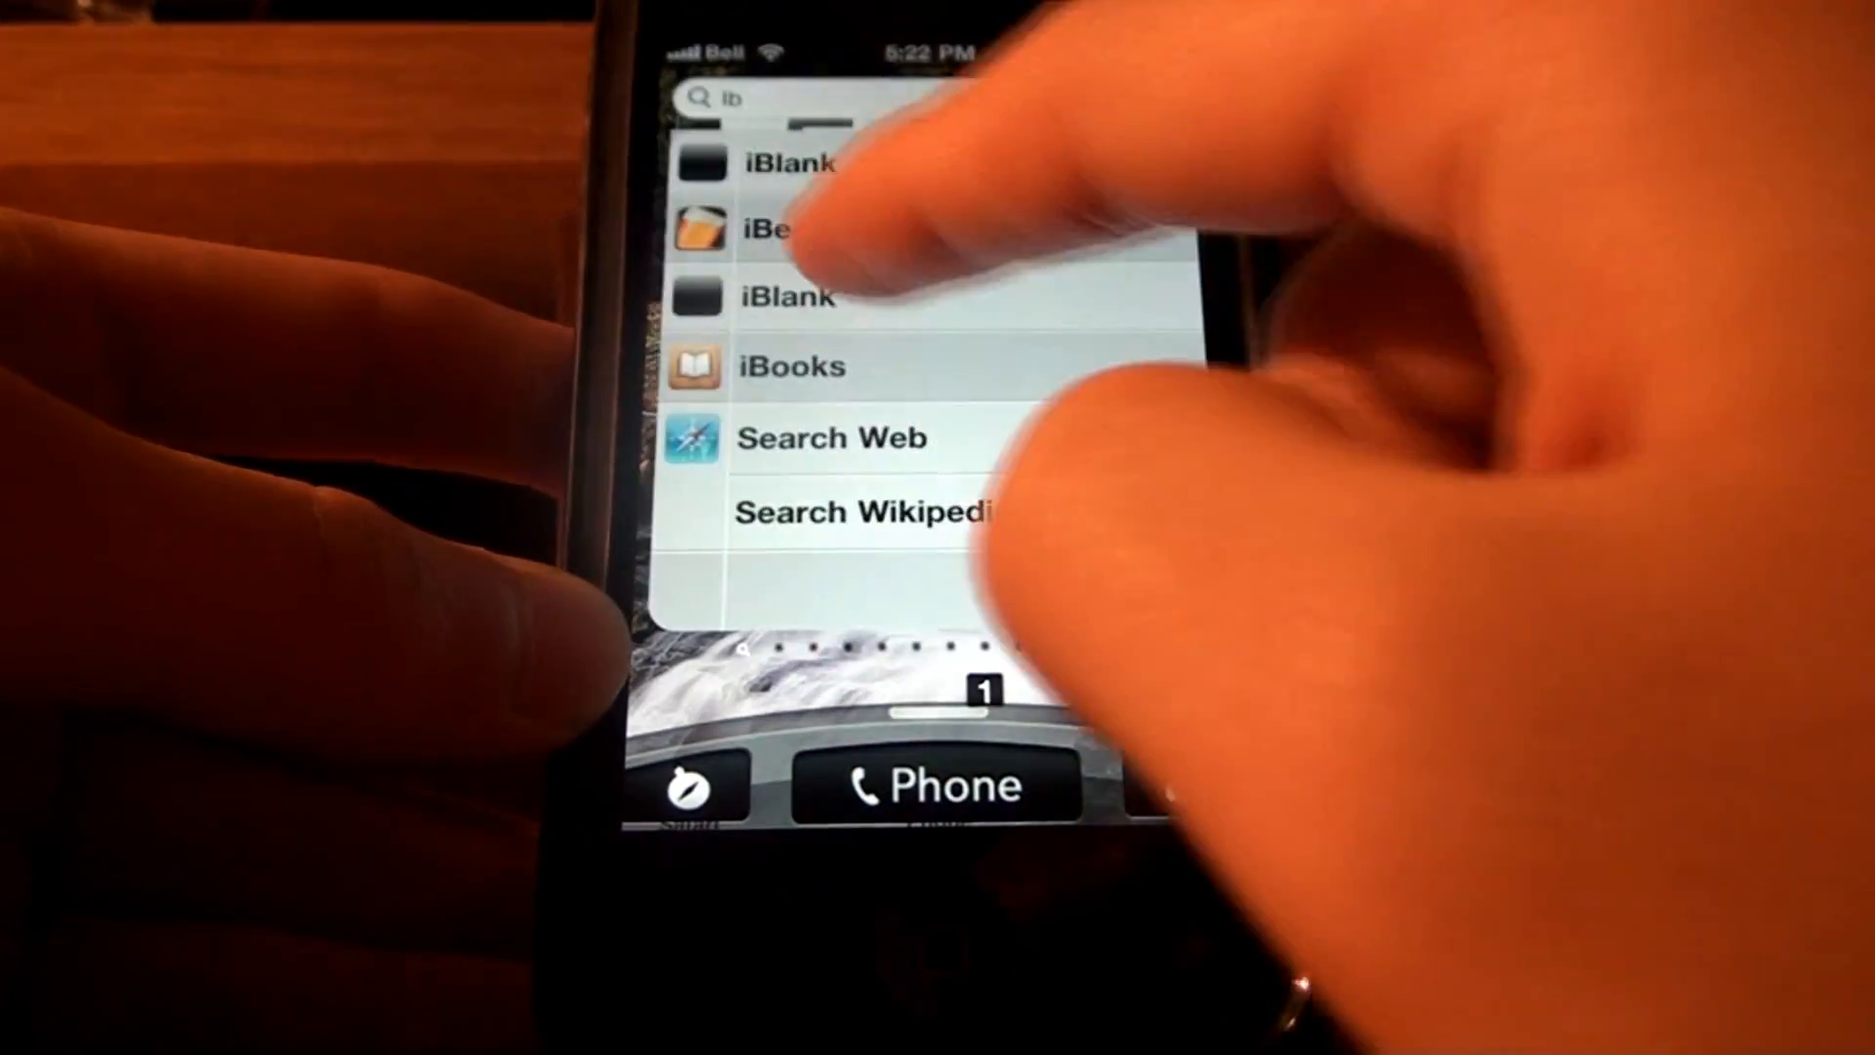
Launch iFile from the Spotlight search results
{"action": "left_click", "coordinate": [789, 164]}
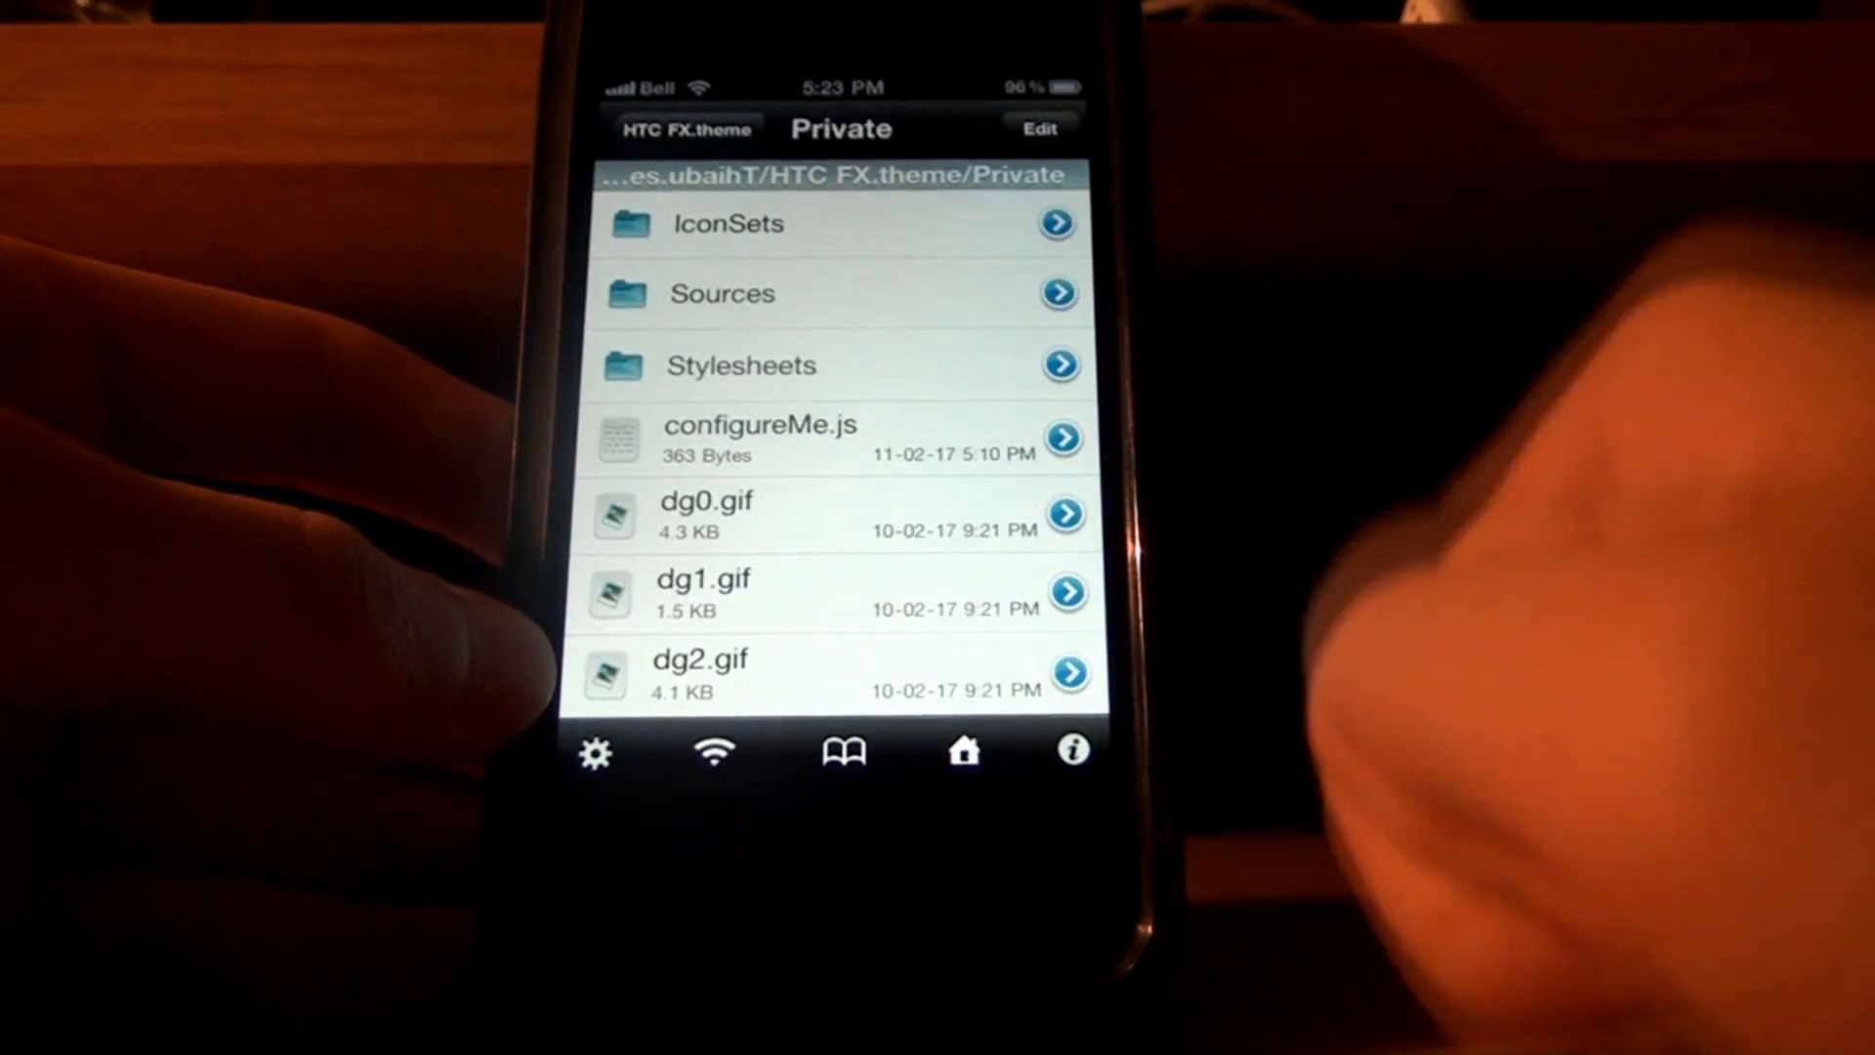
Navigate from the Private folder up to /var/stash and into Themes
{"action": "left_click", "coordinate": [683, 129]}
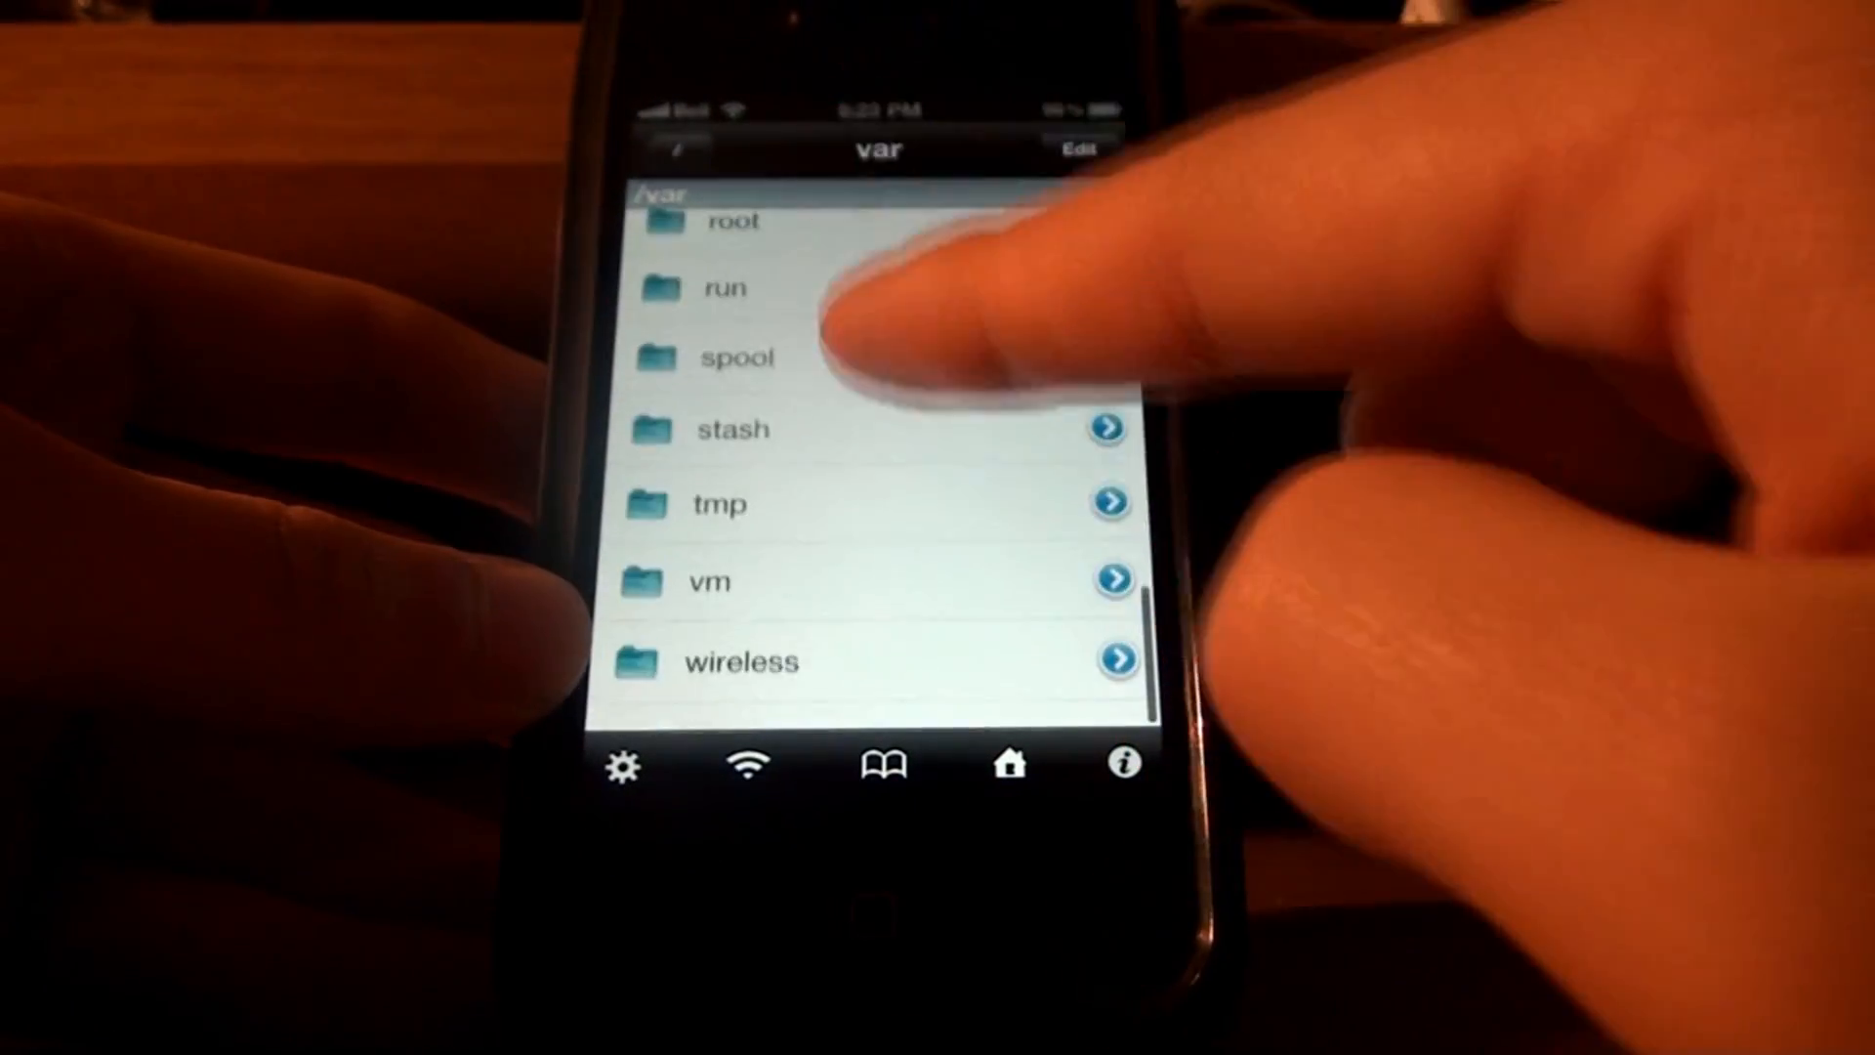
{"action": "left_click", "coordinate": [732, 427]}
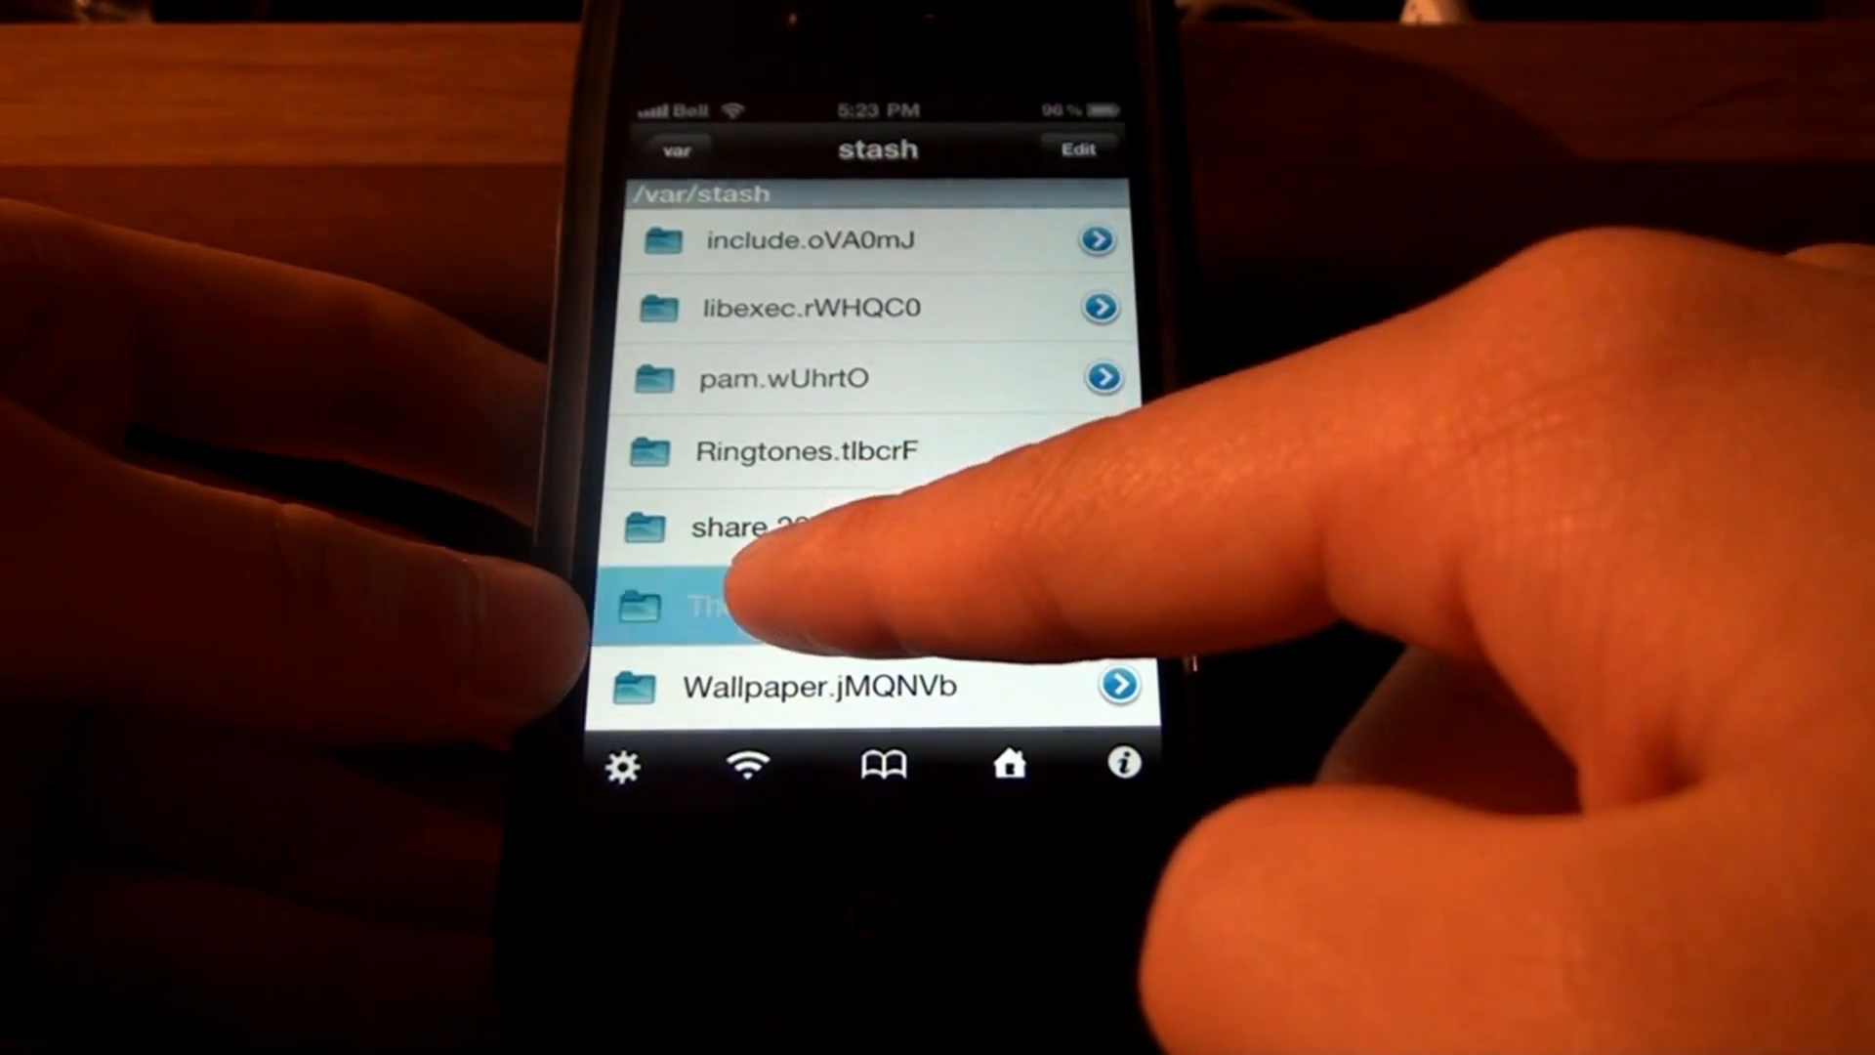
{"action": "left_click", "coordinate": [718, 603]}
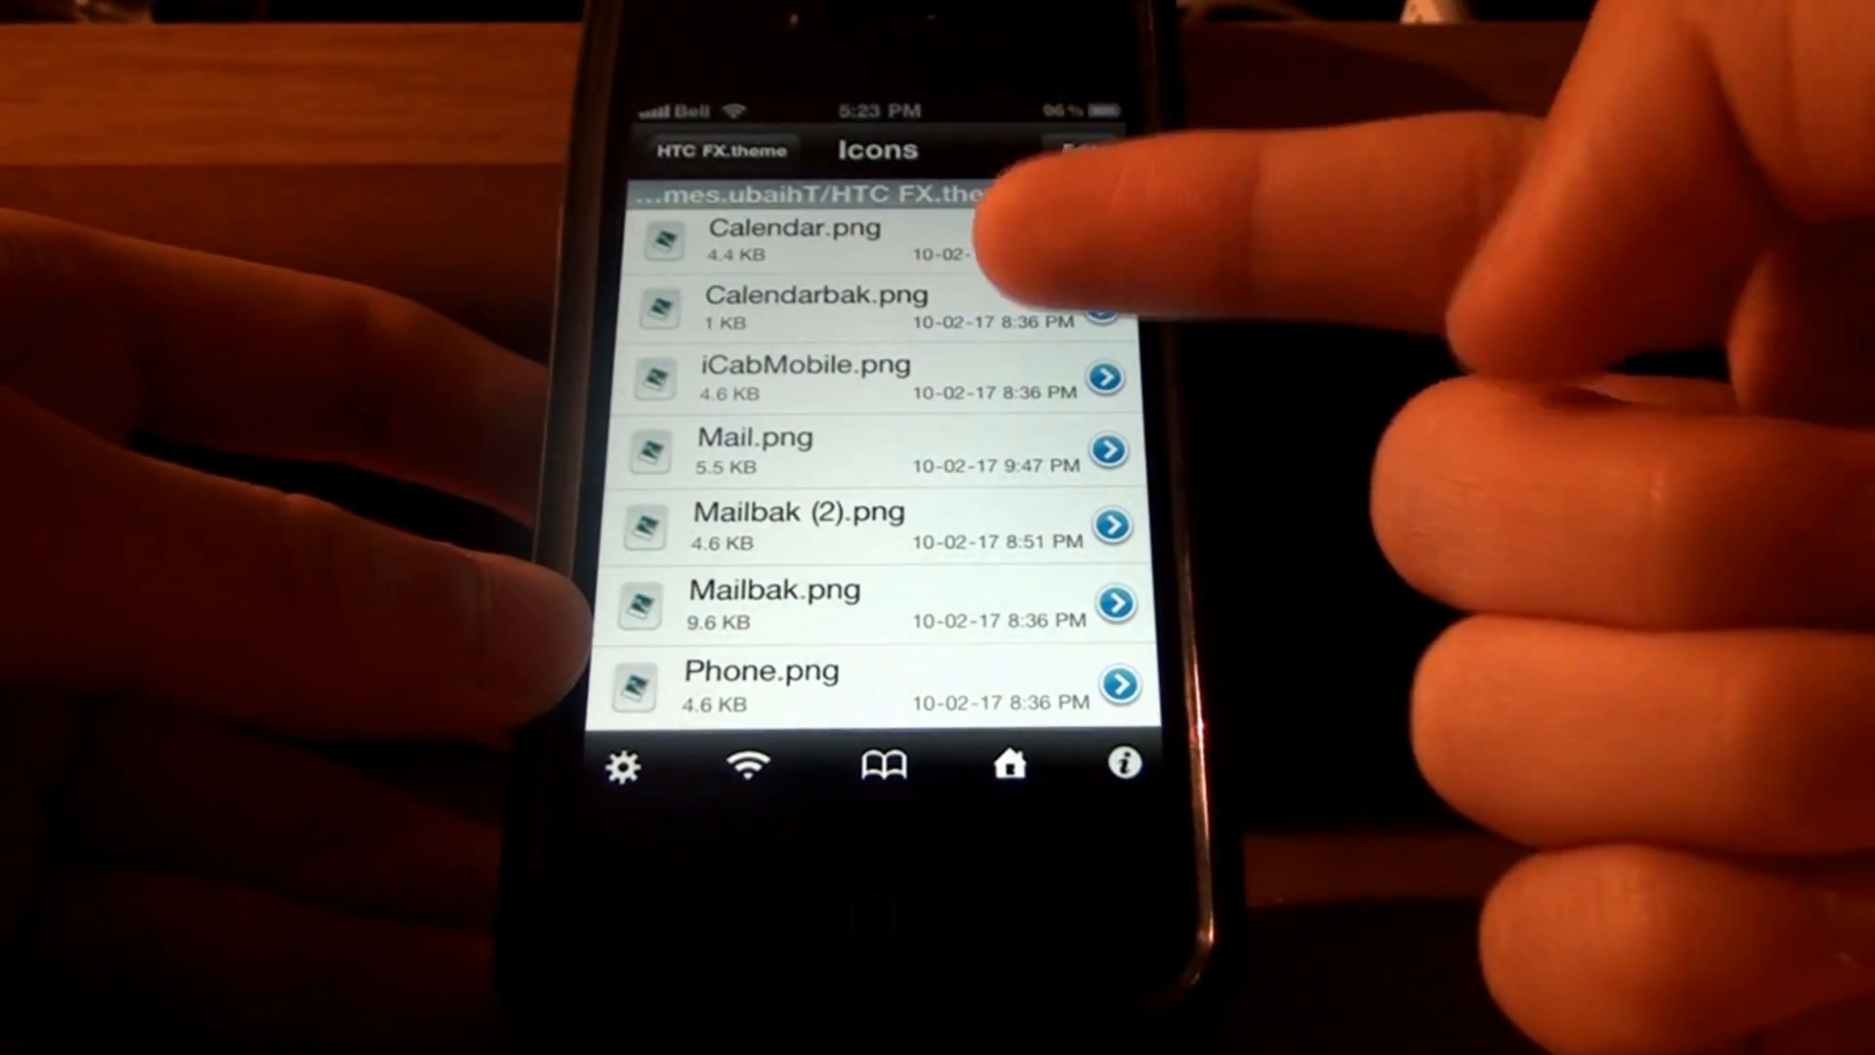
{"action": "scroll", "scroll_direction": "down", "scroll_amount": 3}
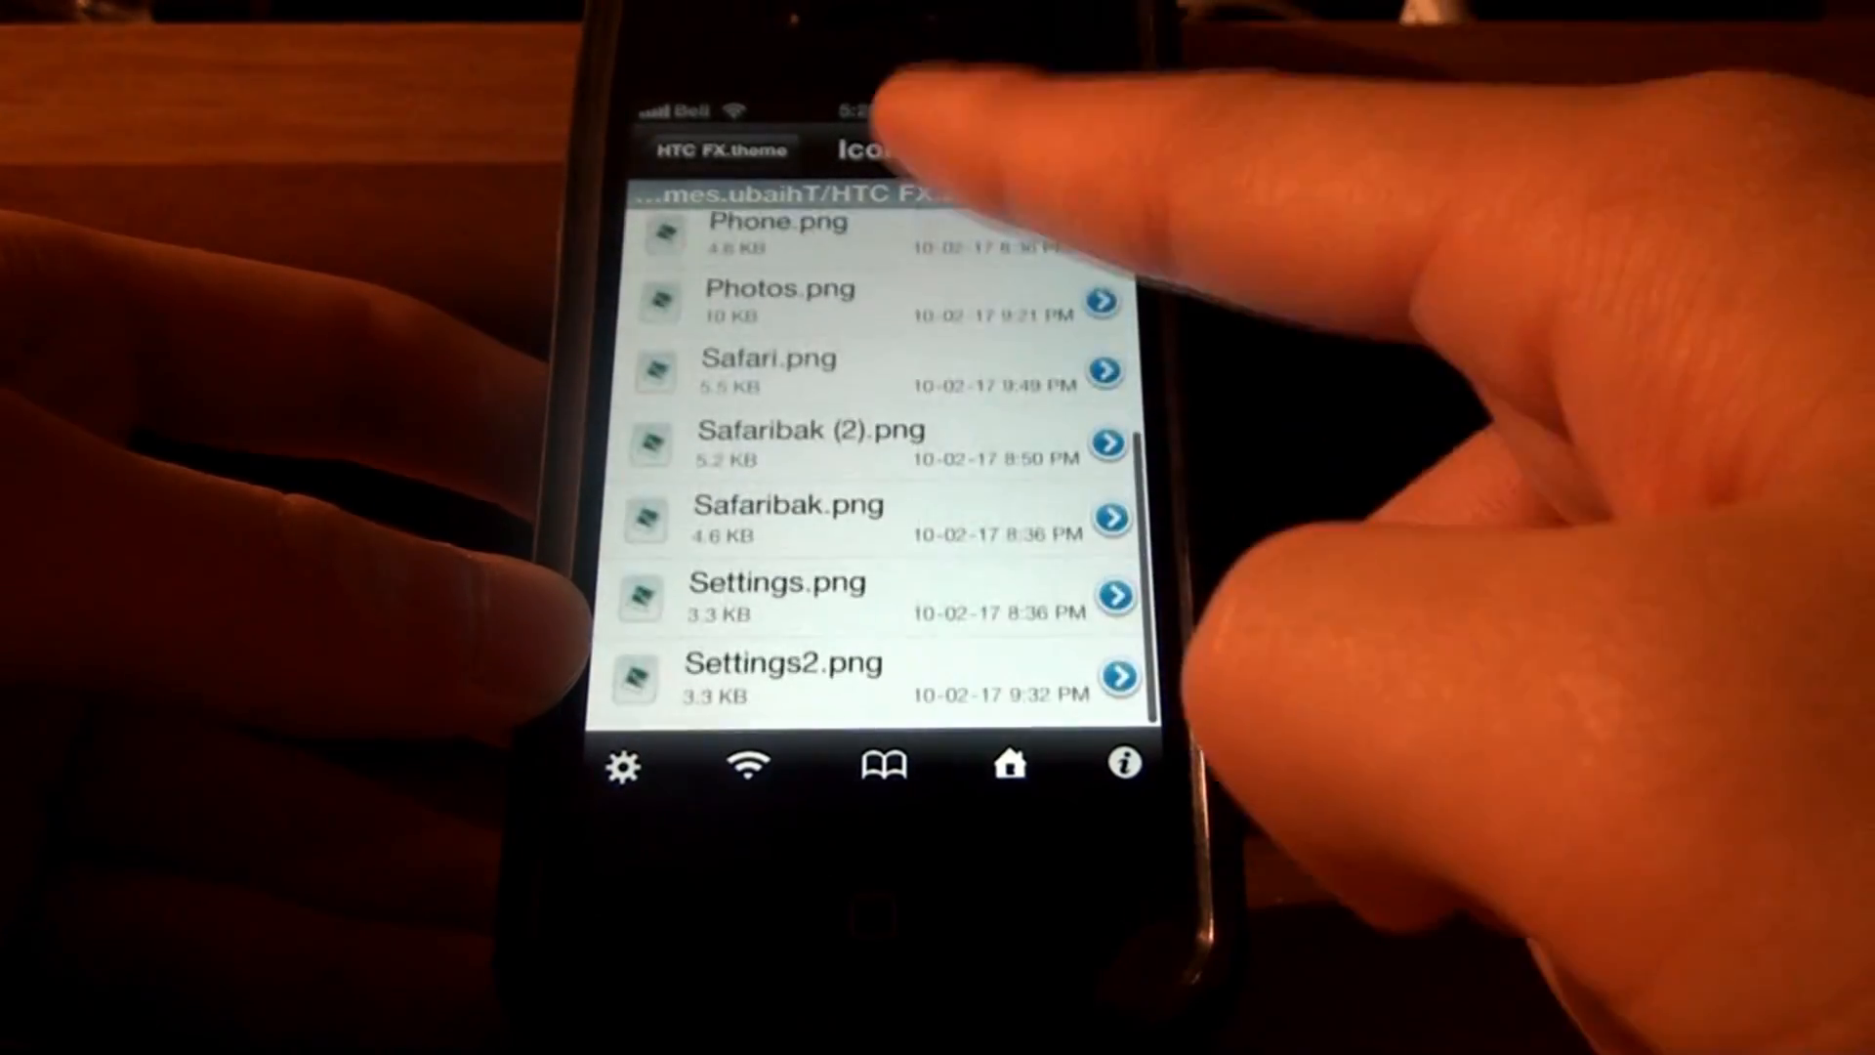
{"action": "scroll", "scroll_direction": "down", "scroll_amount": 3}
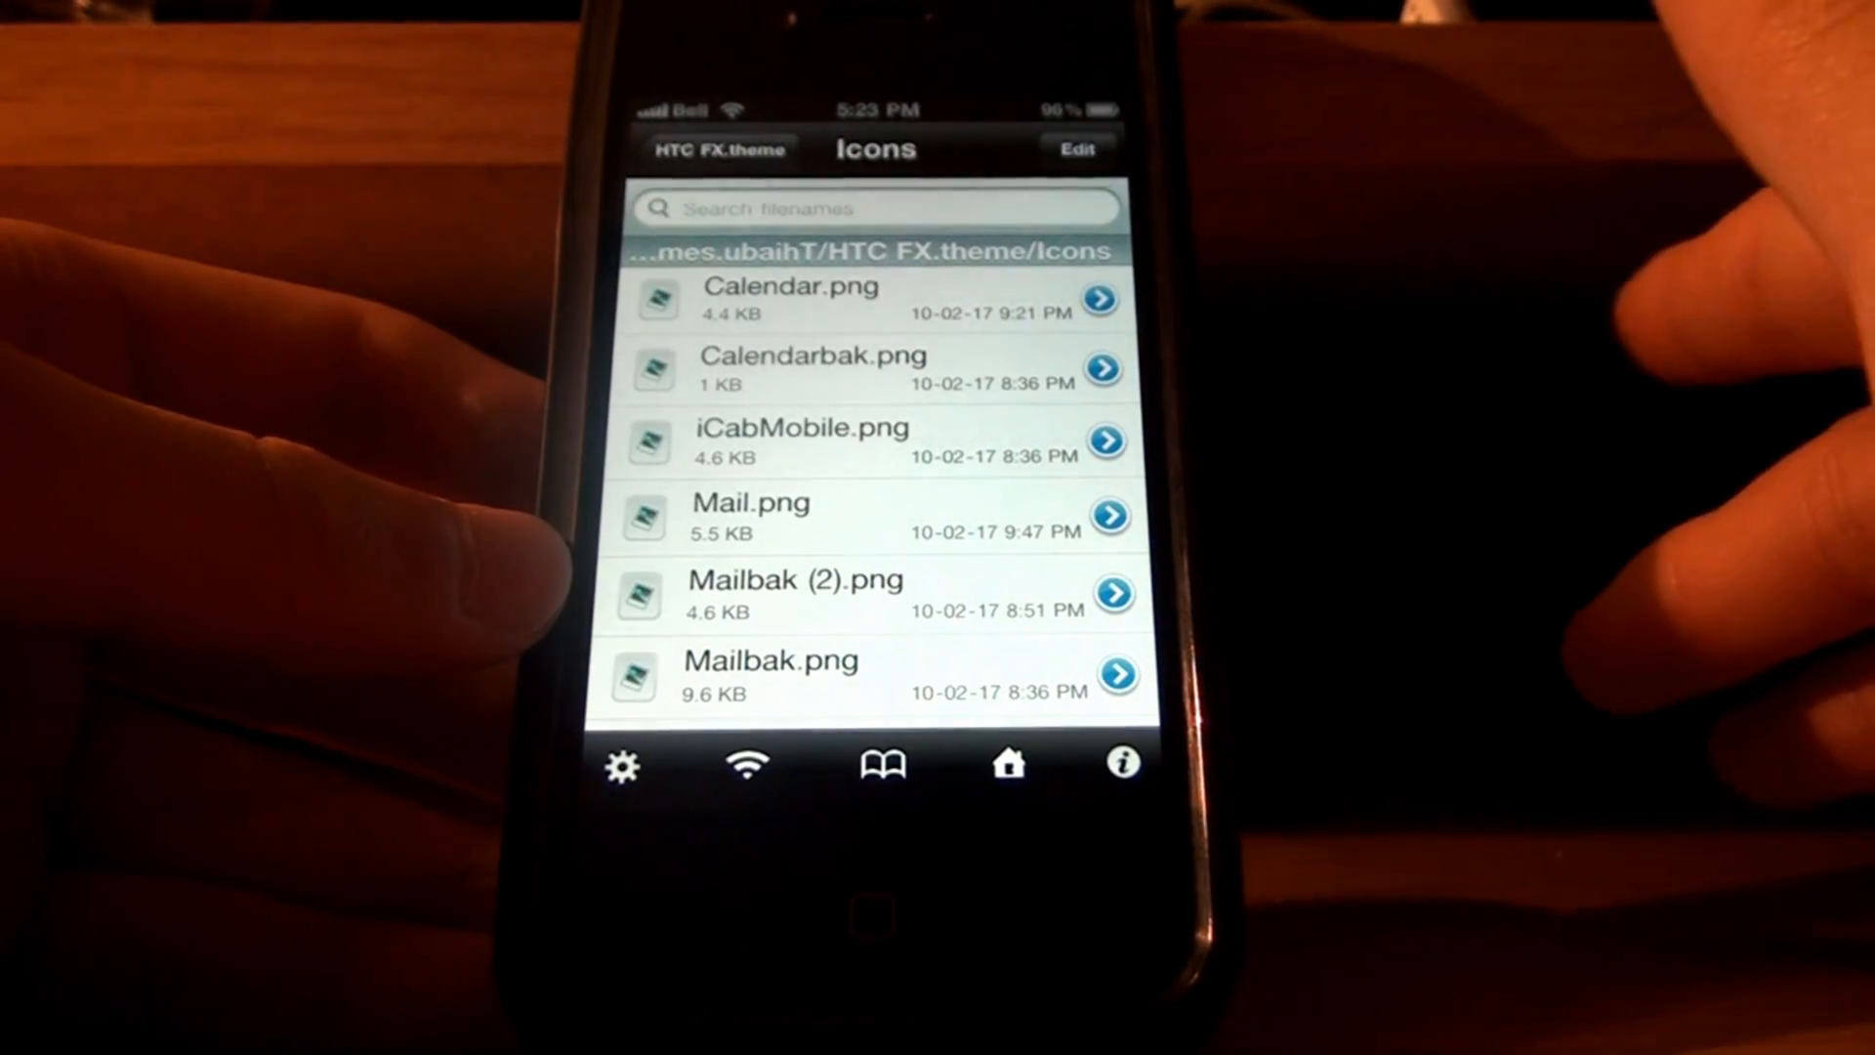
{"action": "scroll", "scroll_direction": "down", "scroll_amount": 3}
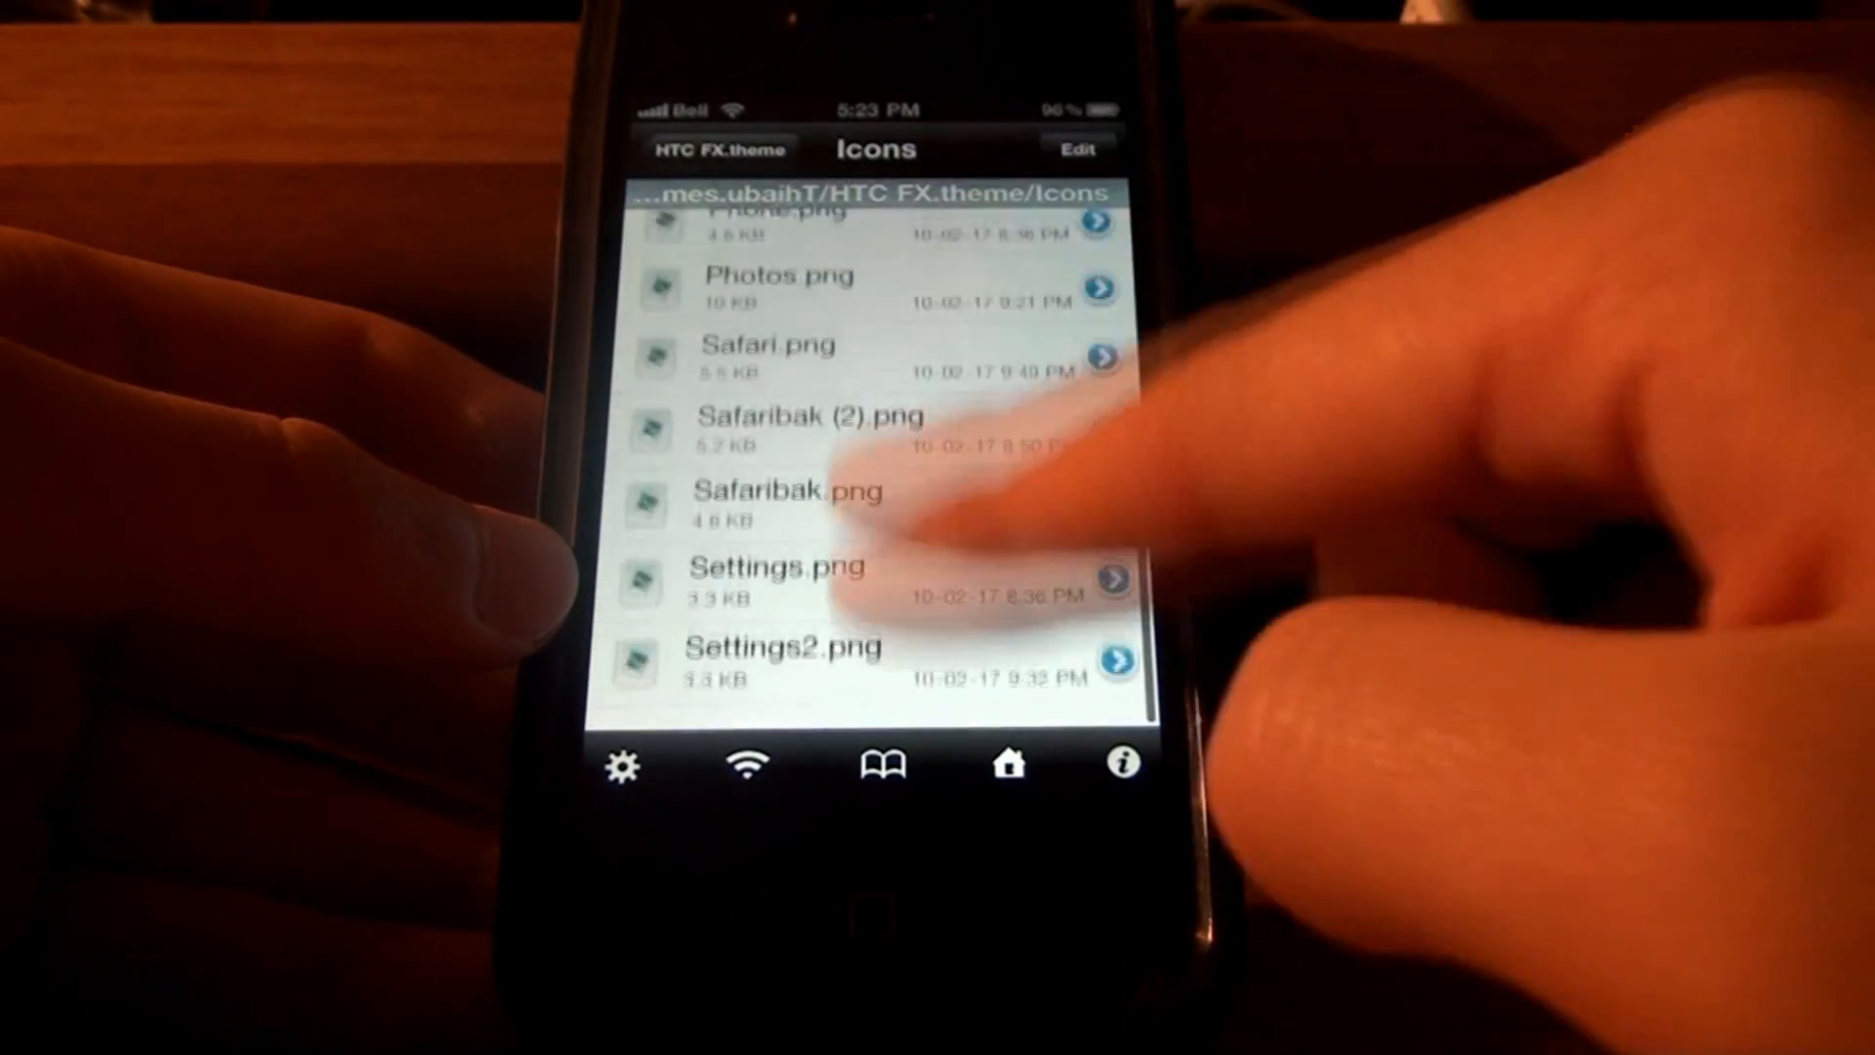
{"action": "scroll", "scroll_direction": "down", "scroll_amount": 3}
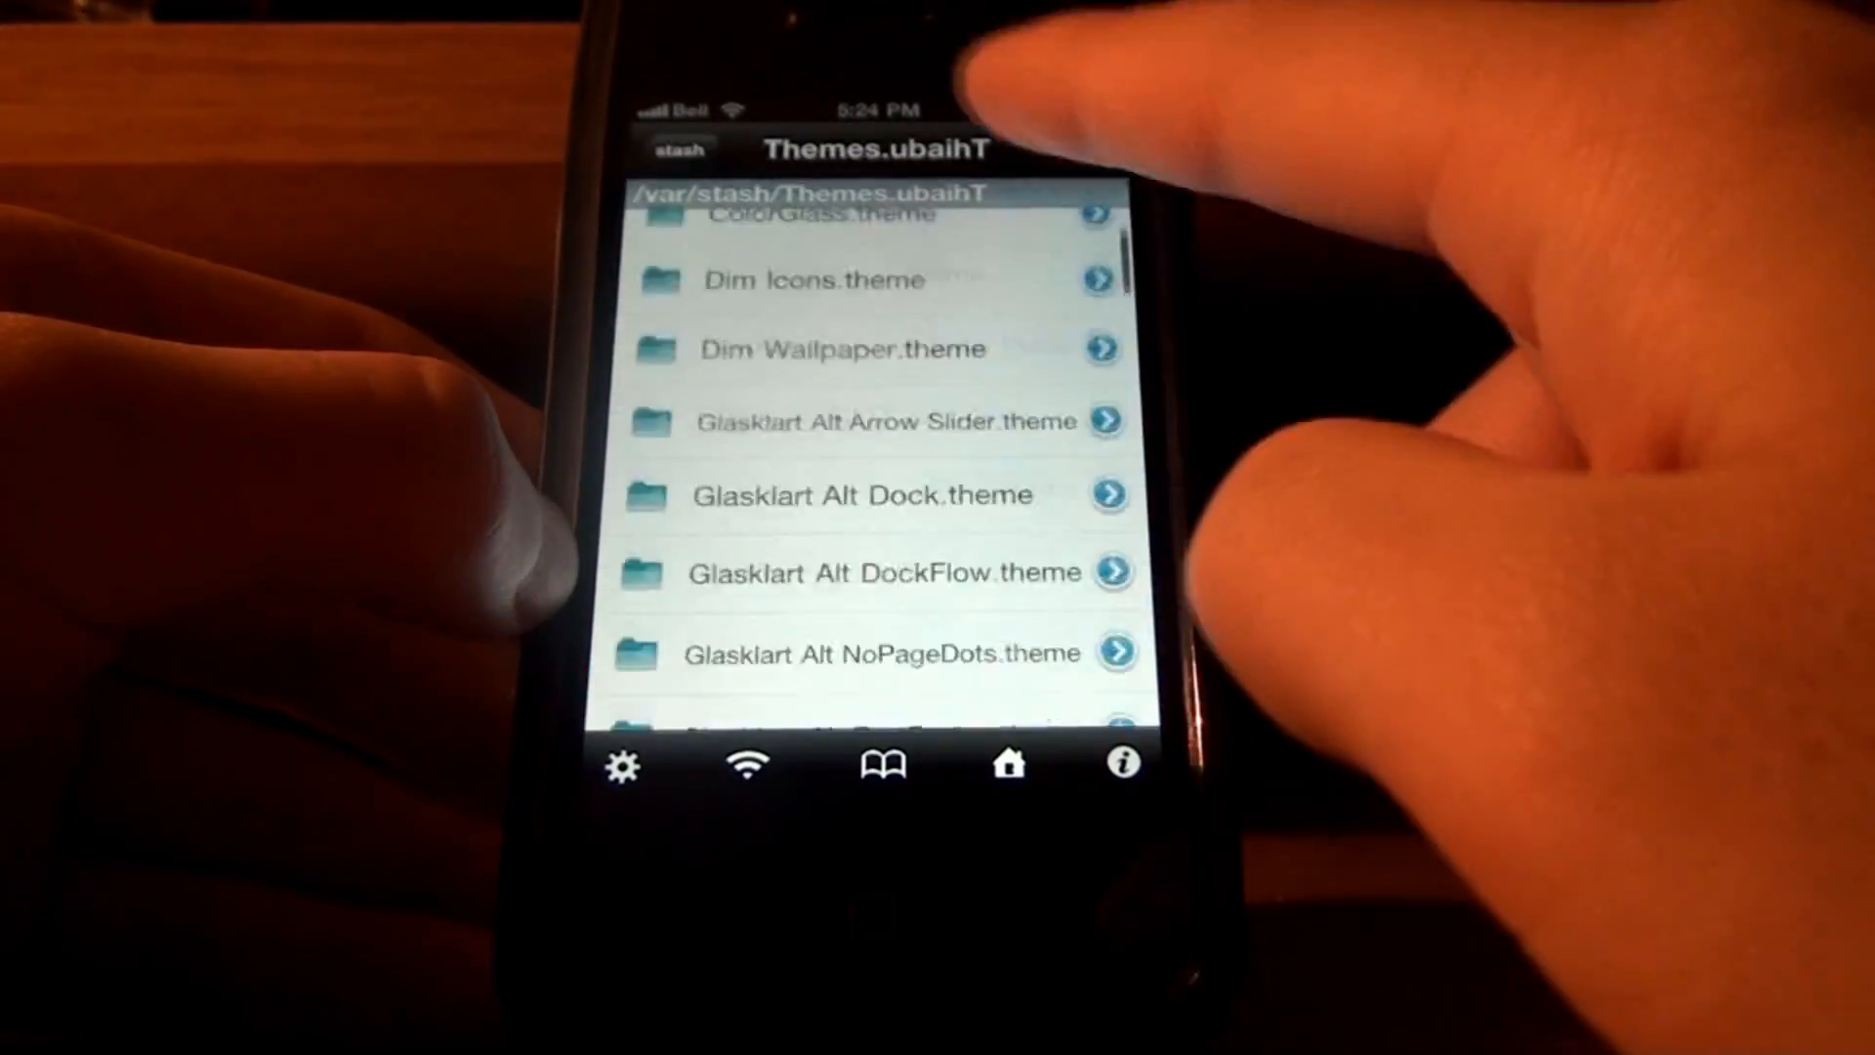
Open HTC FX.theme, then Private, then configureMe.js
{"action": "scroll", "scroll_direction": "down", "scroll_amount": 3}
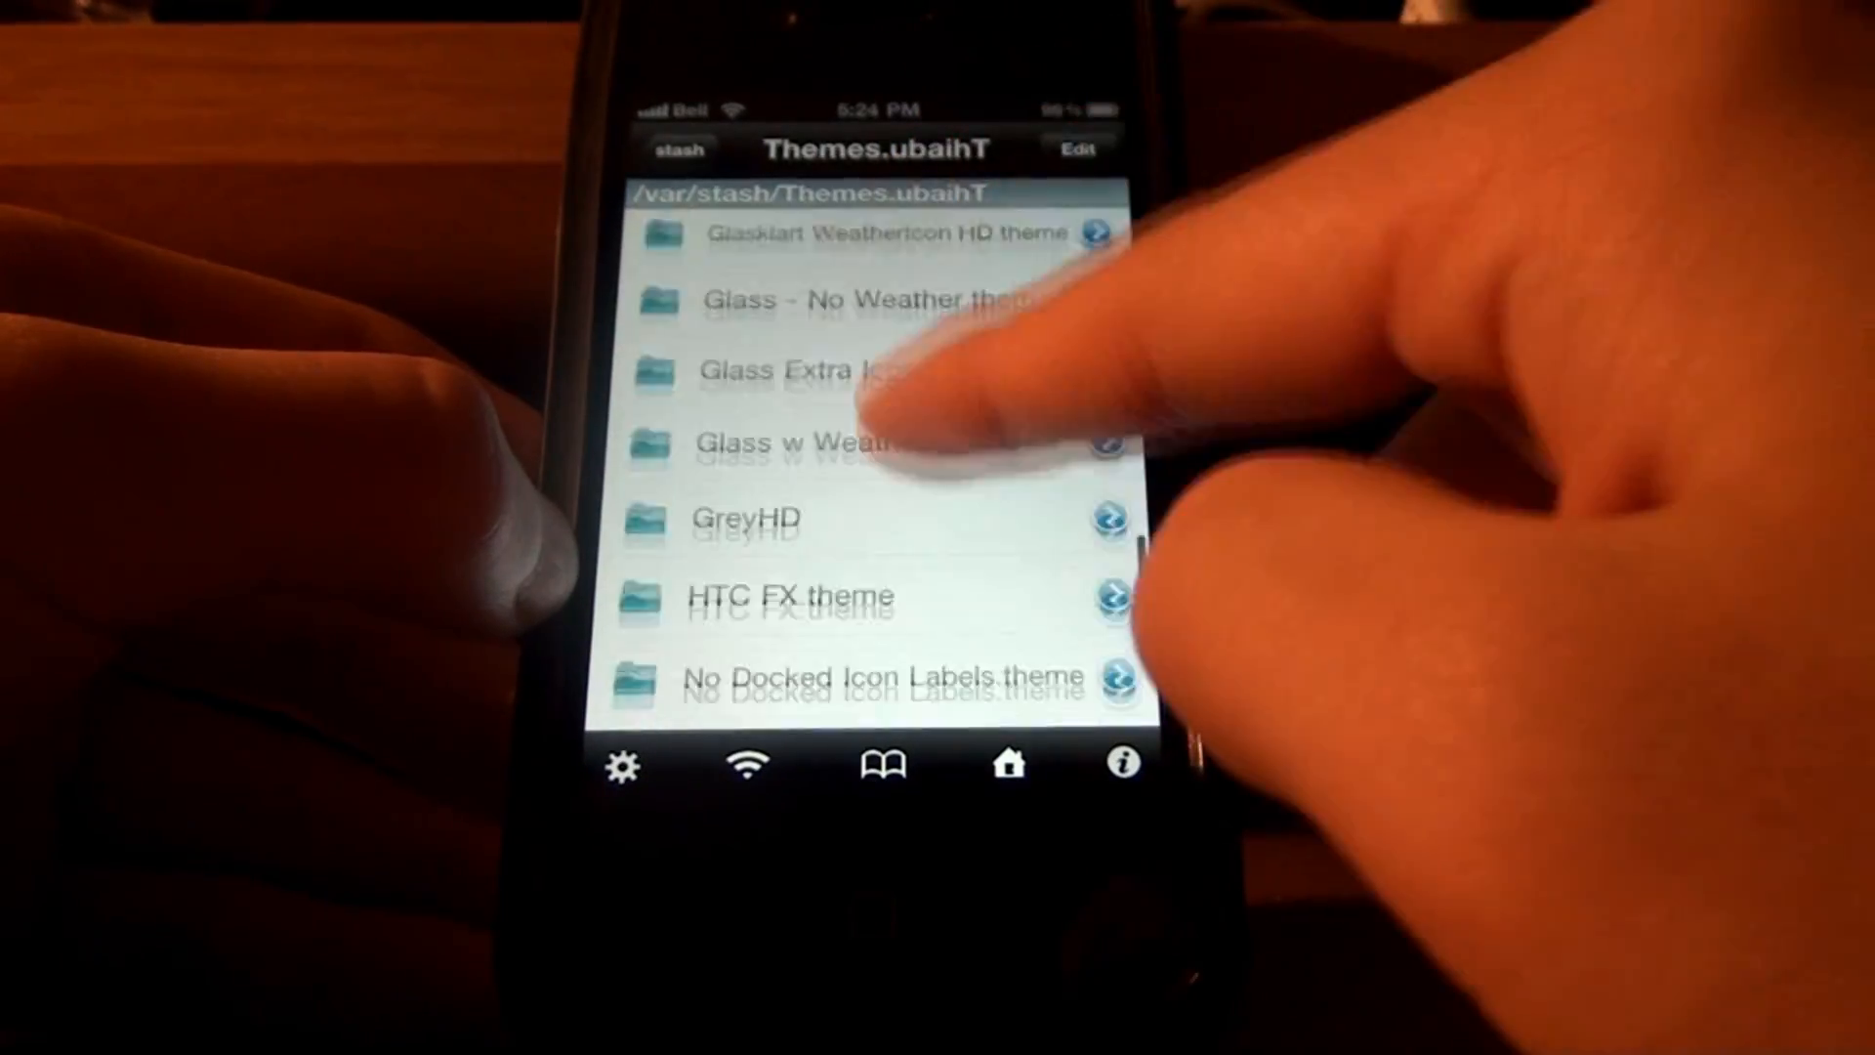
{"action": "left_click", "coordinate": [789, 596]}
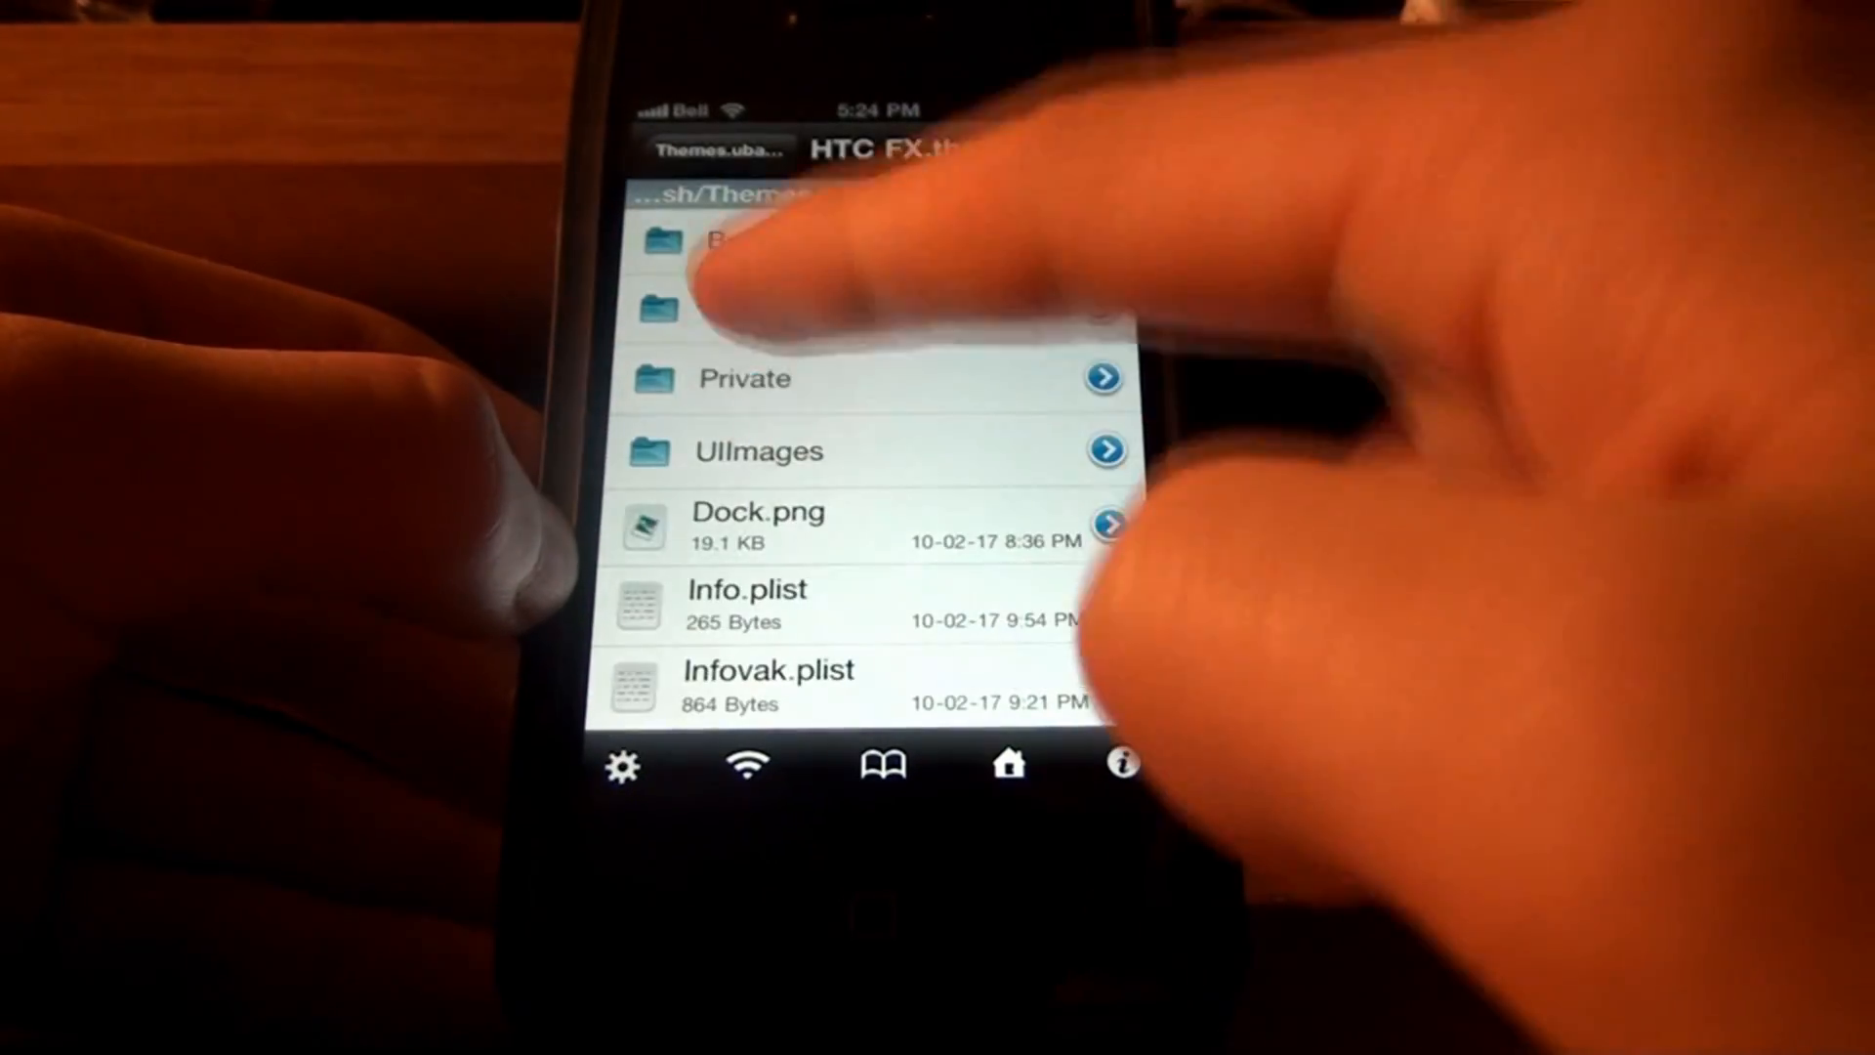
{"action": "left_click", "coordinate": [745, 378]}
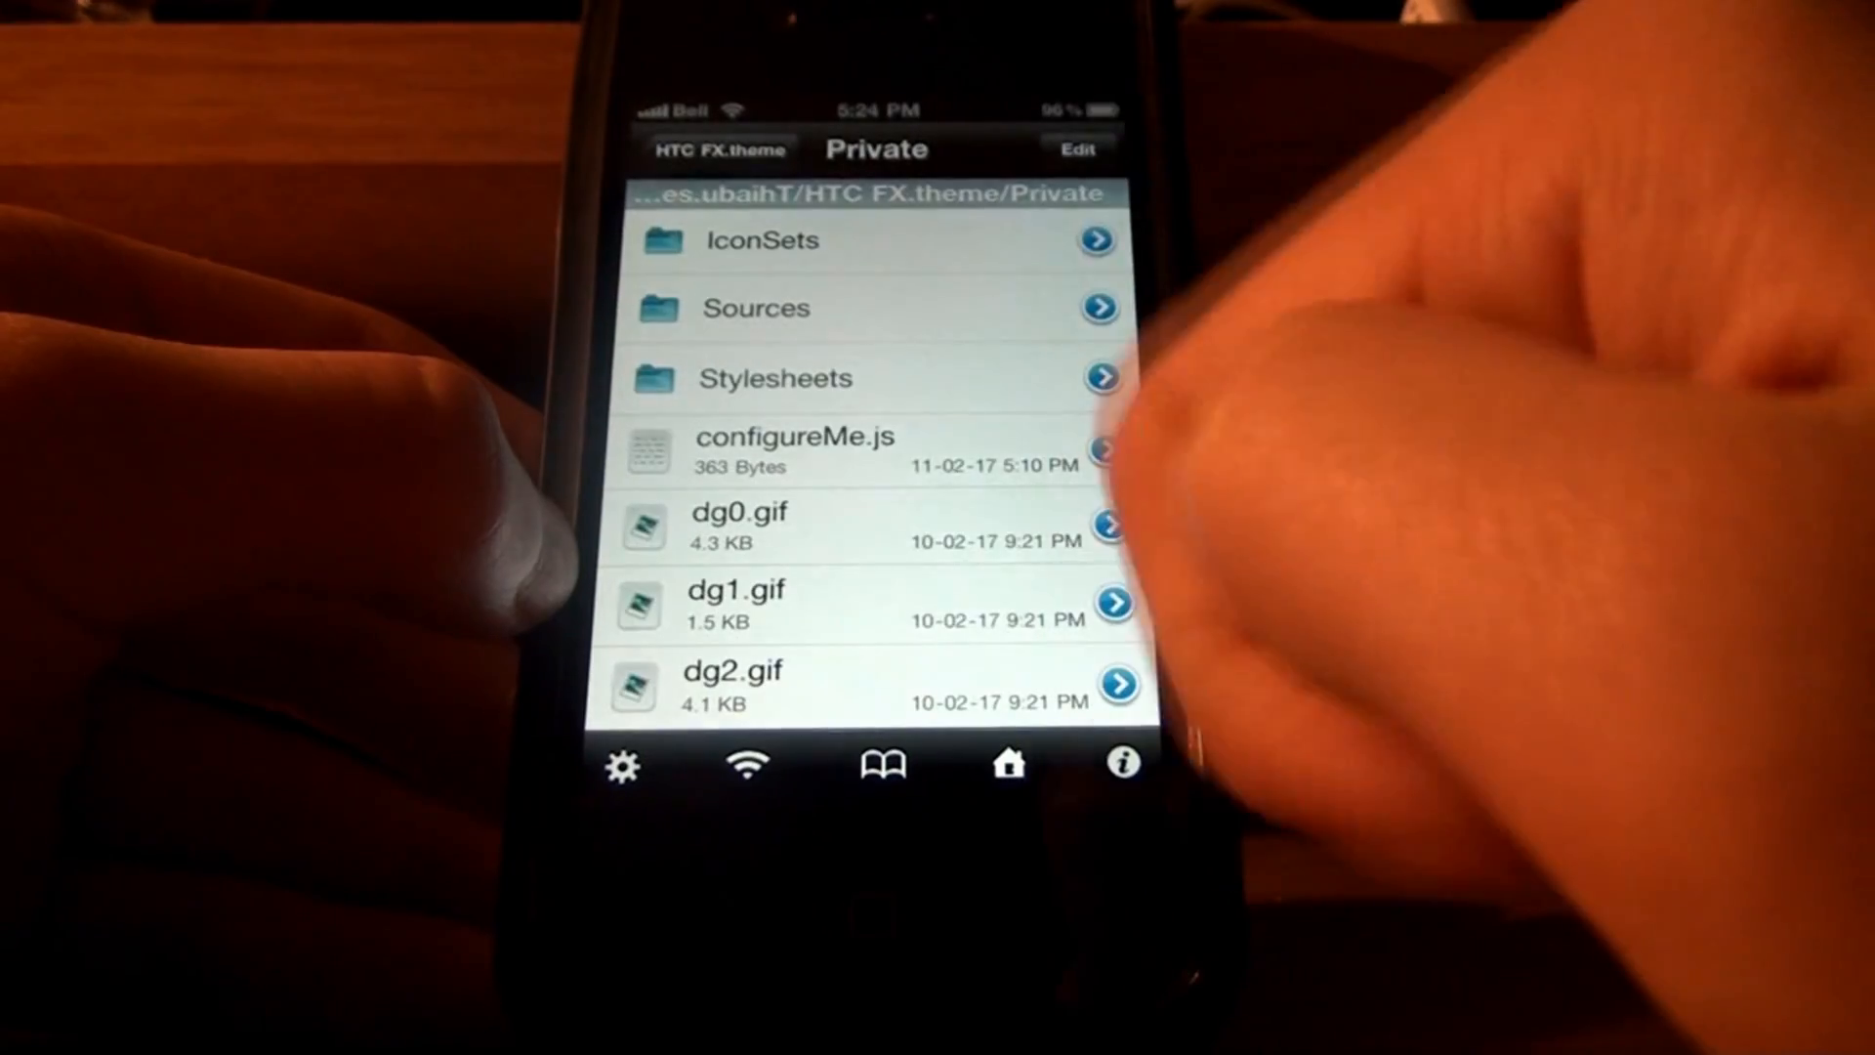
{"action": "left_click", "coordinate": [795, 448]}
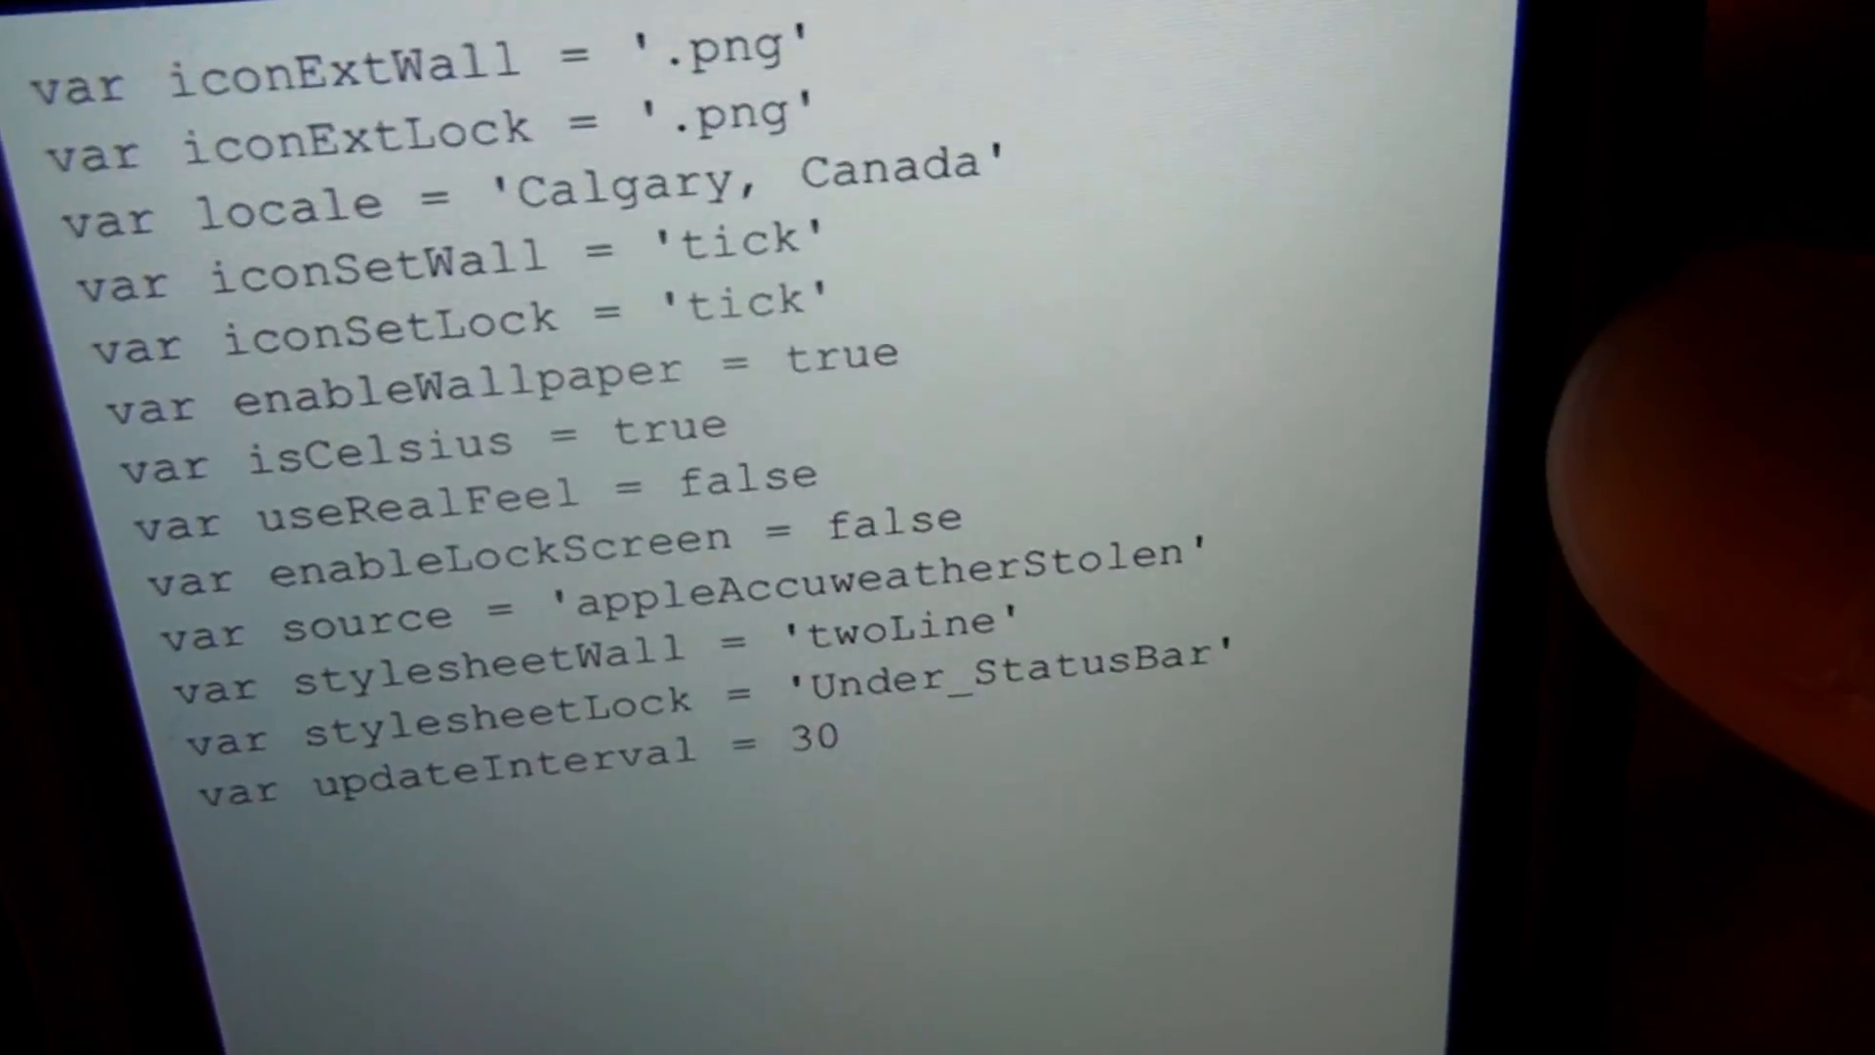
Scroll through configureMe.js before switching it into the text editor
{"action": "scroll", "scroll_direction": "down", "scroll_amount": 3}
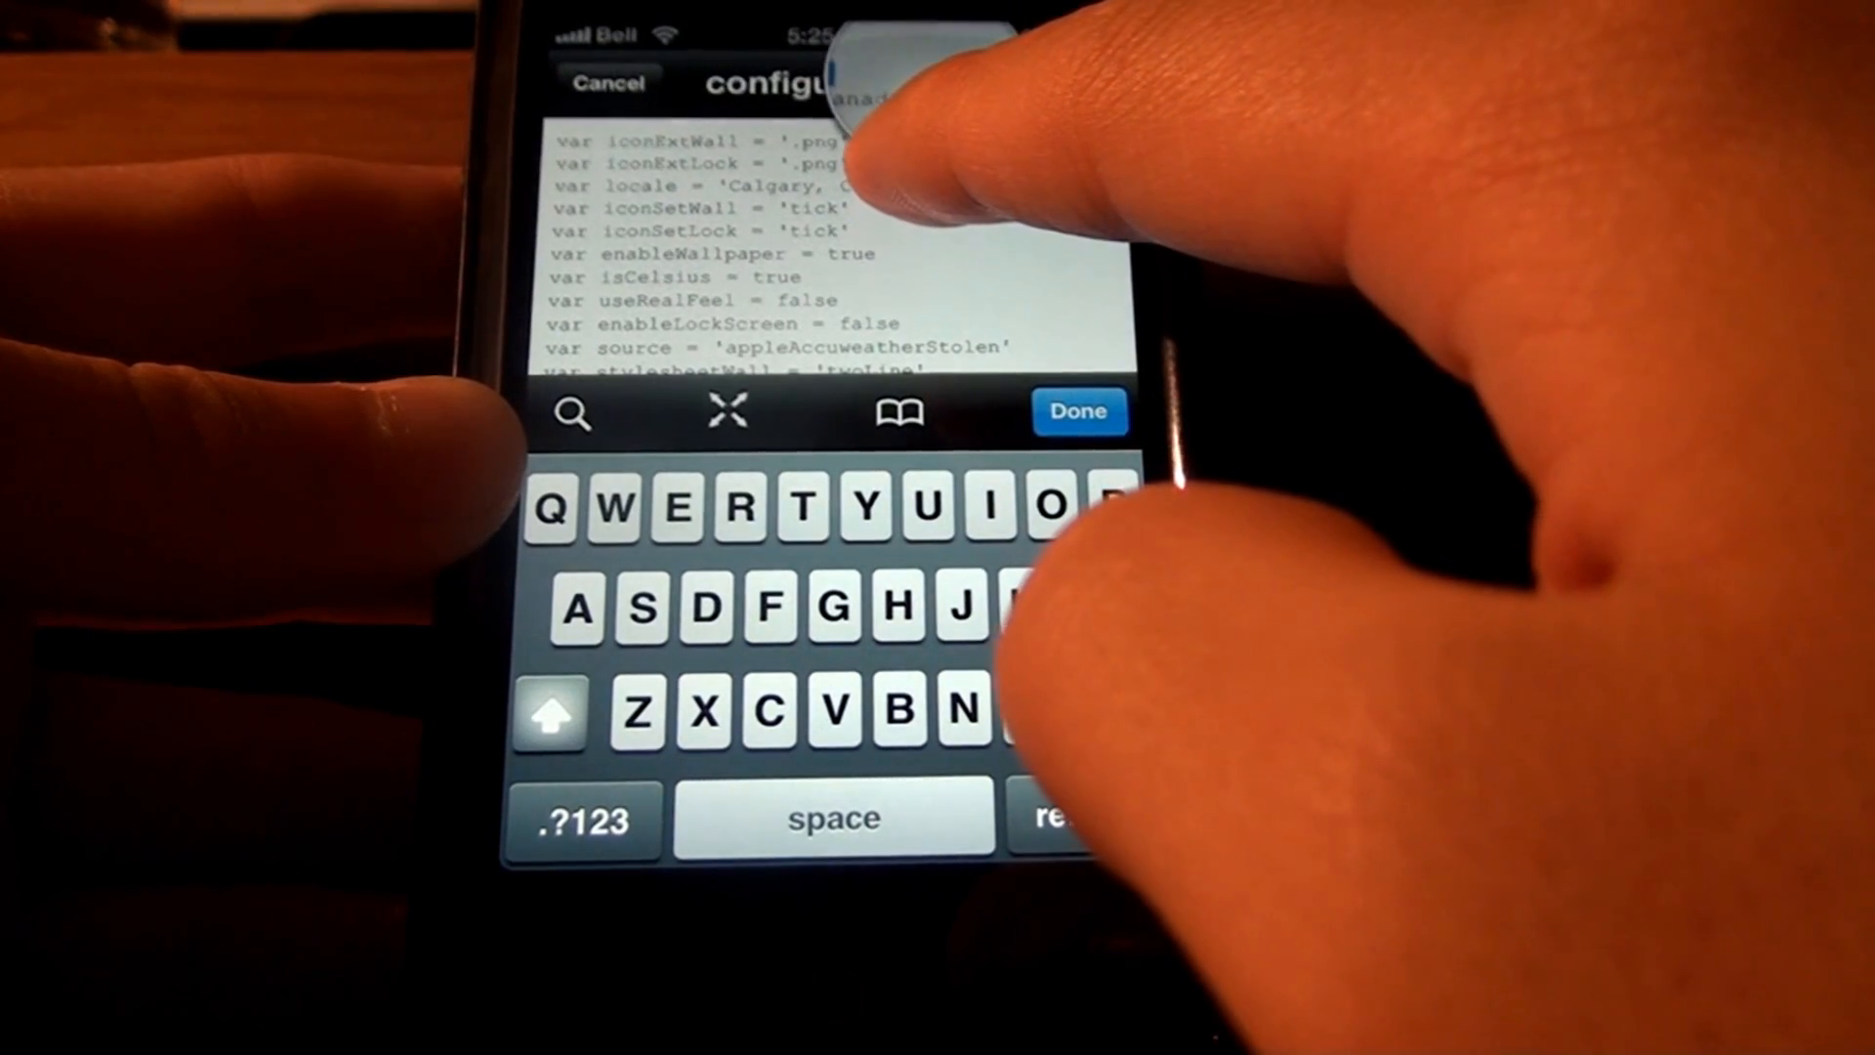
Place the cursor inside the city name on the configureMe.js locale line
{"action": "left_click", "coordinate": [909, 182]}
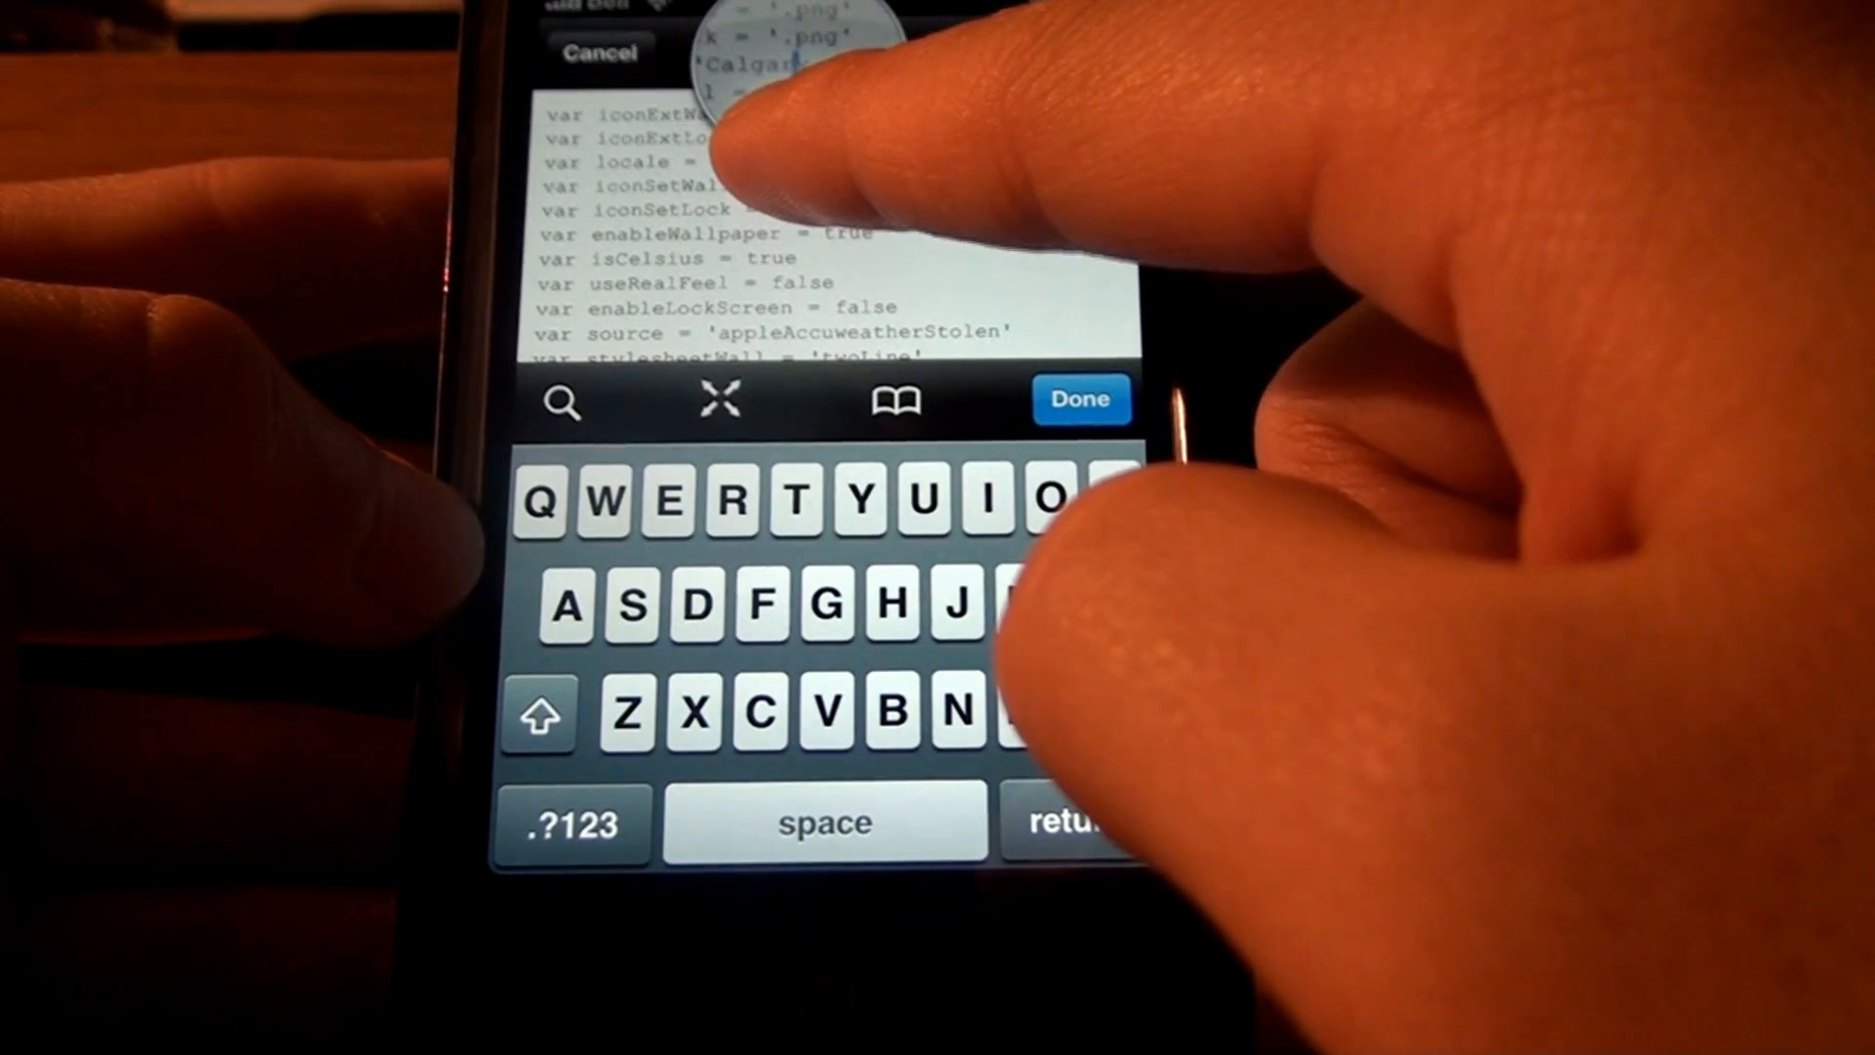
{"action": "left_click", "coordinate": [789, 161]}
{"action": "type", "text": "y, Canada'"}
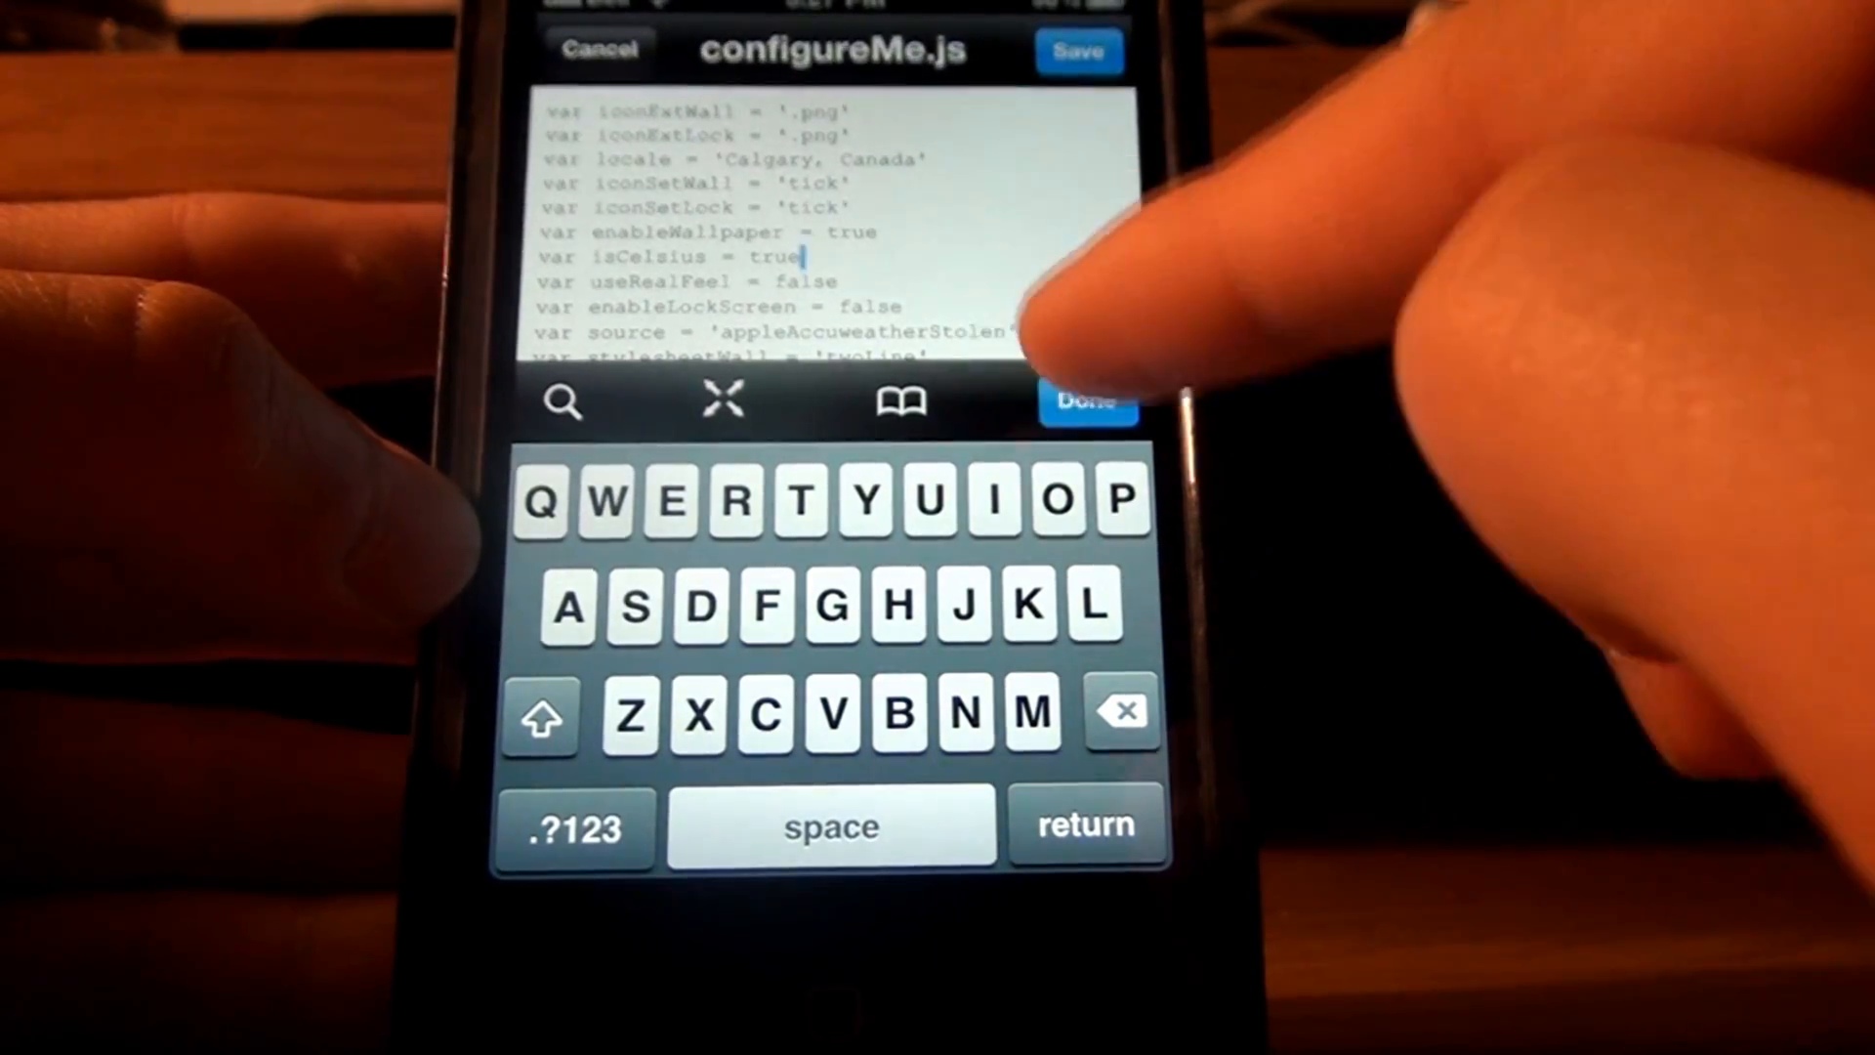
{"action": "left_click", "coordinate": [1086, 399]}
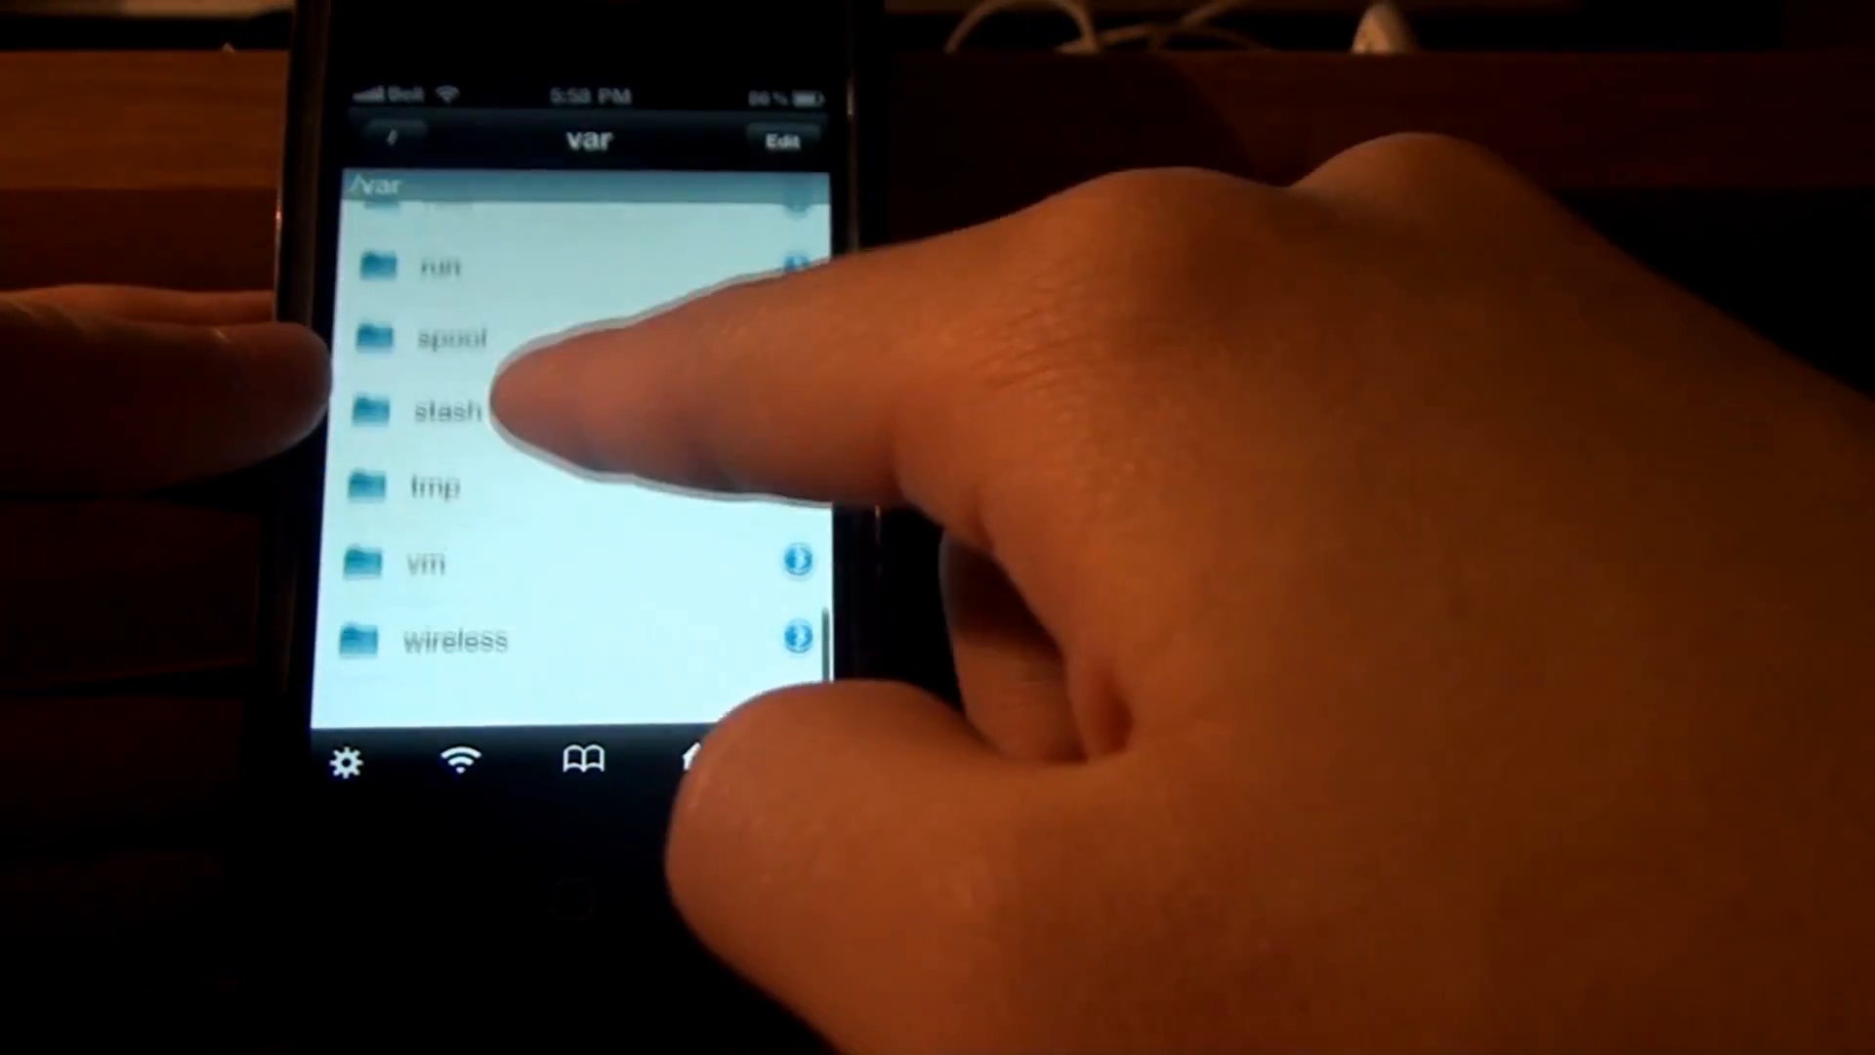
Navigate through stash and Themes.ubaihT into the HTC FX.theme Icons folder
{"action": "left_click", "coordinate": [448, 411]}
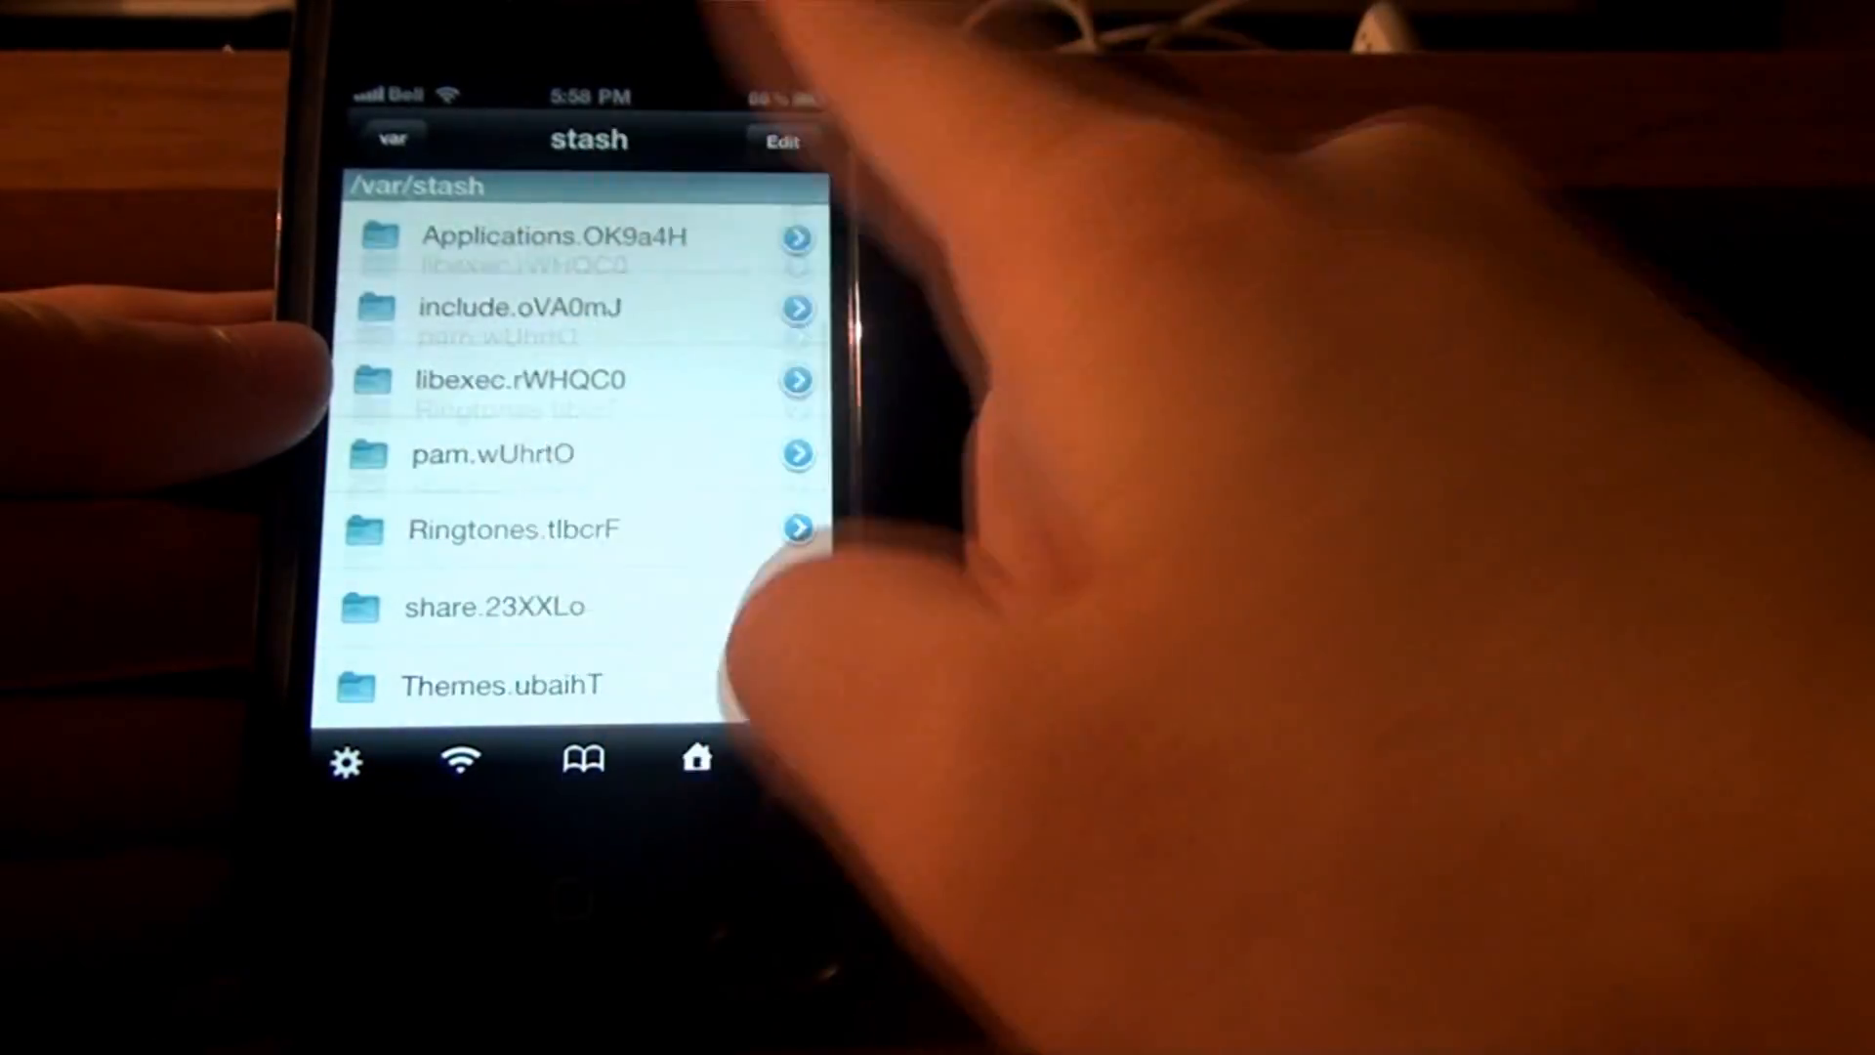
{"action": "left_click", "coordinate": [502, 684]}
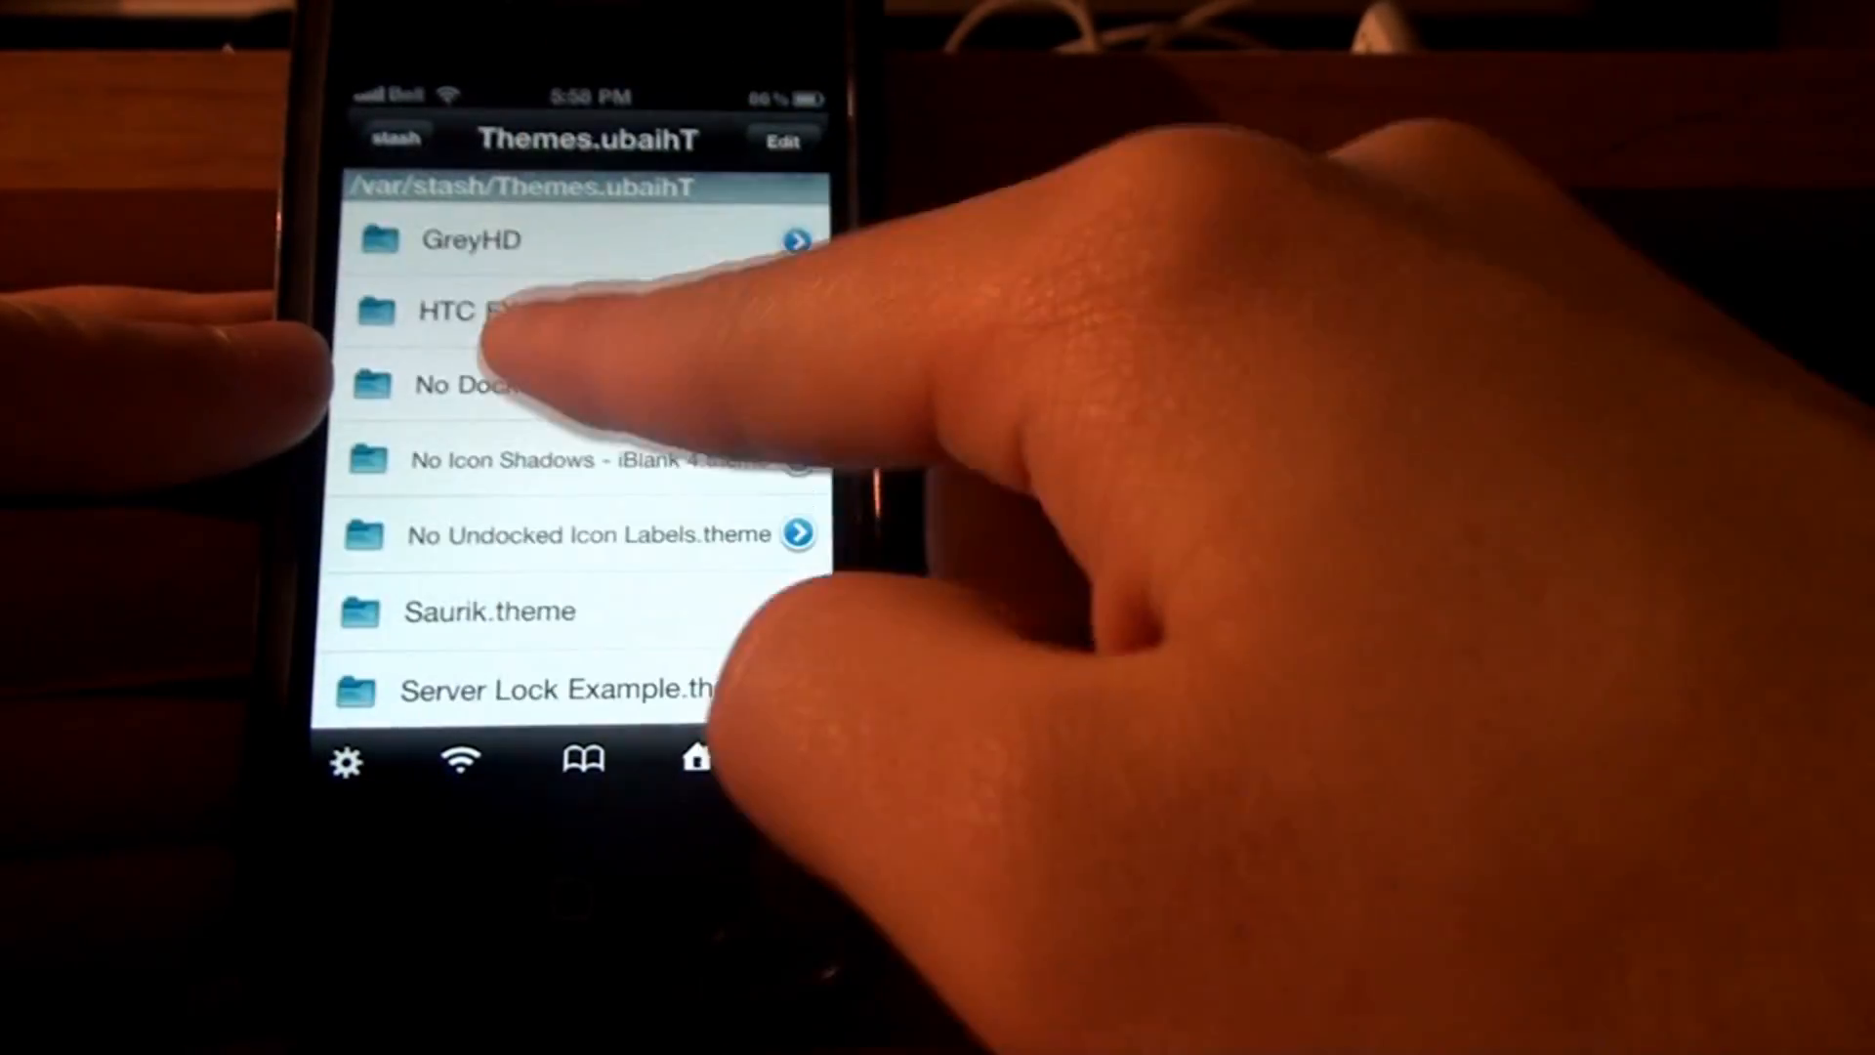
{"action": "left_click", "coordinate": [479, 310]}
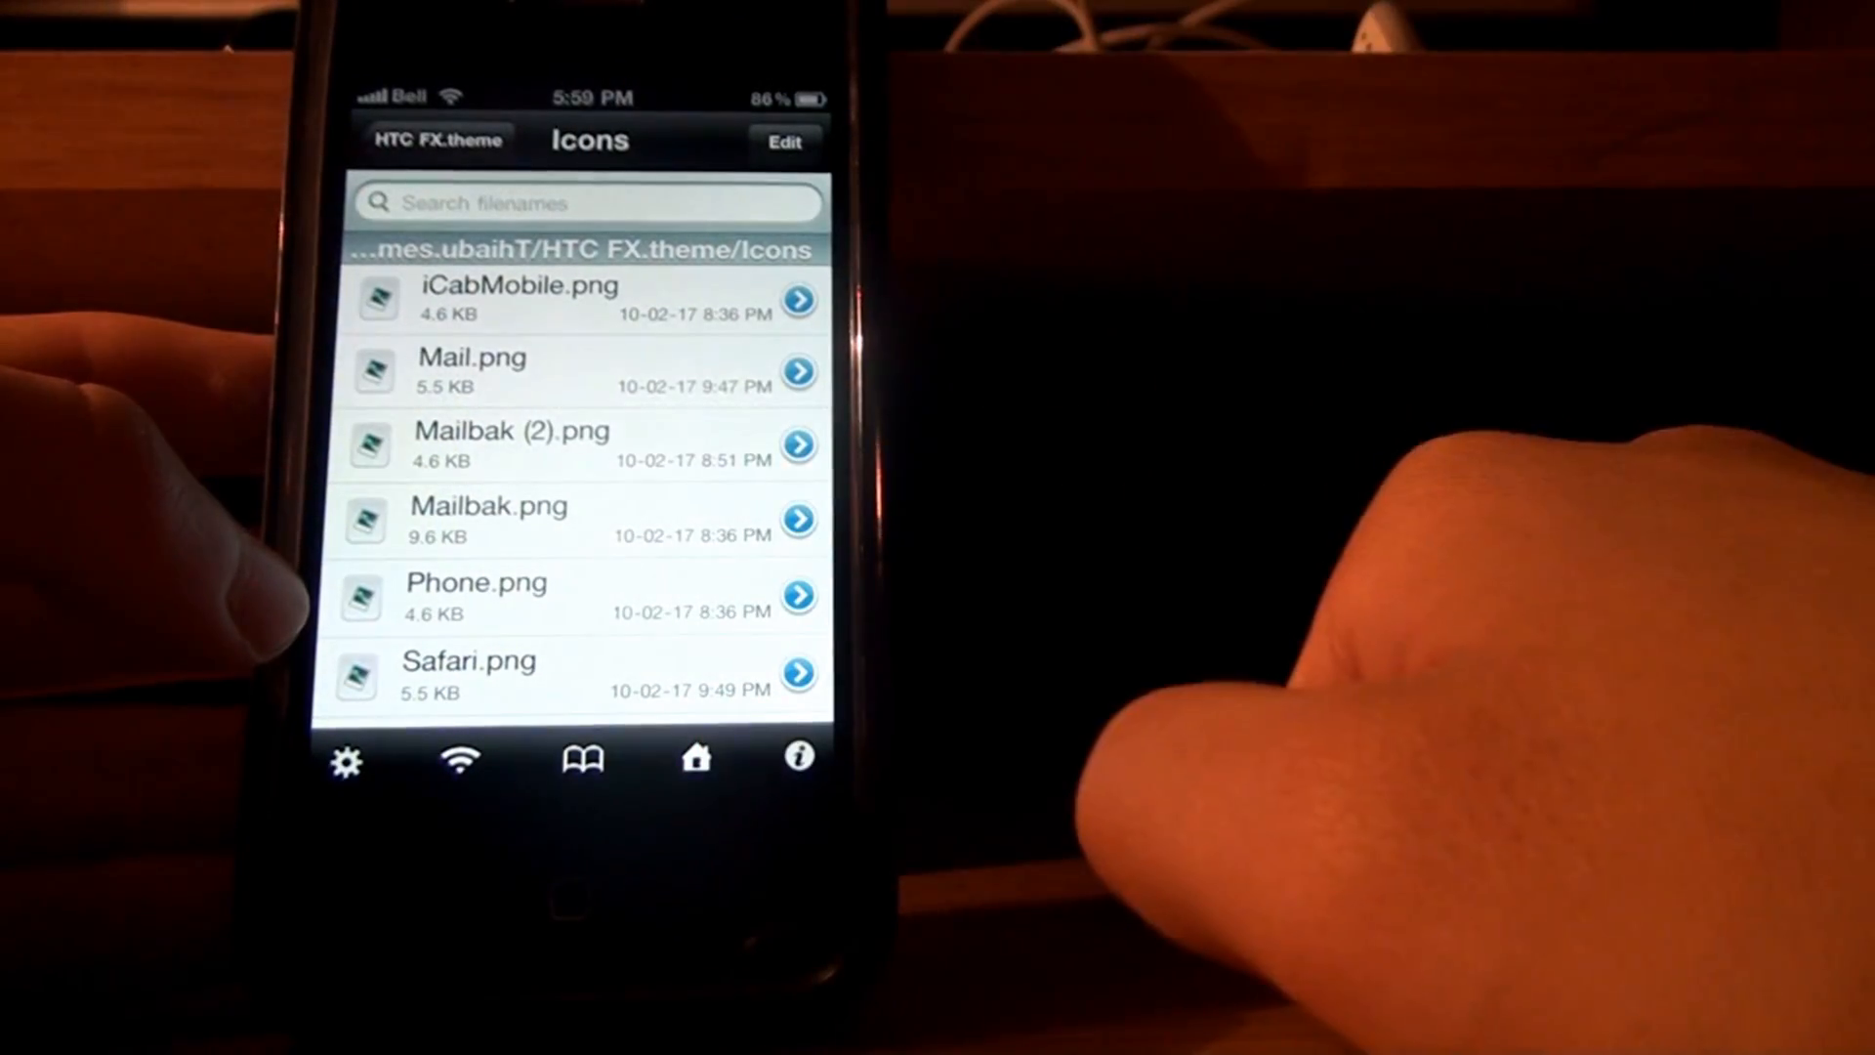
Open Mail.png in the Image Viewer to see its envelope graphic
{"action": "left_click", "coordinate": [473, 371]}
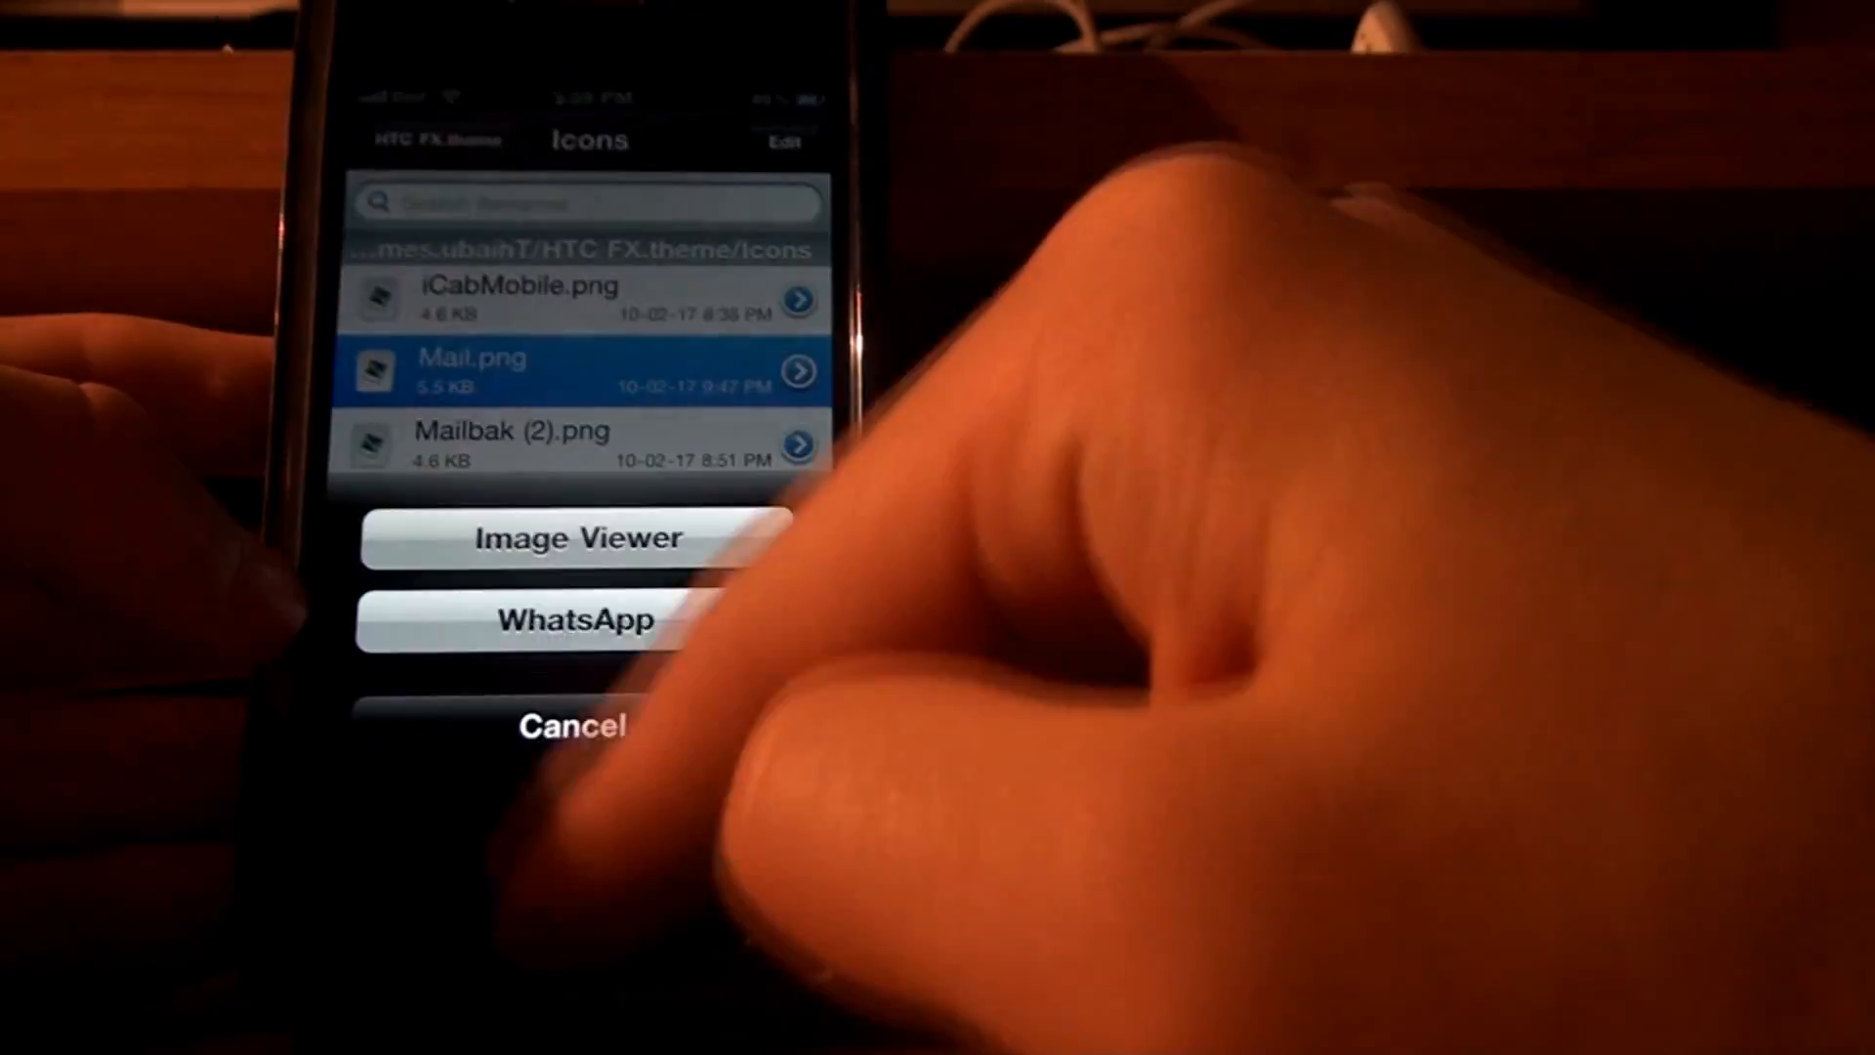
{"action": "left_click", "coordinate": [578, 537]}
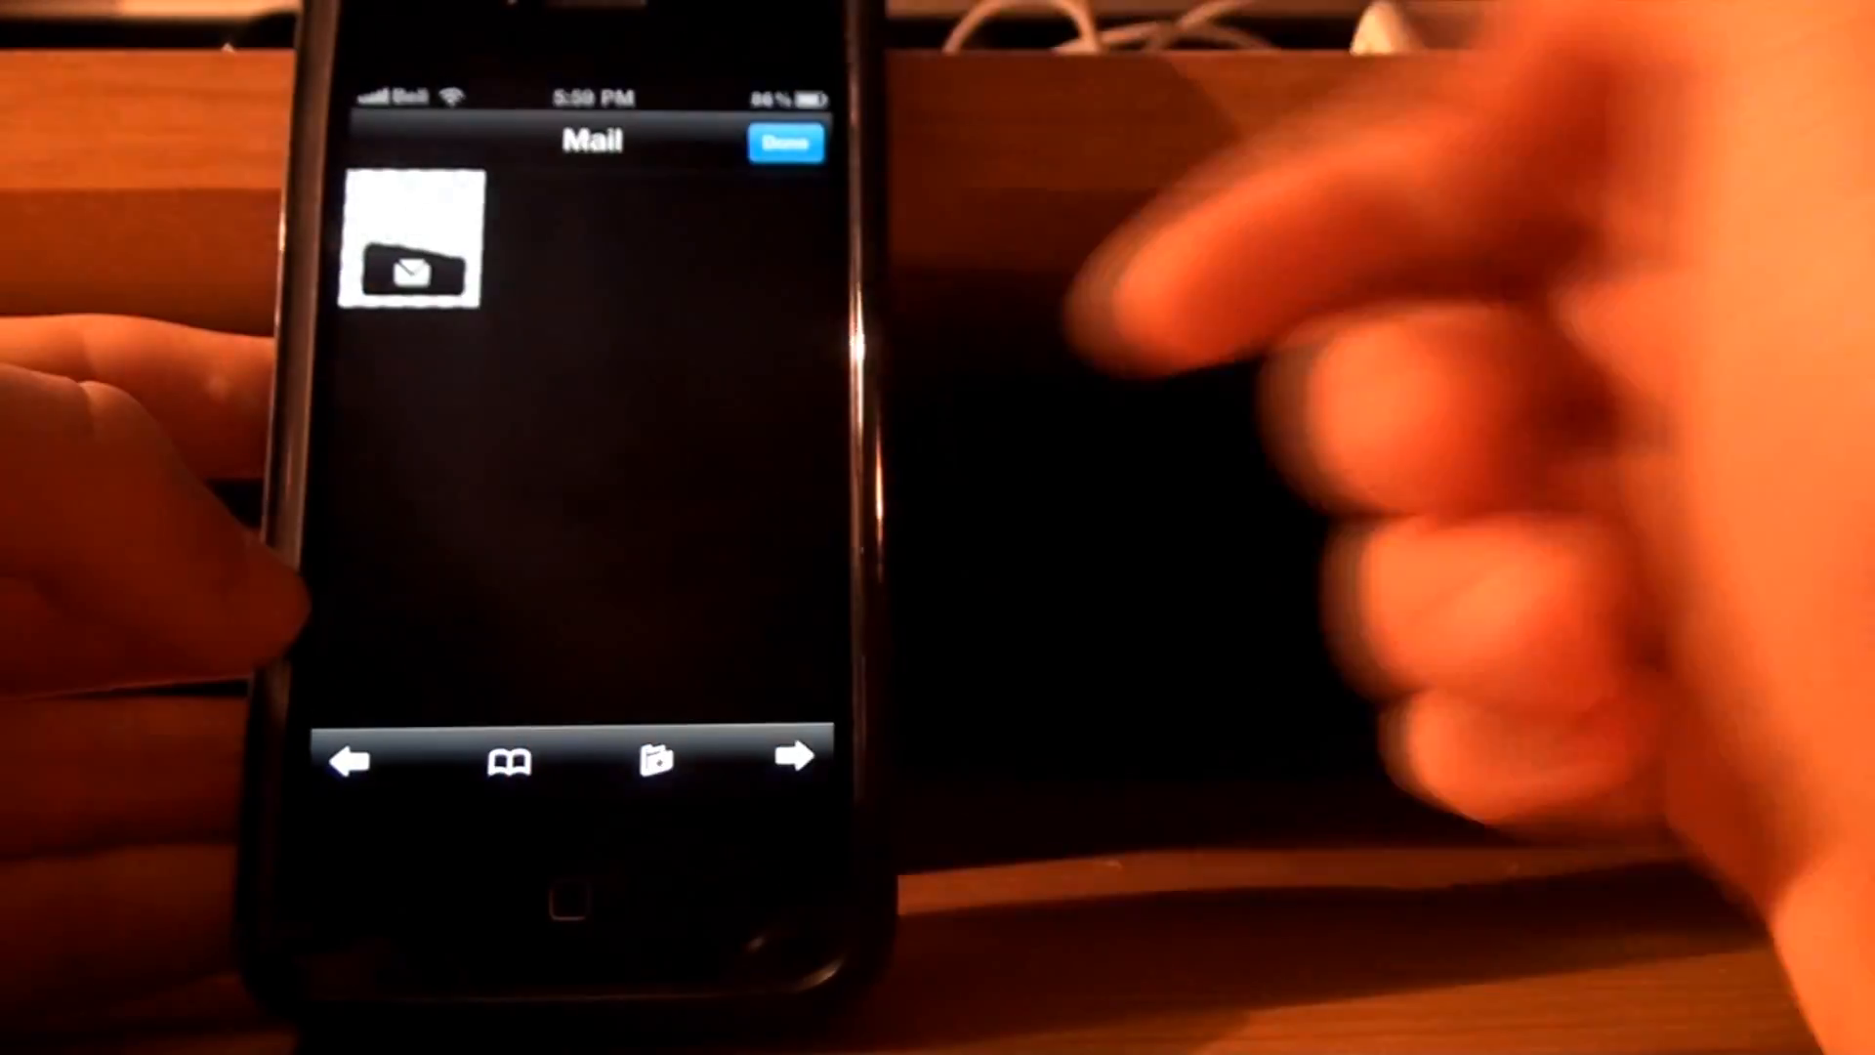